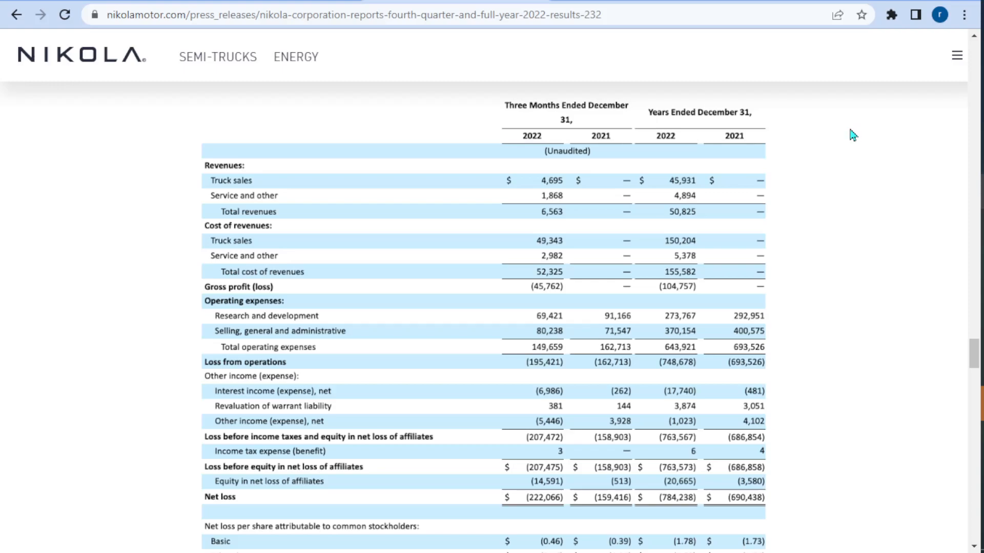
mouse_move(607, 120)
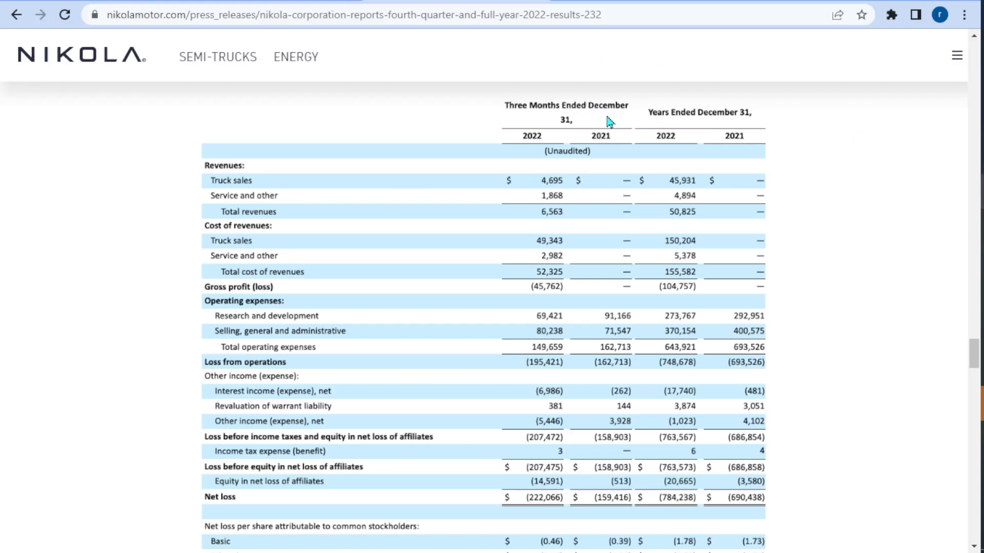
mouse_move(522, 158)
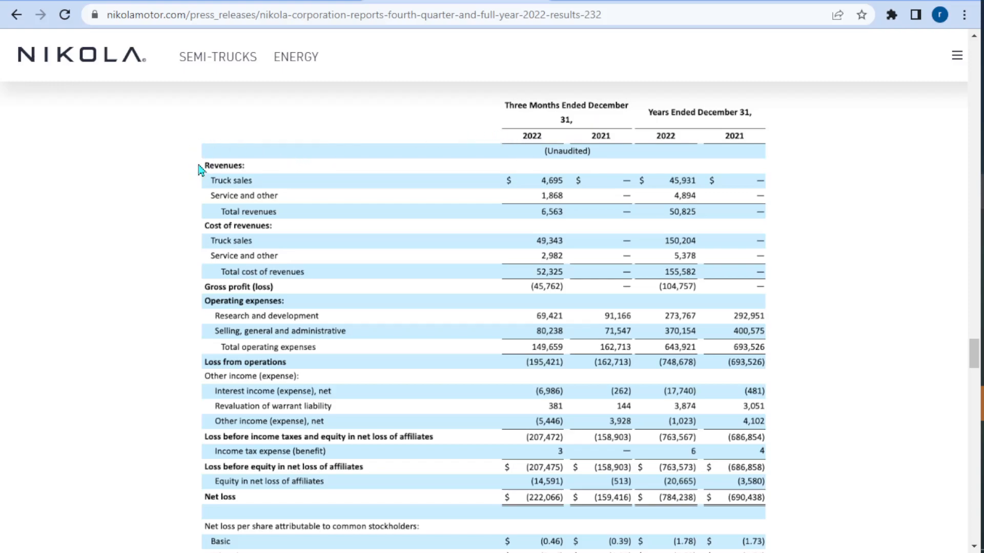
mouse_move(201, 207)
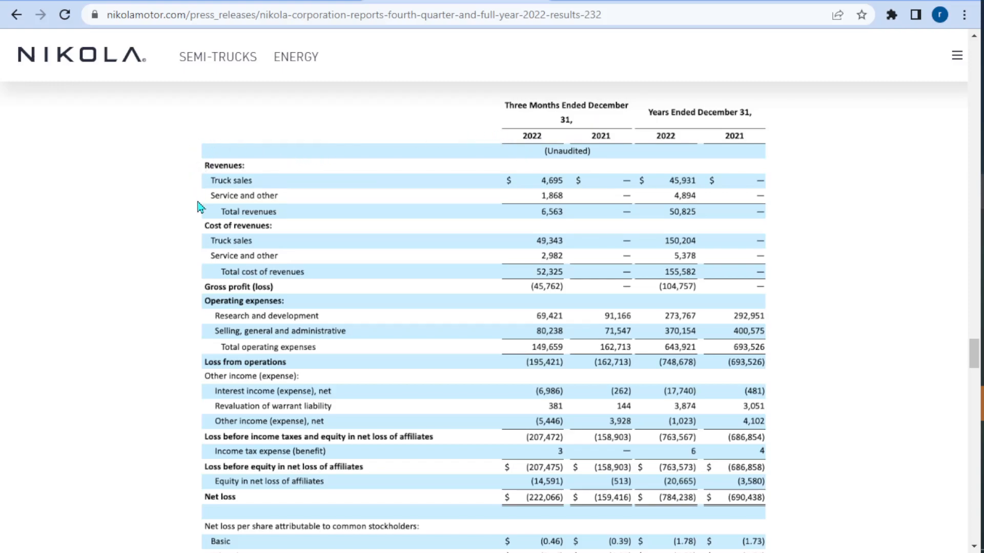
mouse_move(374, 234)
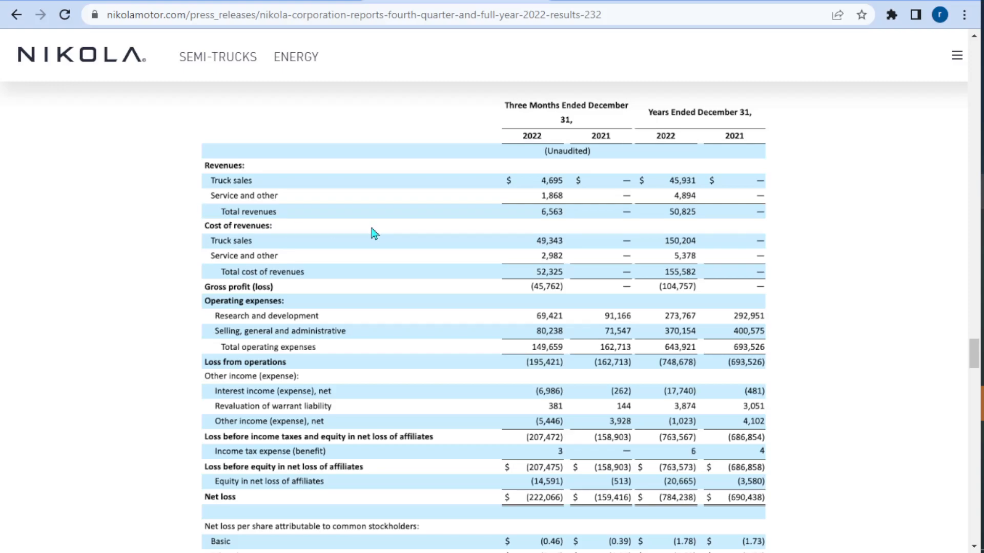
mouse_move(545, 223)
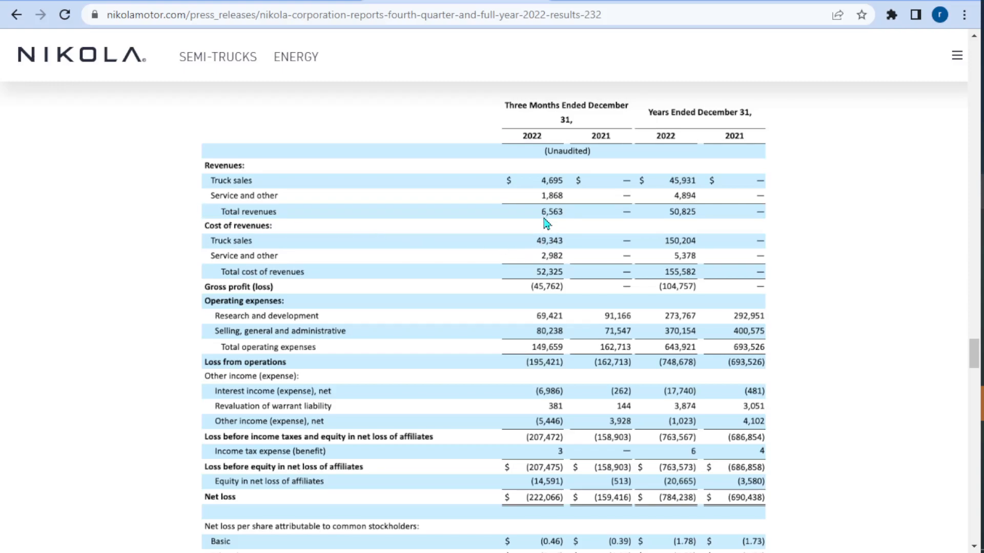
mouse_move(549, 227)
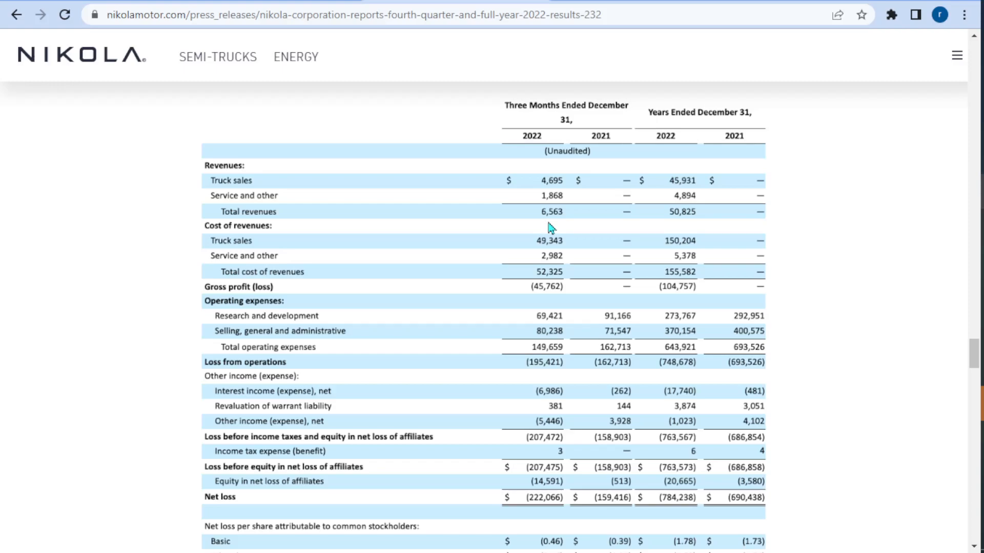
mouse_move(972, 360)
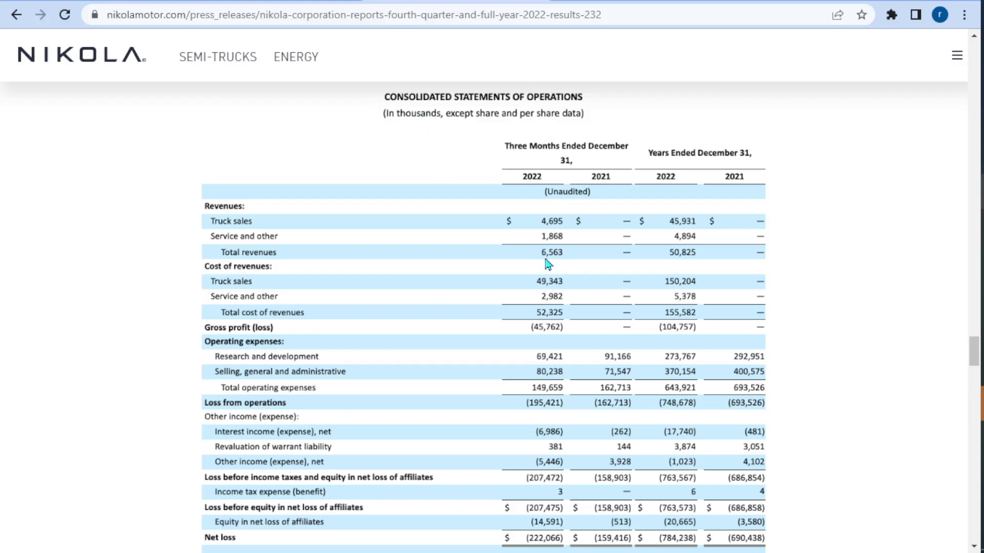
mouse_move(577, 260)
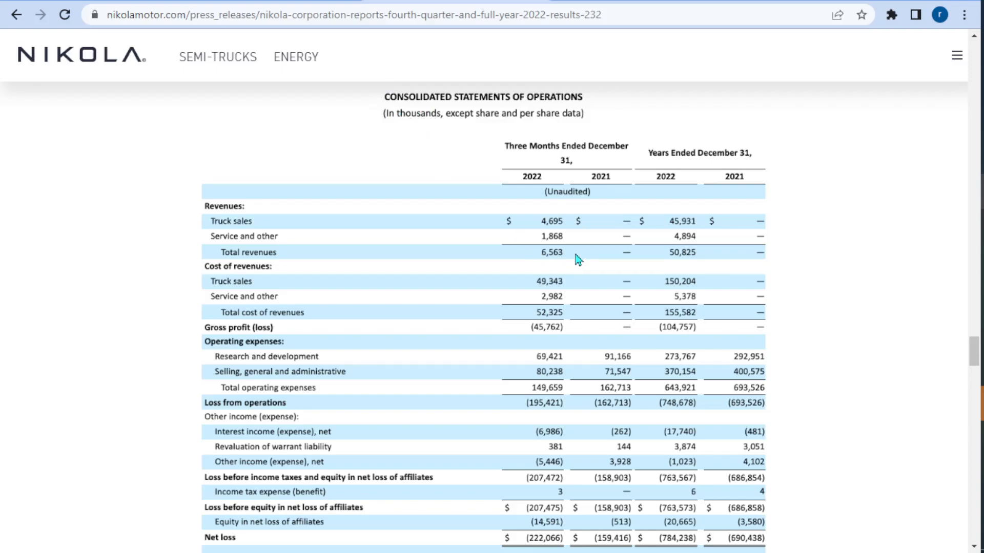
mouse_move(474, 253)
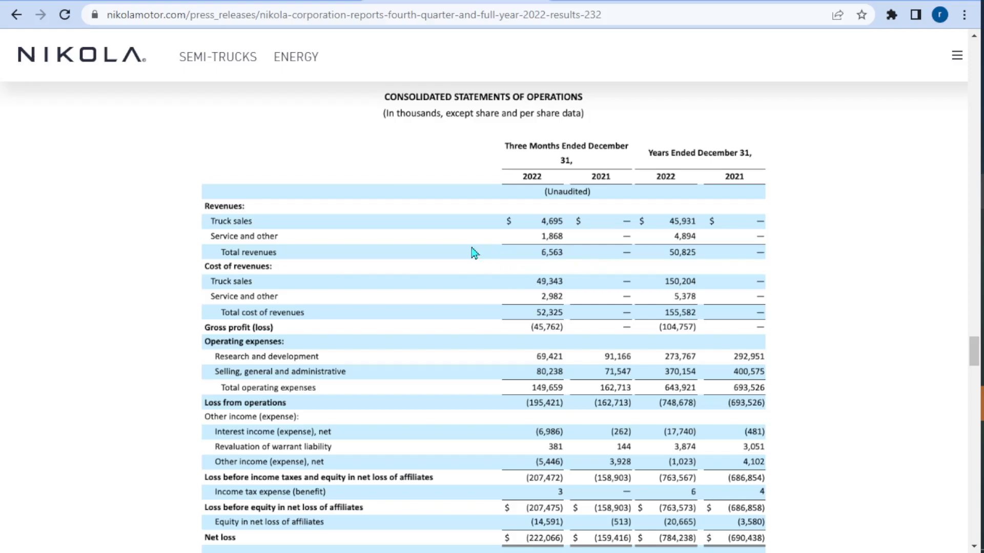
mouse_move(588, 175)
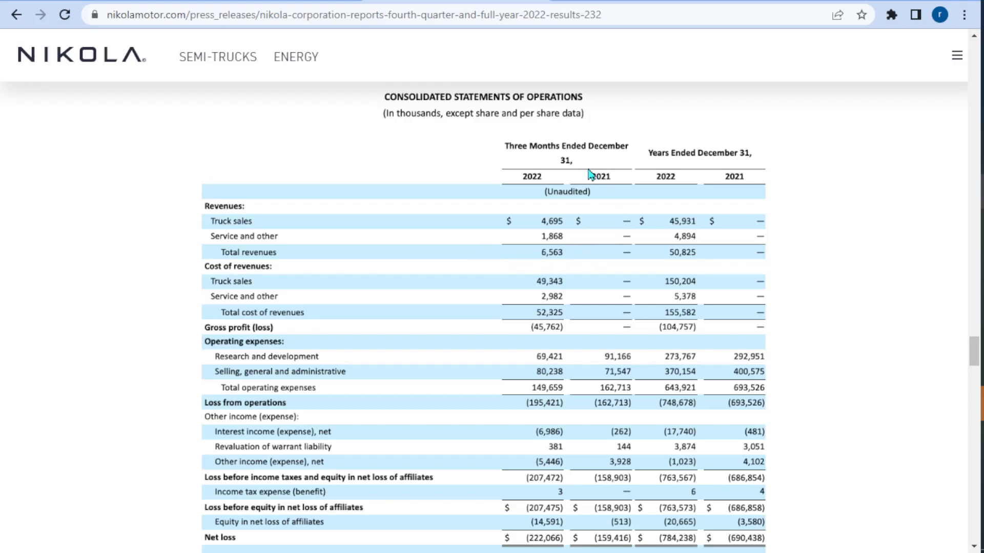
mouse_move(603, 266)
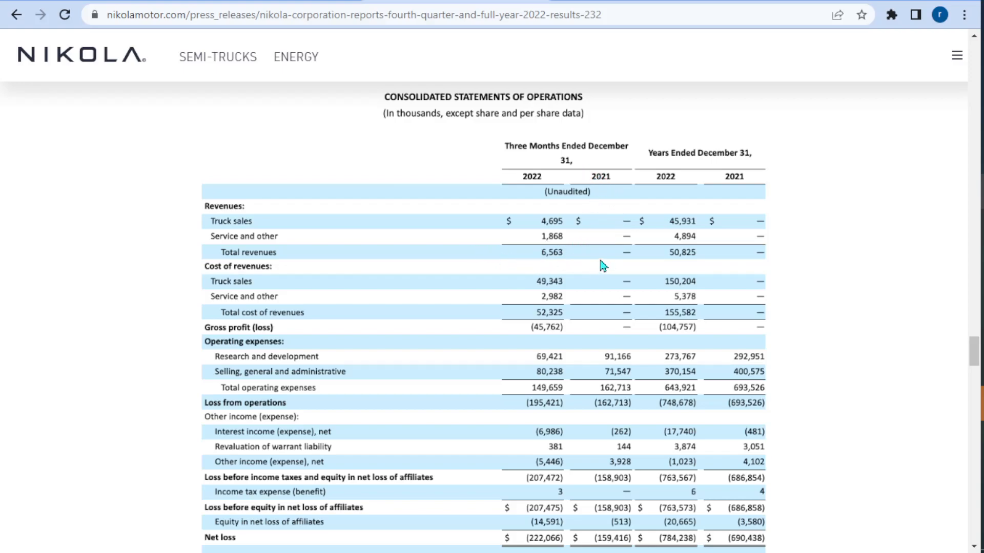
mouse_move(237, 284)
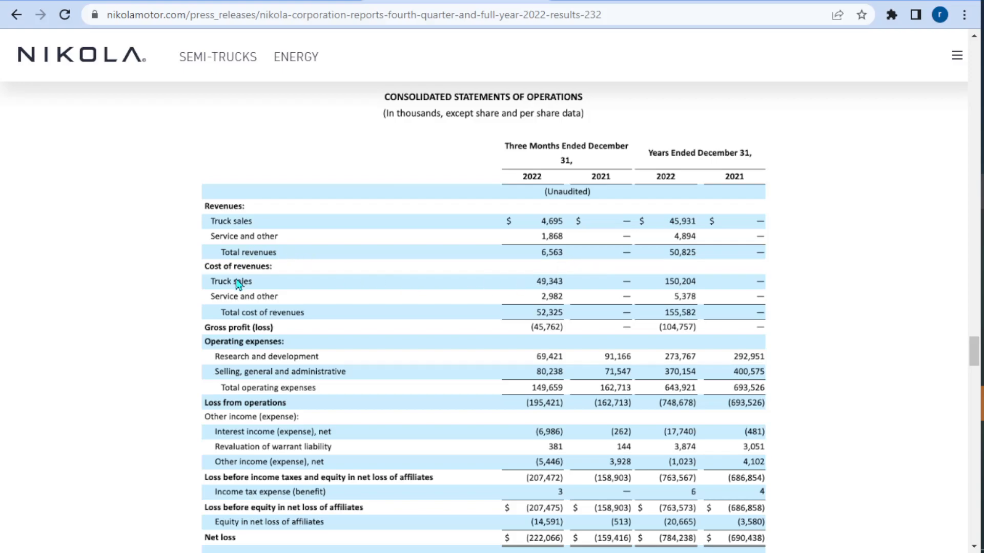
mouse_move(237, 312)
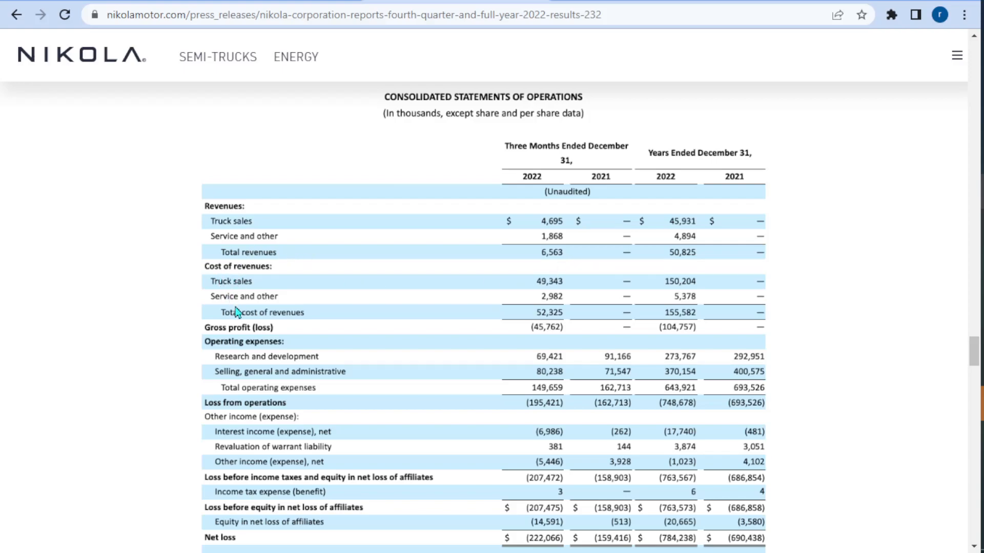
mouse_move(564, 322)
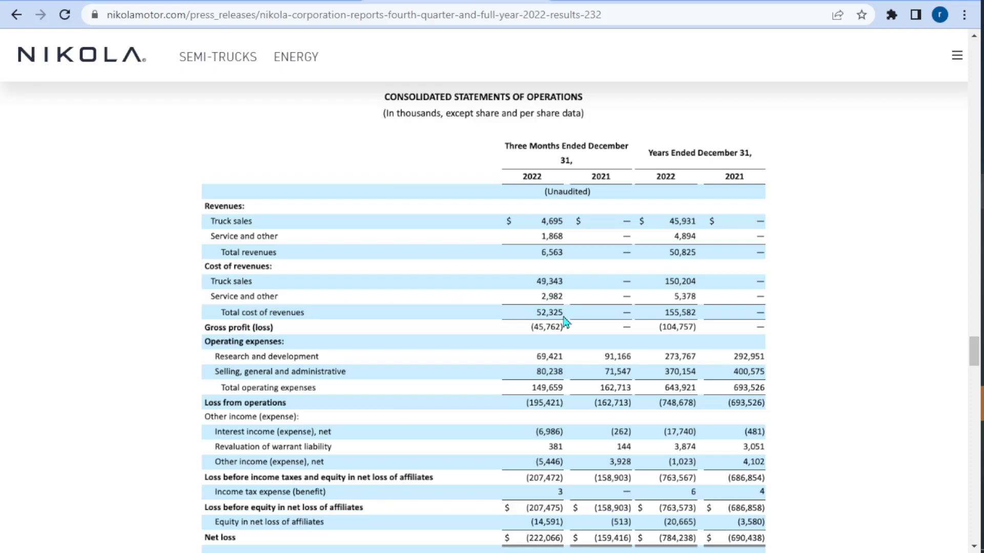
mouse_move(562, 337)
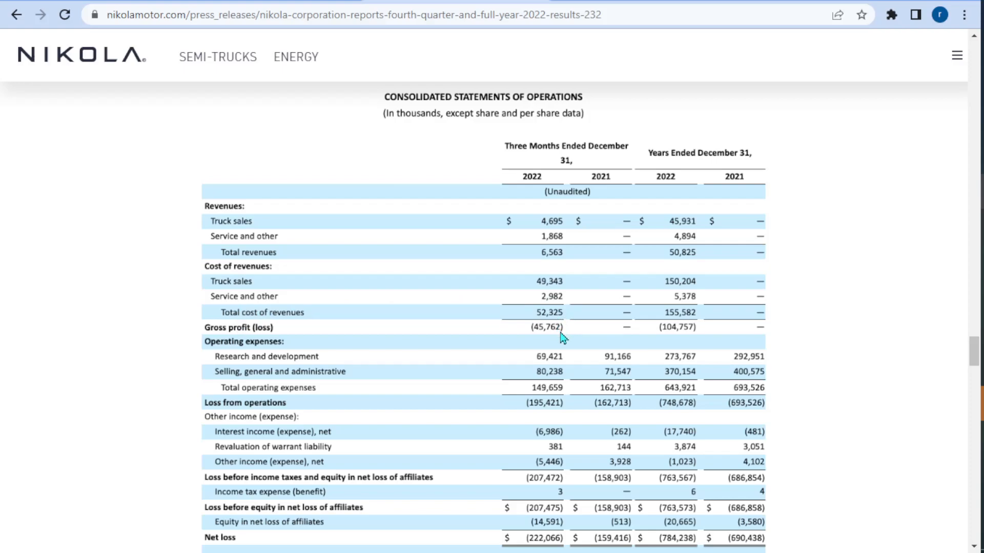
mouse_move(560, 264)
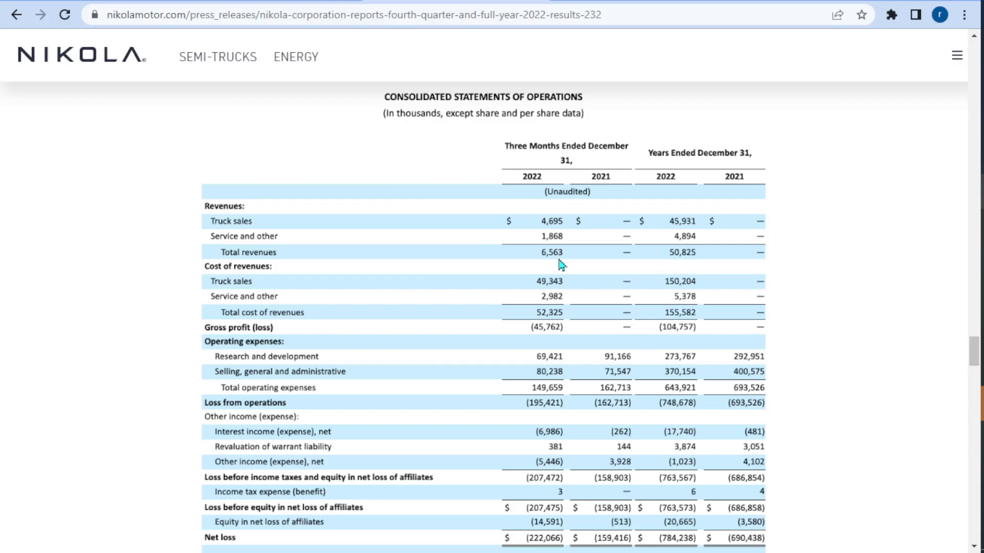
mouse_move(204, 257)
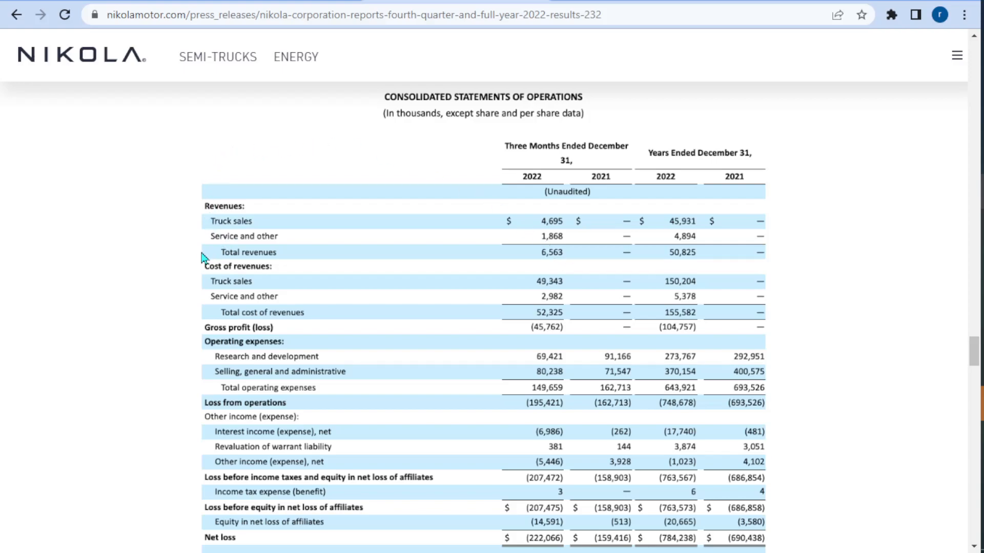
mouse_move(184, 218)
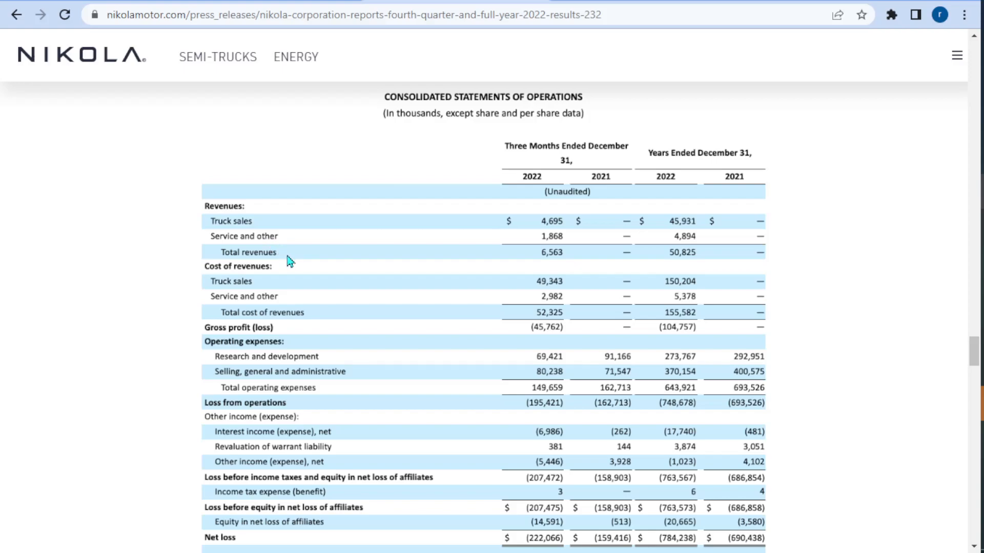
mouse_move(894, 349)
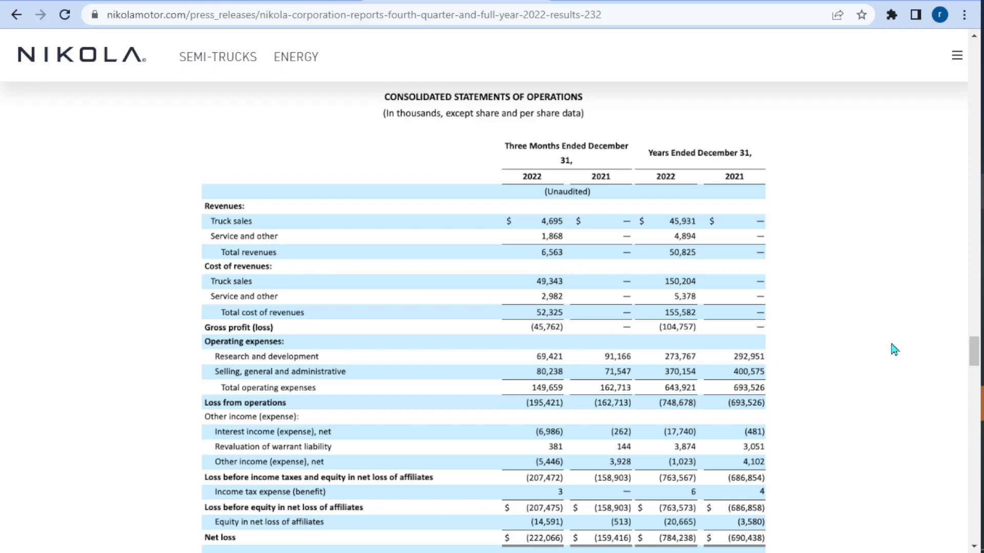
mouse_move(557, 338)
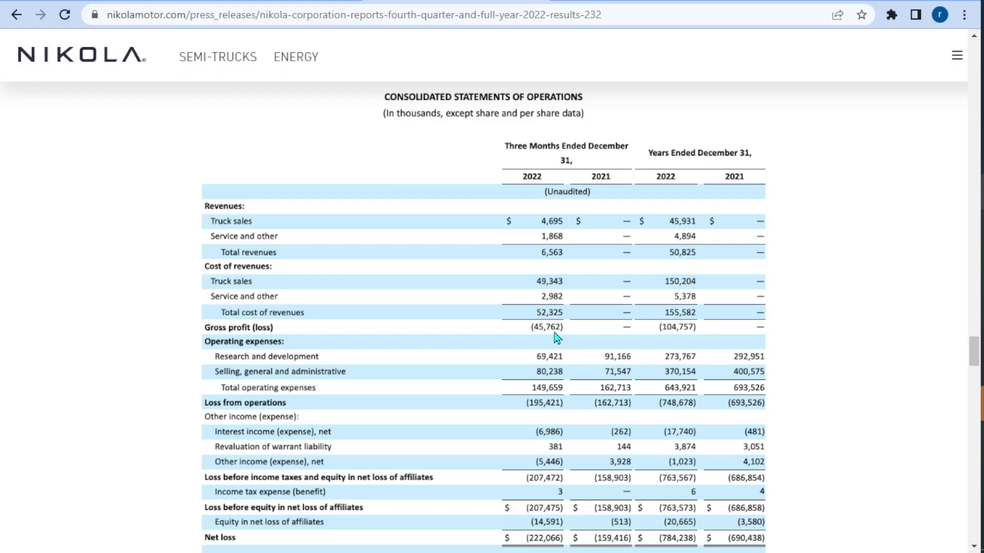
mouse_move(232, 334)
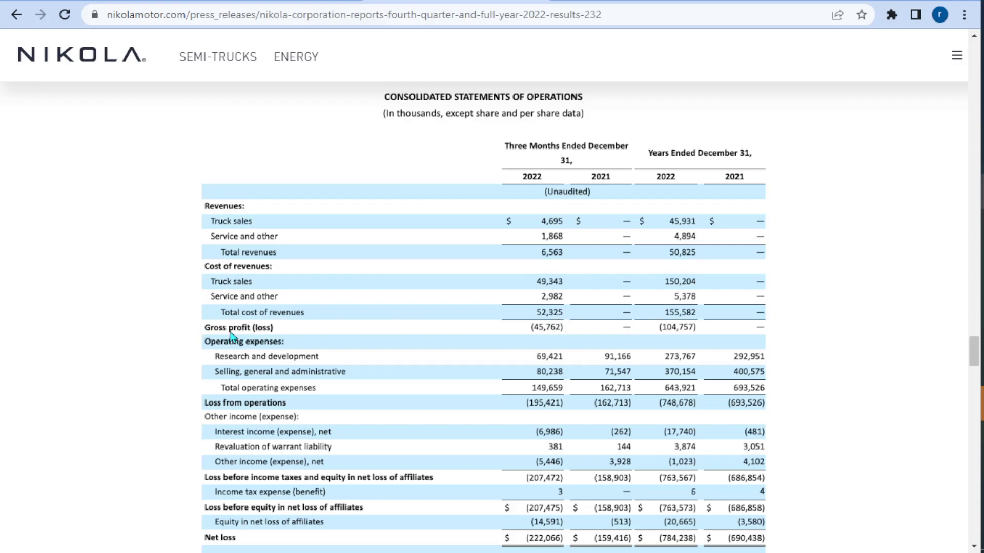
mouse_move(270, 339)
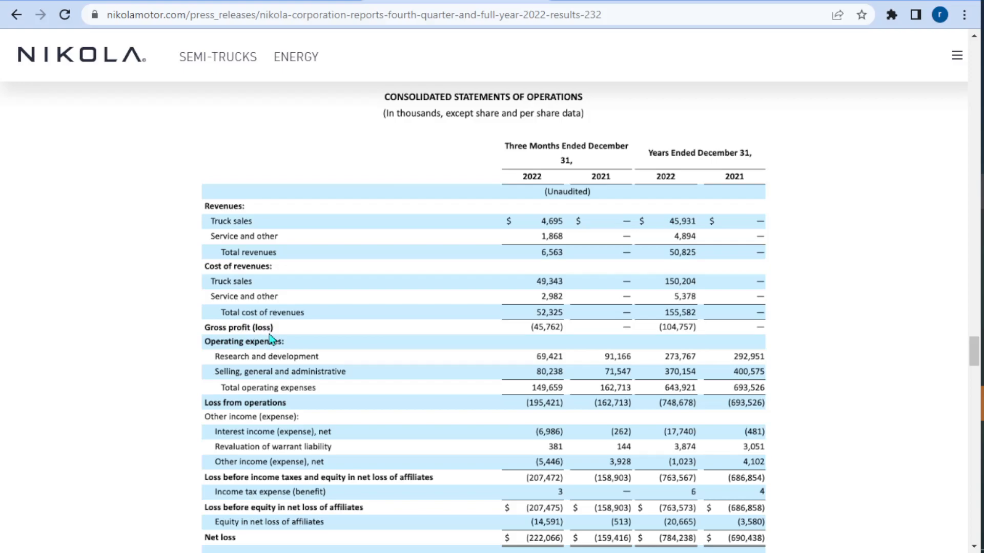
mouse_move(235, 353)
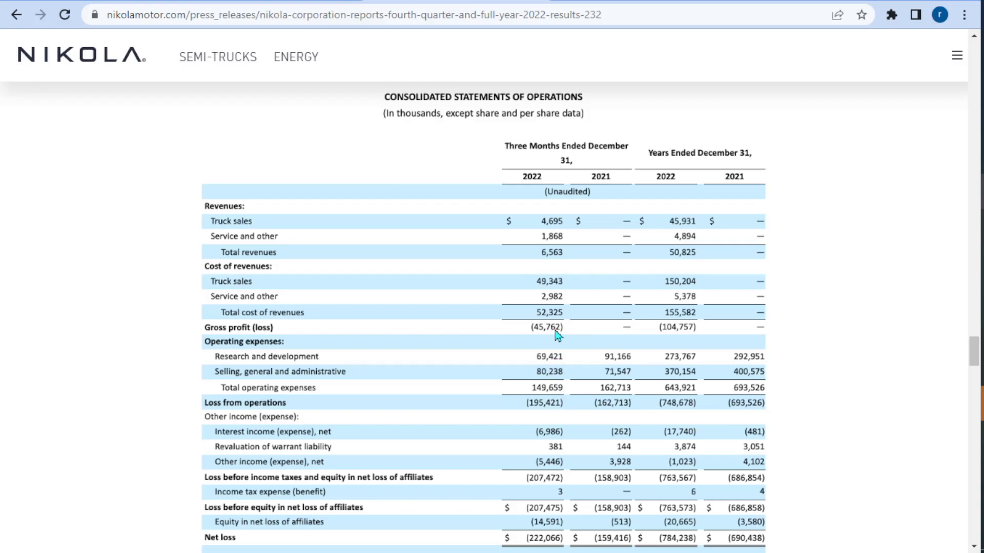
mouse_move(553, 416)
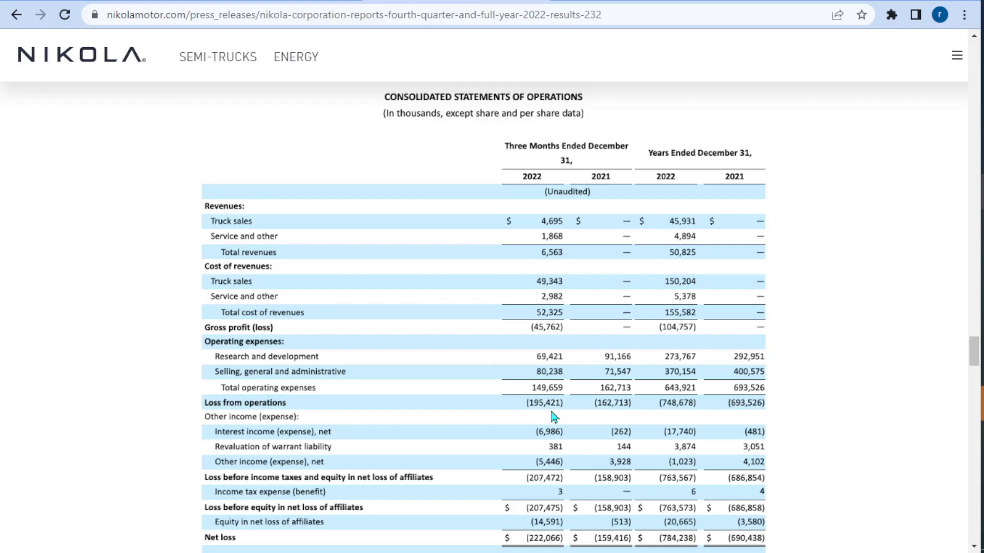
scroll(down, 3)
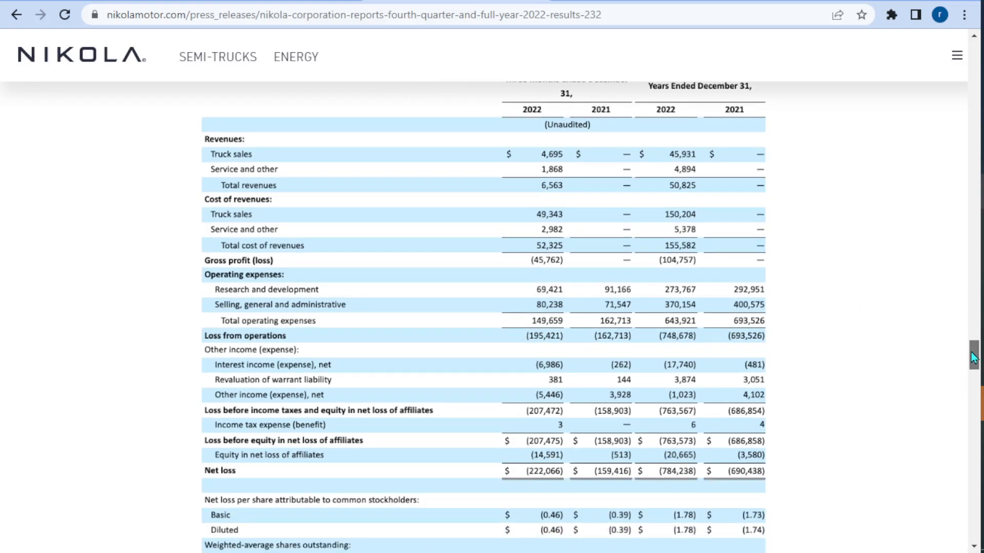
scroll(down, 3)
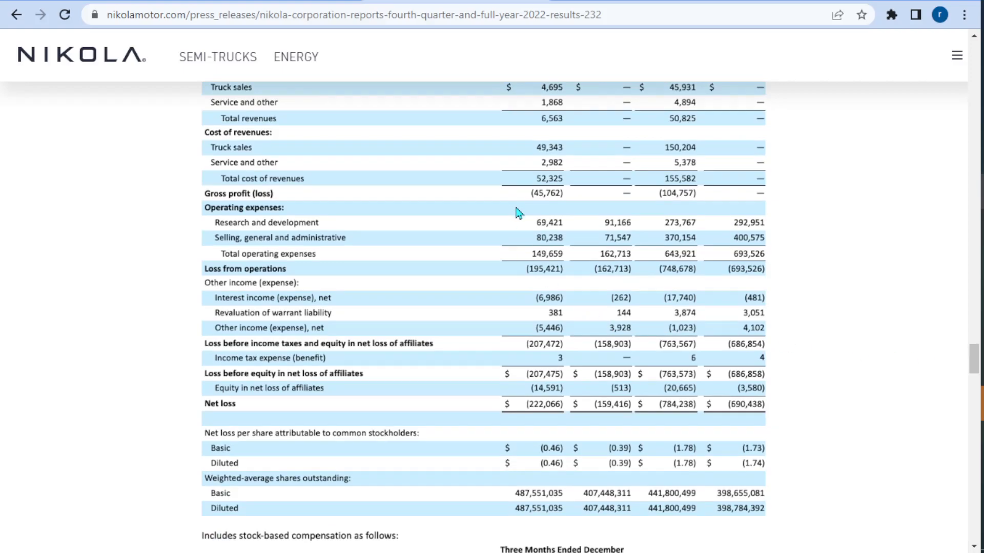
mouse_move(551, 471)
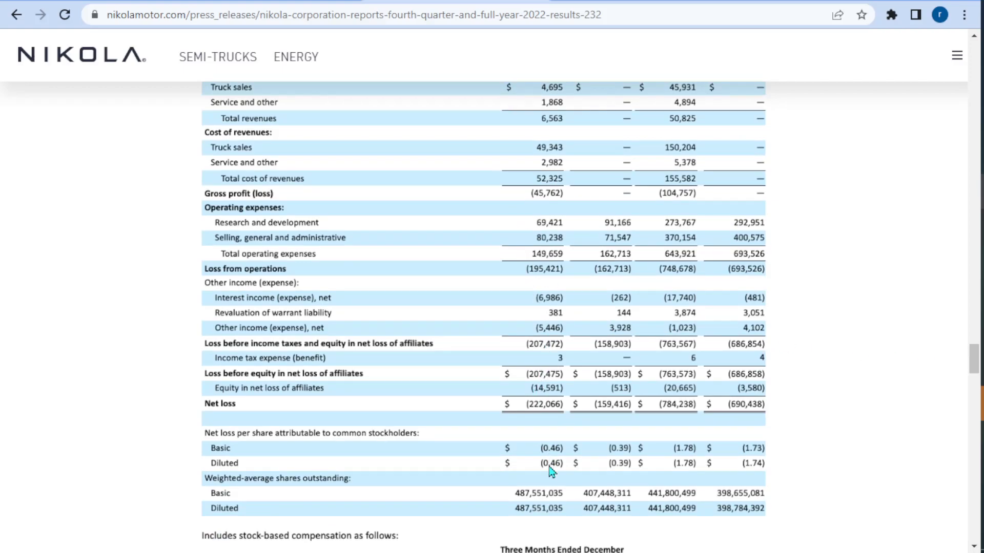
mouse_move(223, 467)
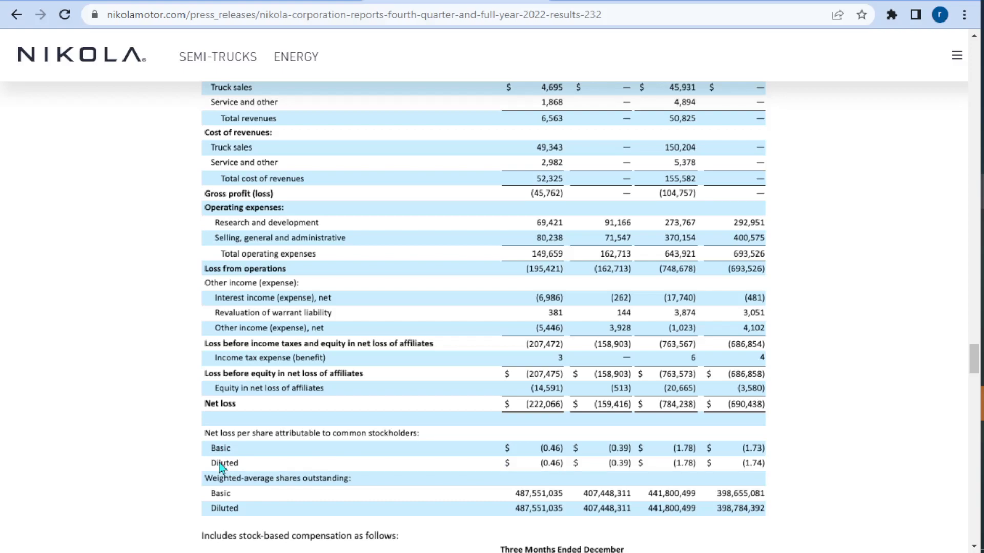
mouse_move(284, 492)
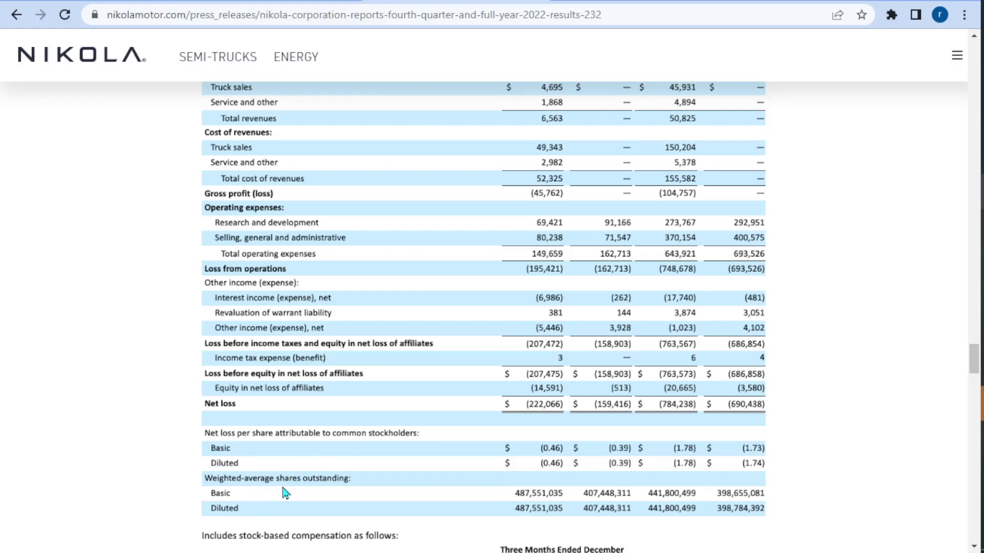
mouse_move(551, 477)
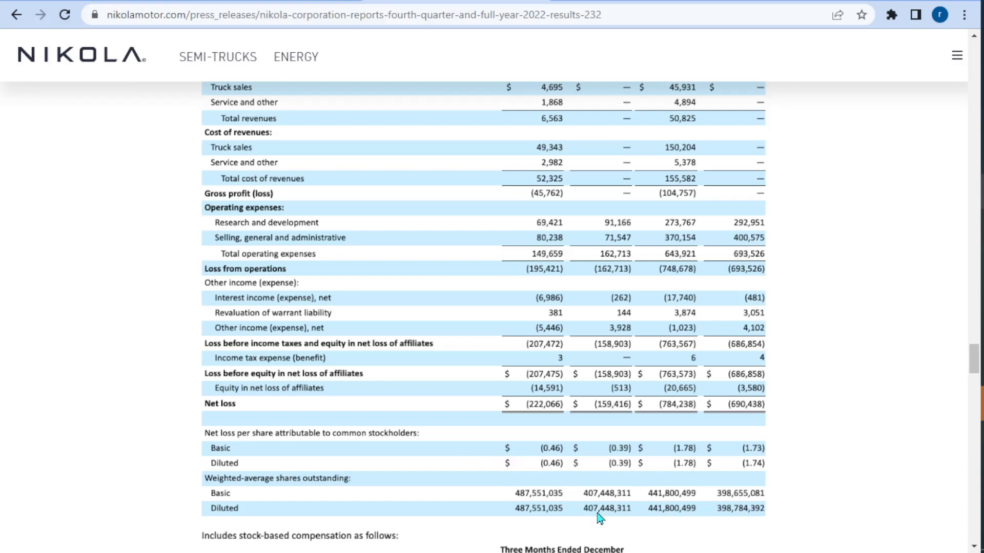
mouse_move(610, 512)
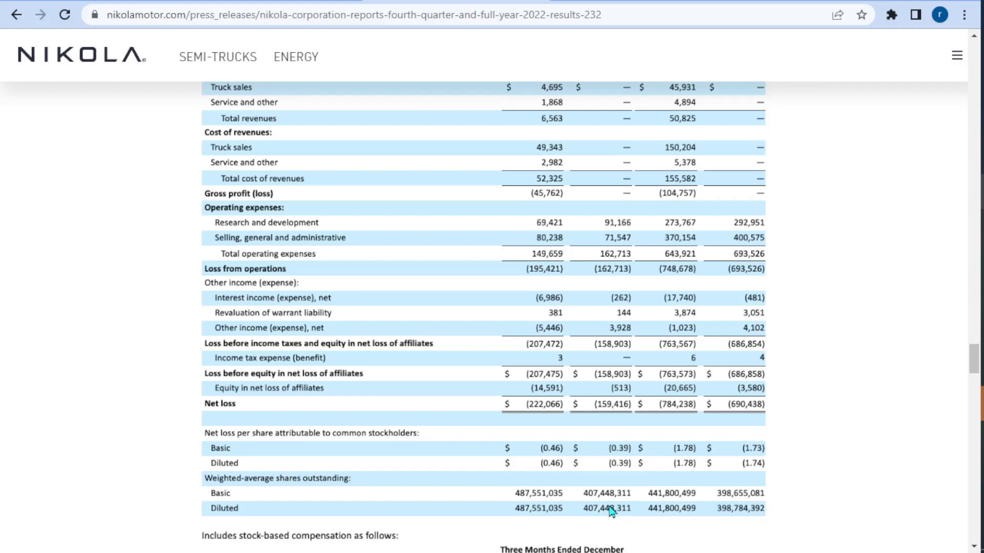
mouse_move(522, 513)
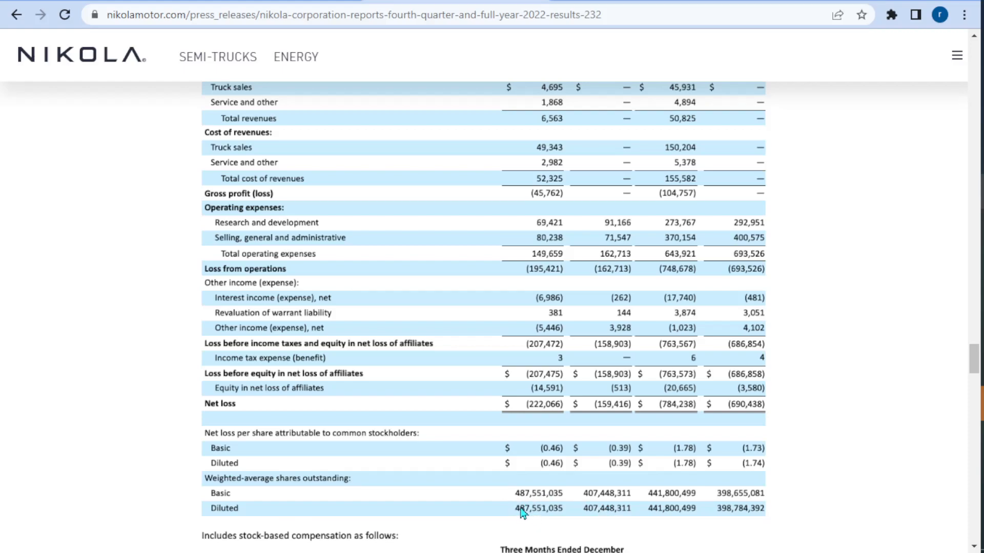
mouse_move(539, 511)
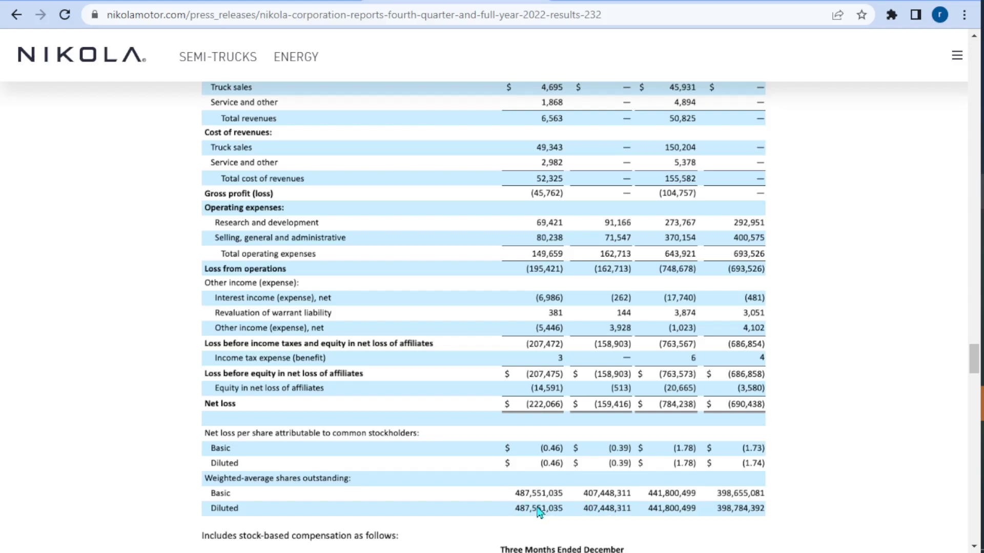
mouse_move(545, 514)
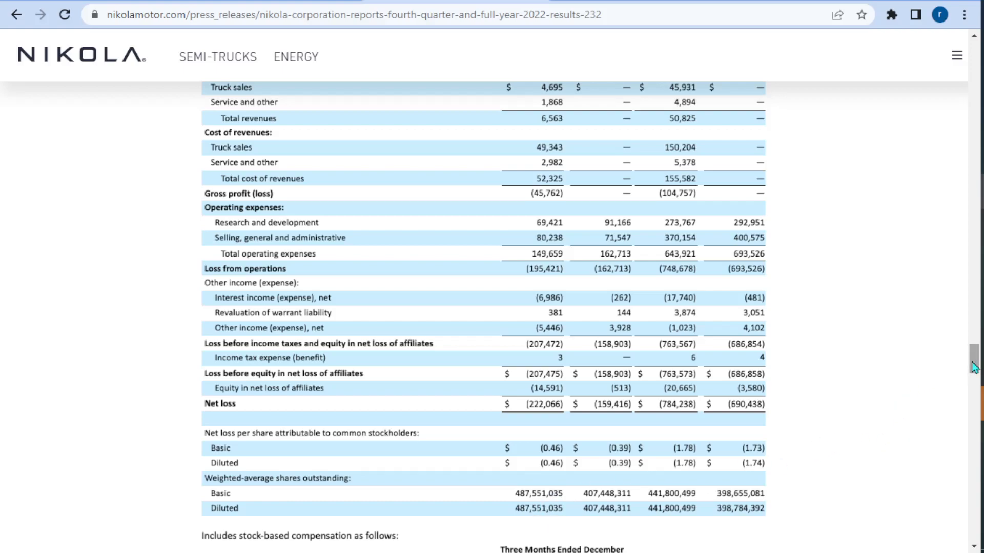
Scroll past the income statement to the Consolidated Balance Sheets and their Assets section
scroll(down, 3)
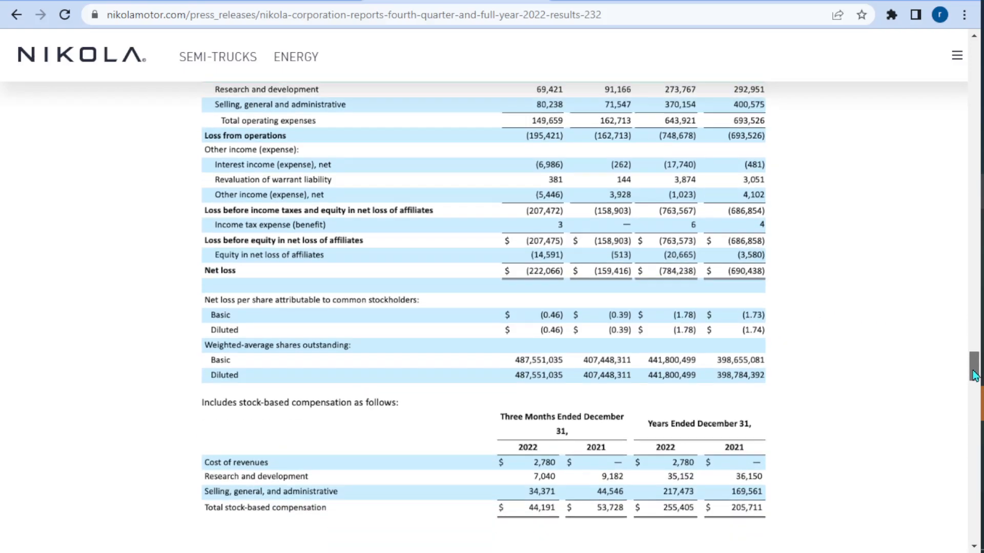
scroll(down, 3)
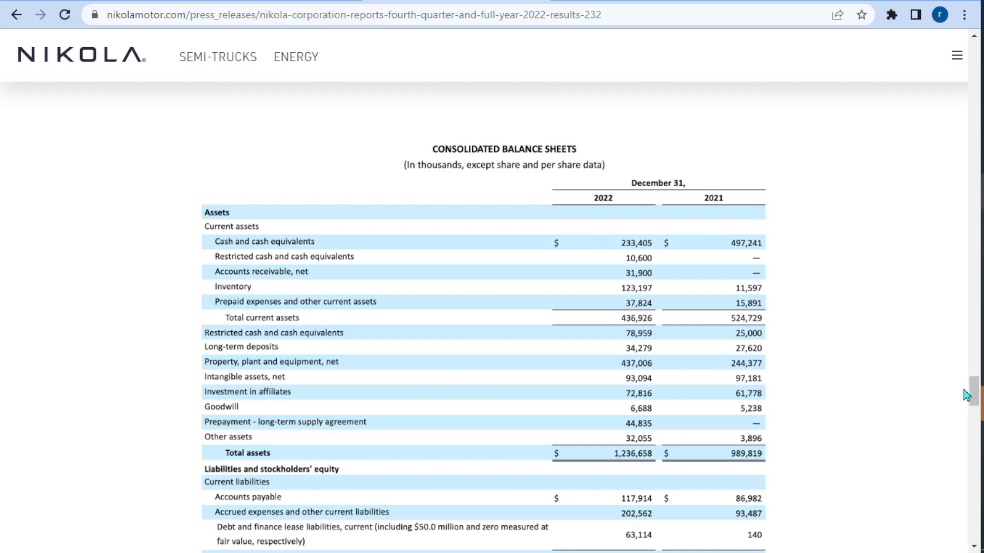
mouse_move(592, 210)
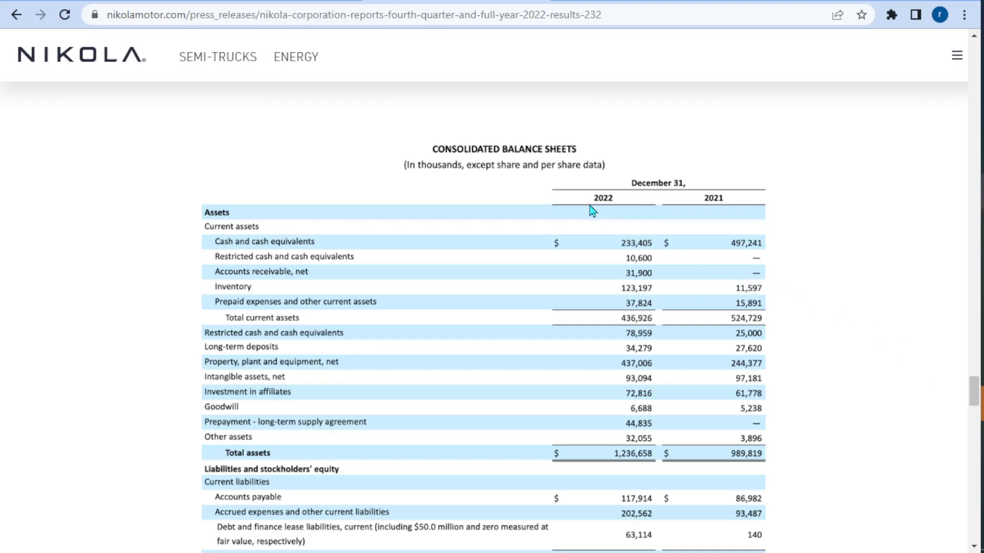
mouse_move(196, 216)
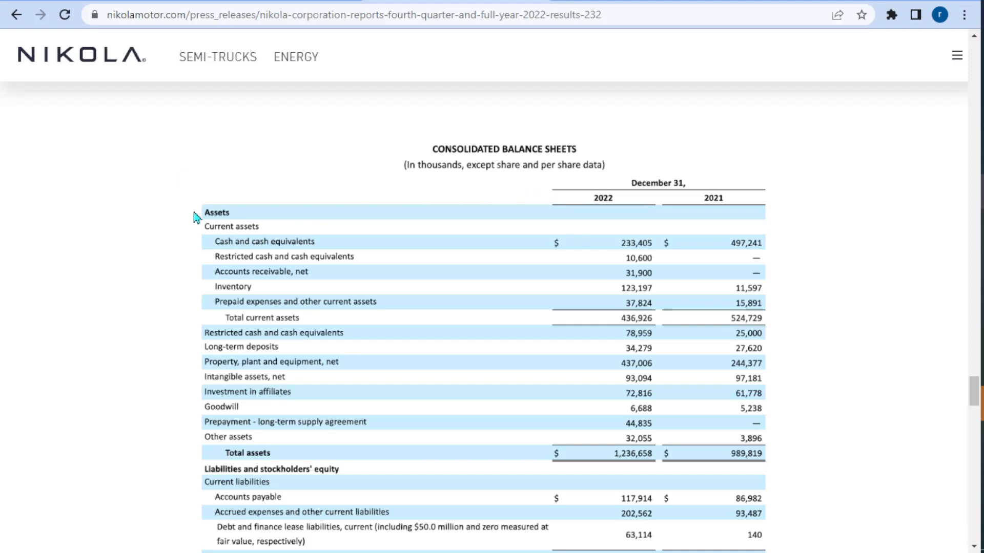
mouse_move(198, 232)
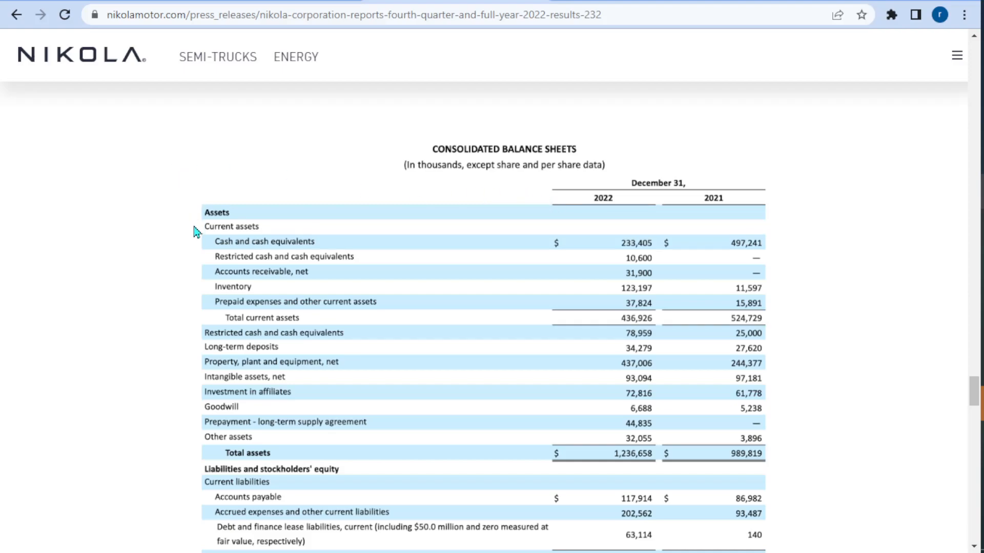
mouse_move(243, 338)
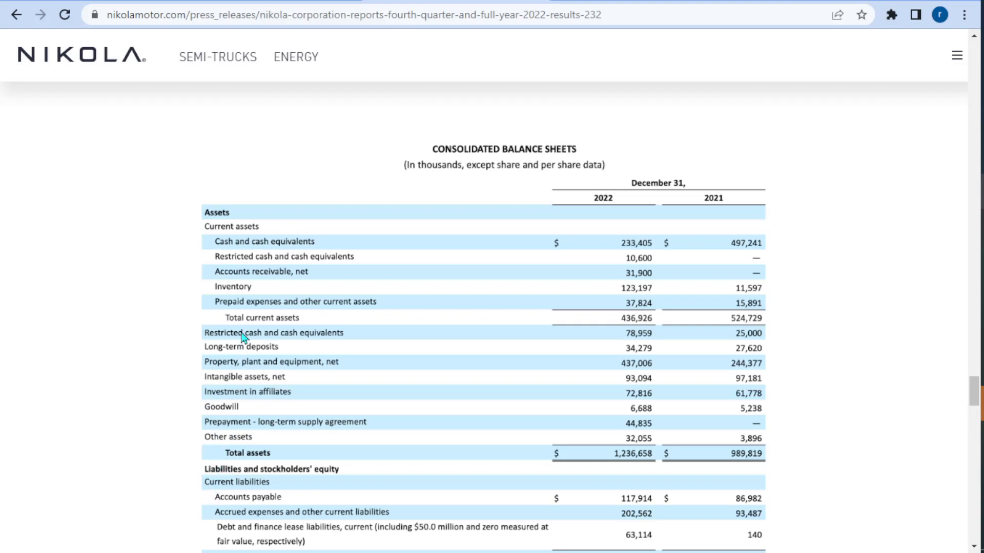
mouse_move(645, 316)
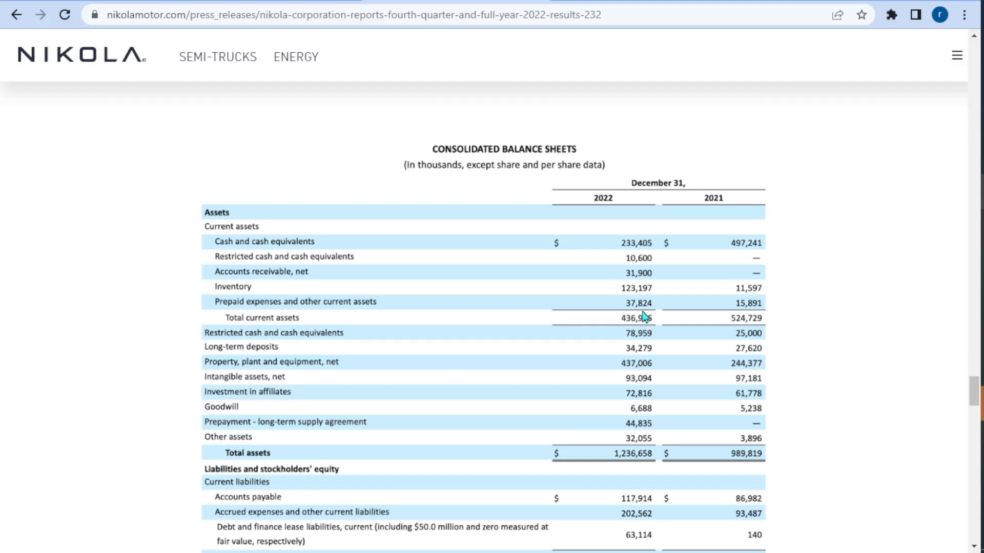
mouse_move(656, 329)
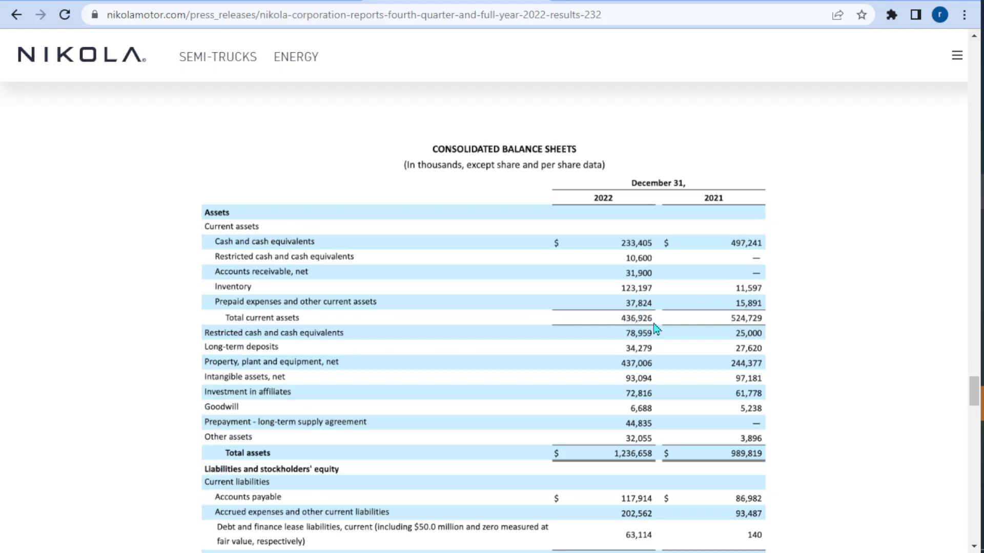
mouse_move(654, 324)
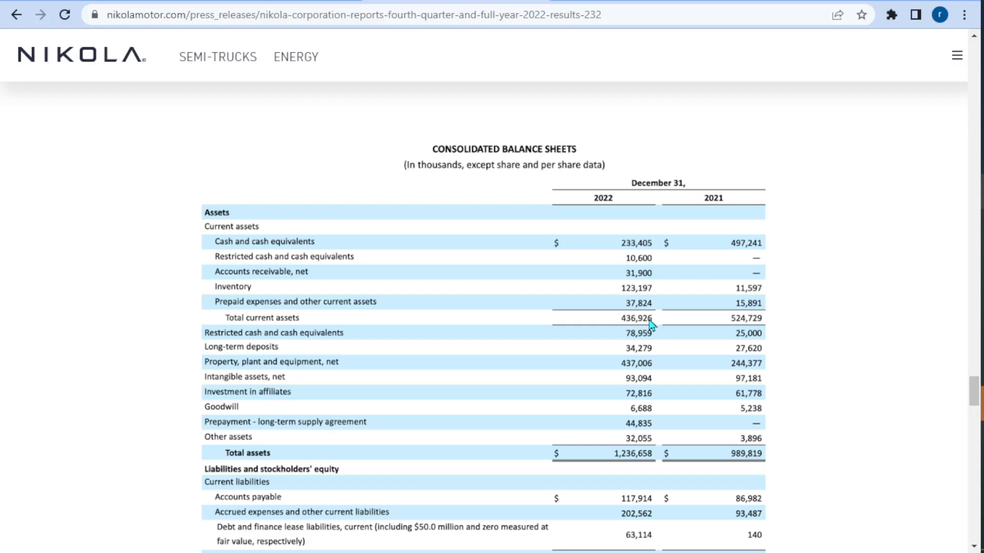
Scroll further to show current, long-term and total liabilities for 2022 and 2021
scroll(down, 3)
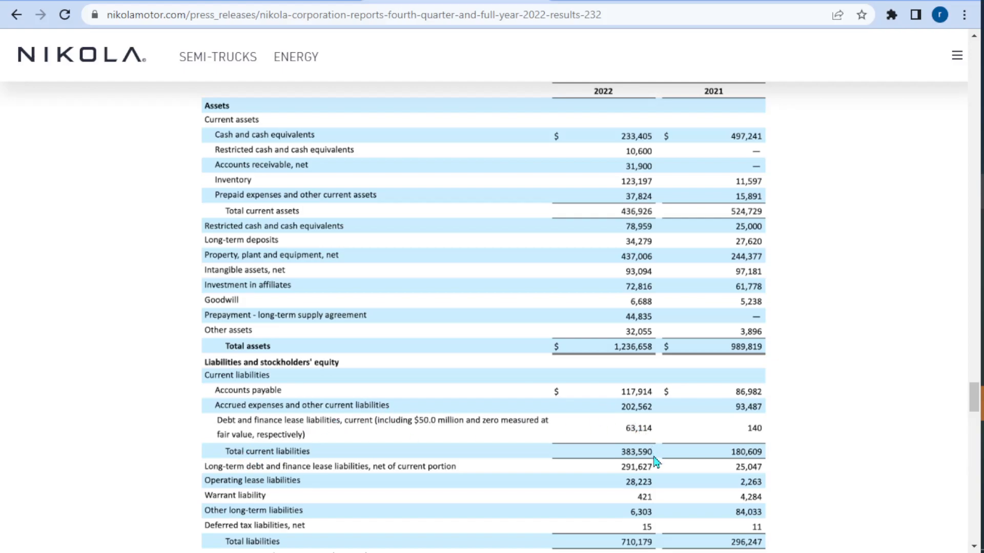
mouse_move(648, 455)
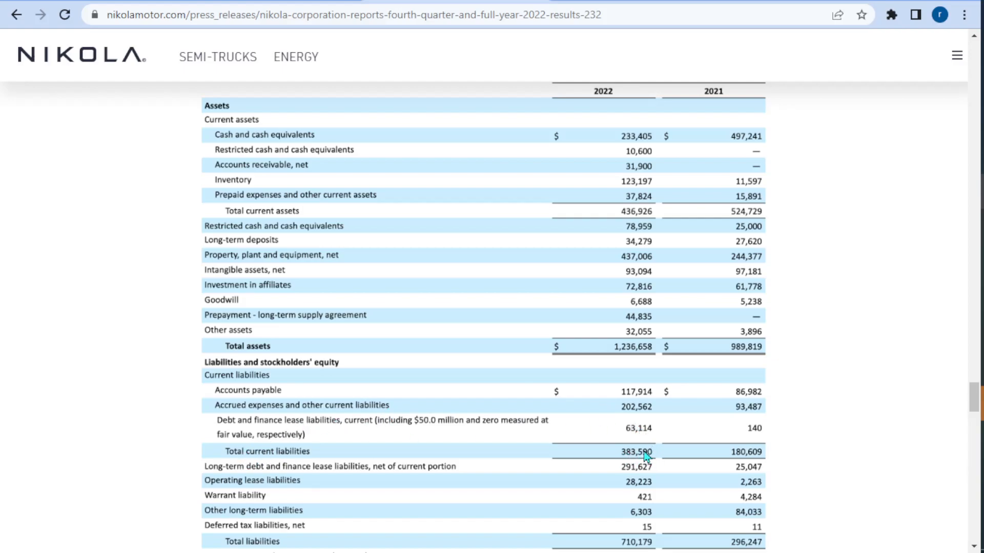
mouse_move(640, 458)
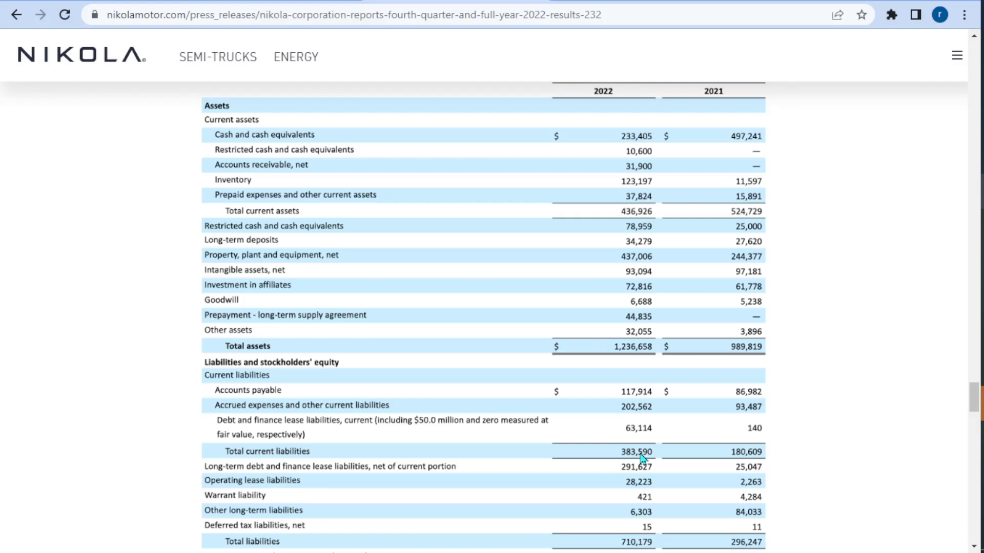
mouse_move(52, 175)
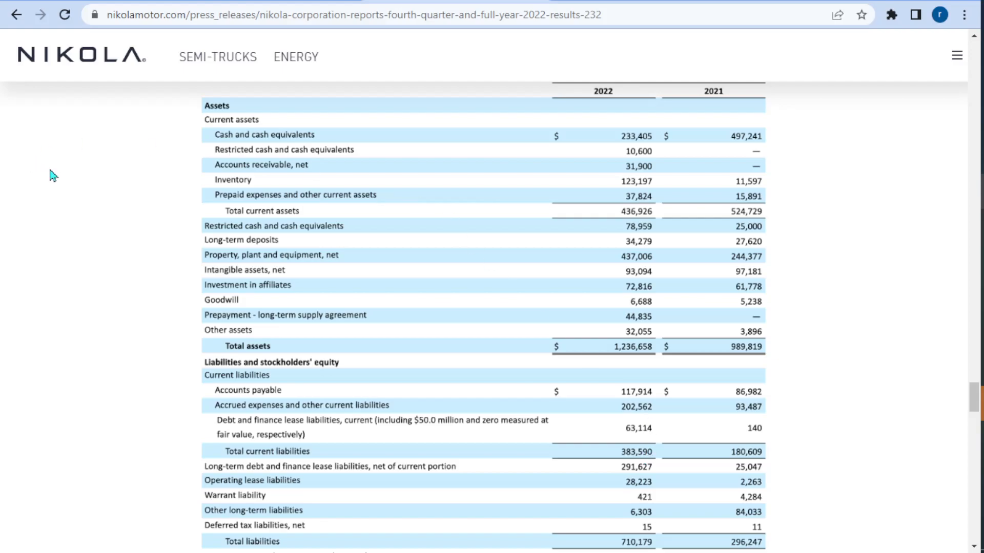
mouse_move(212, 161)
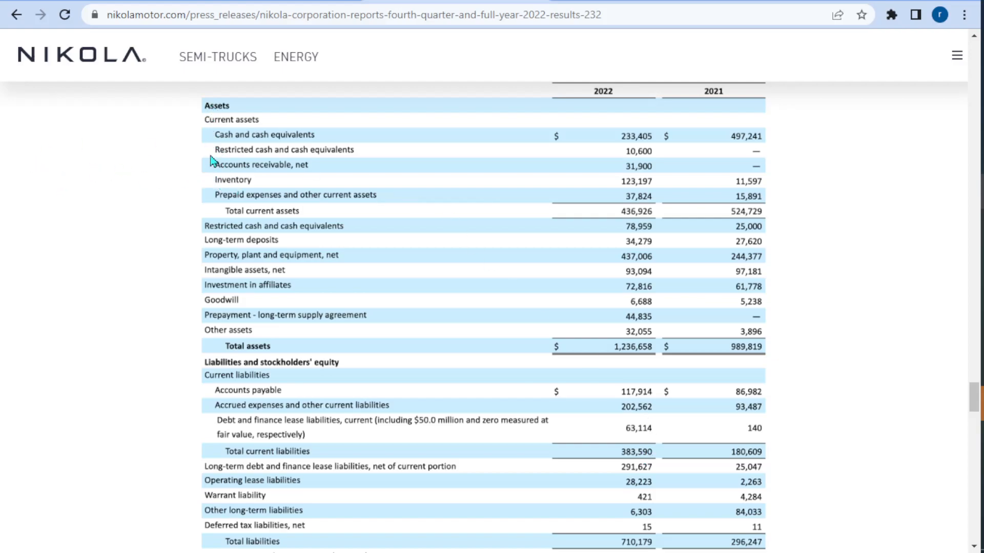
mouse_move(190, 212)
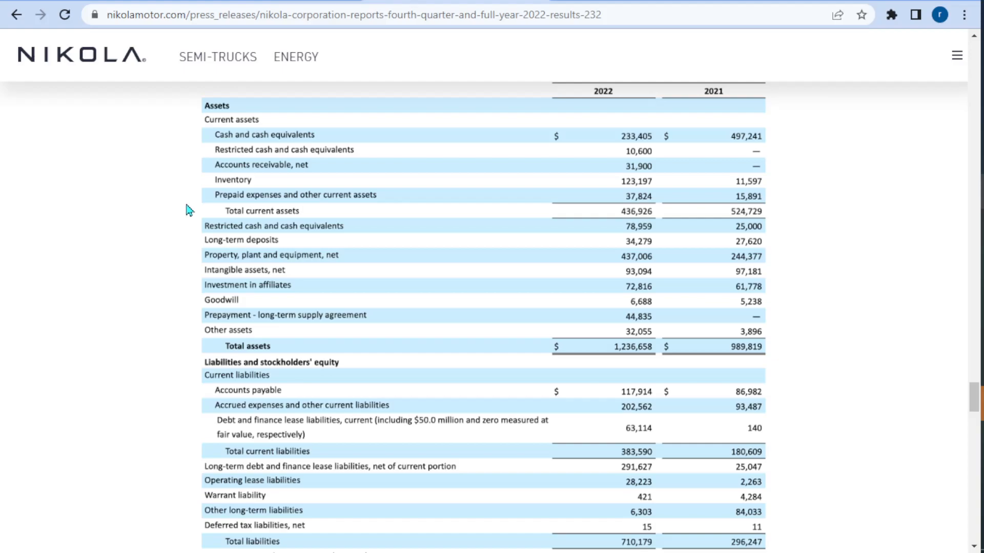
mouse_move(190, 138)
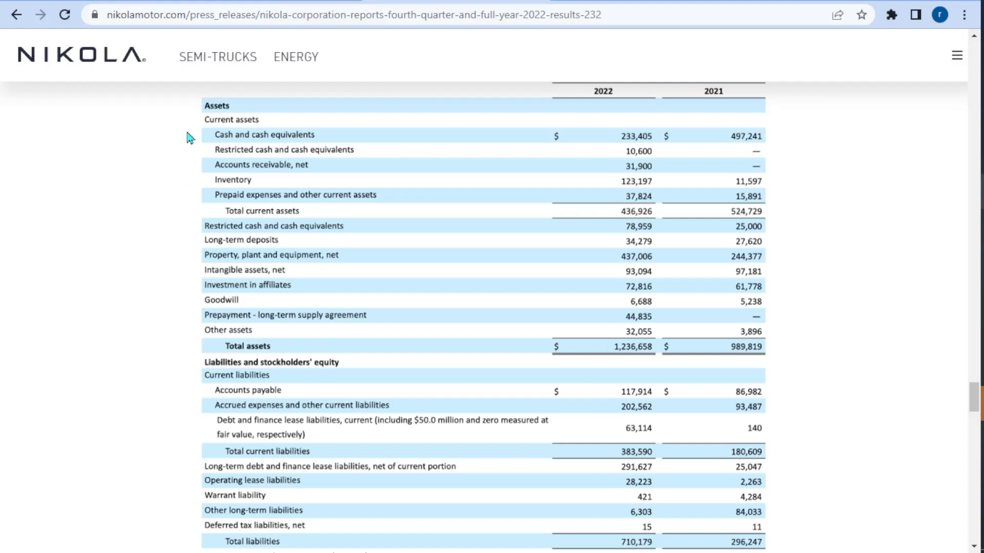
mouse_move(189, 125)
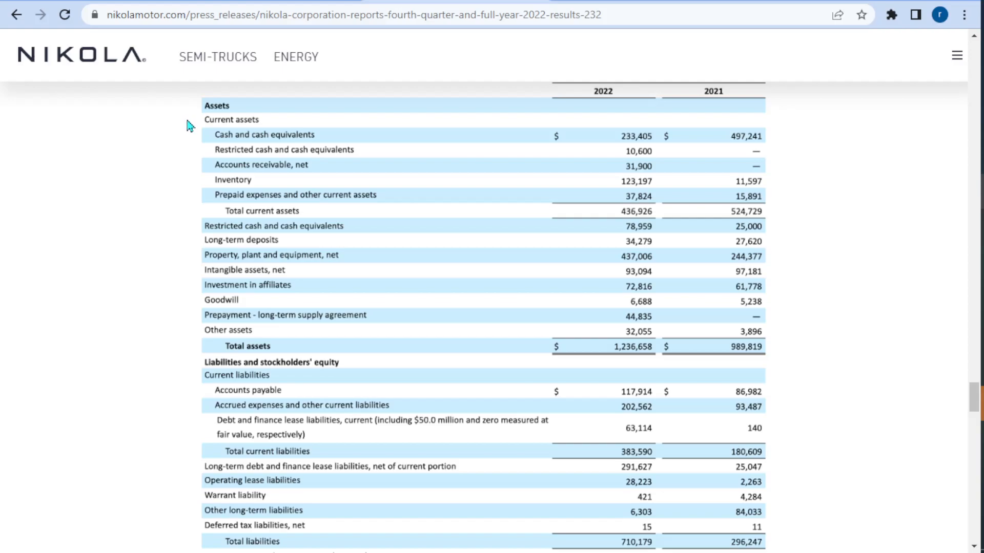
mouse_move(211, 140)
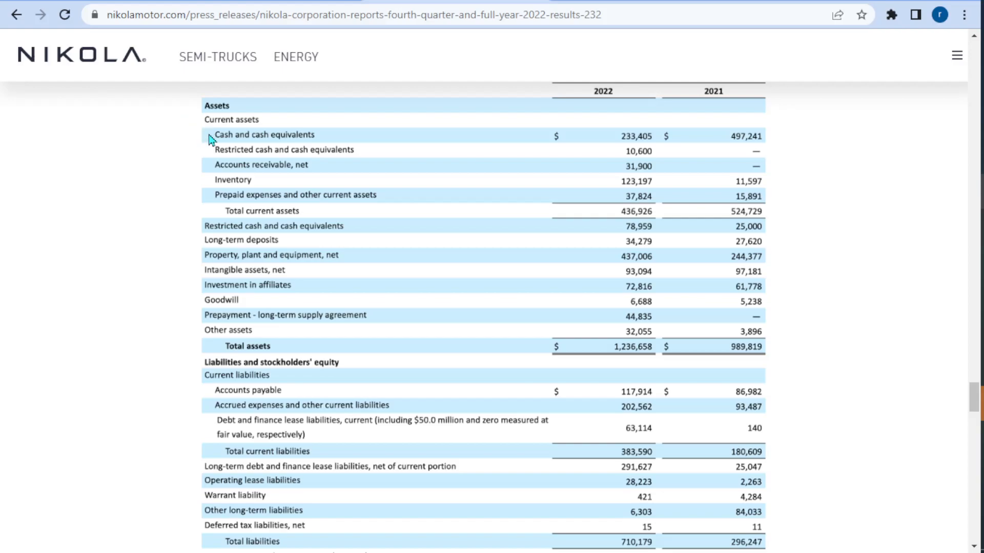
mouse_move(205, 160)
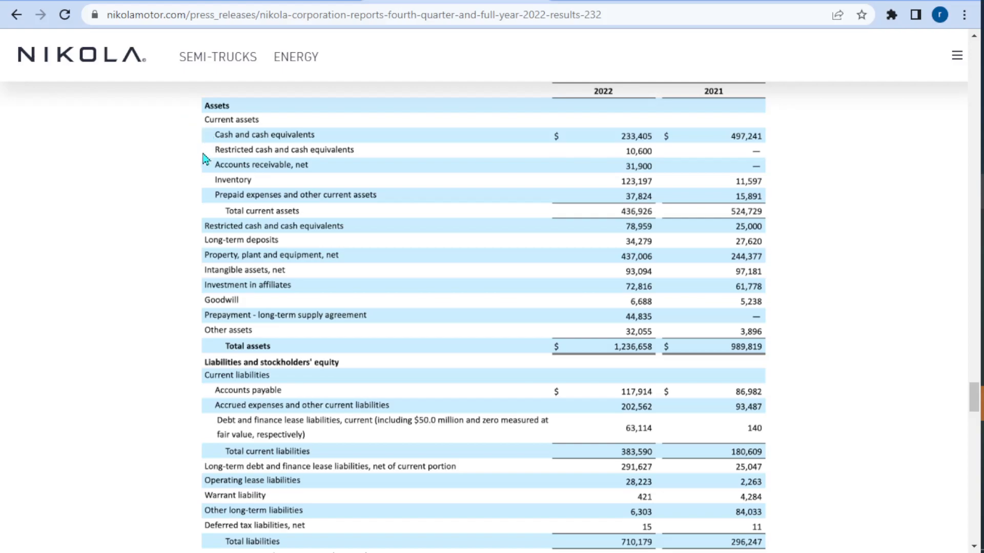
mouse_move(210, 196)
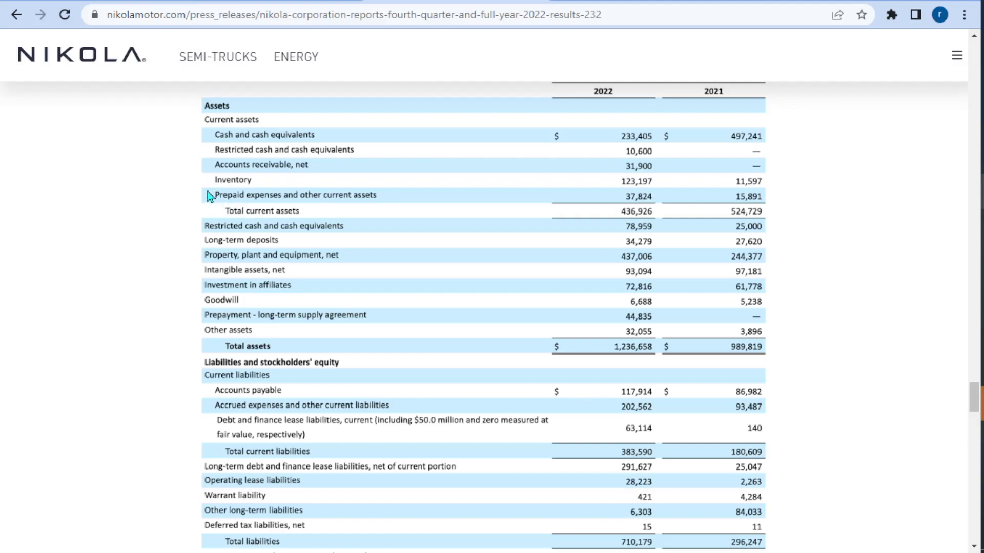
mouse_move(207, 198)
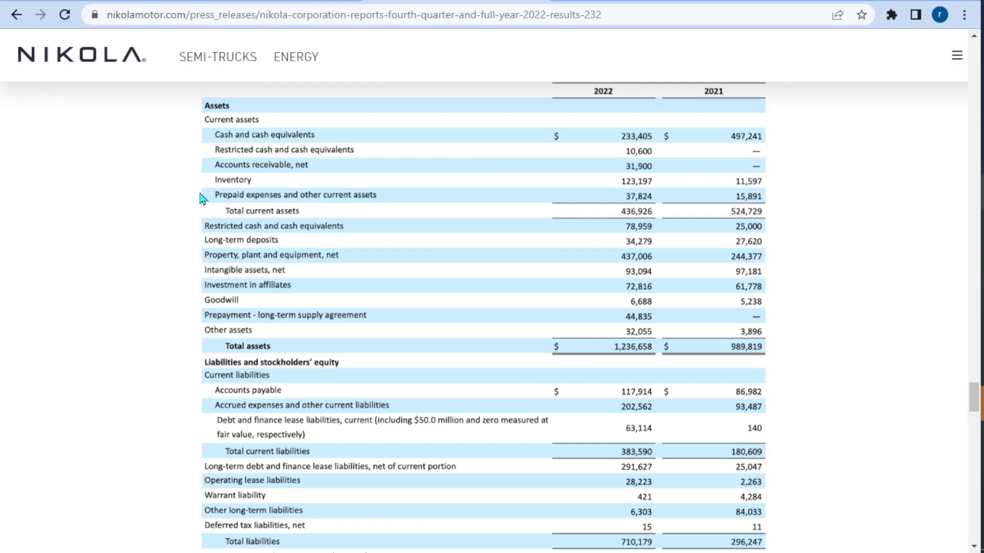
mouse_move(205, 185)
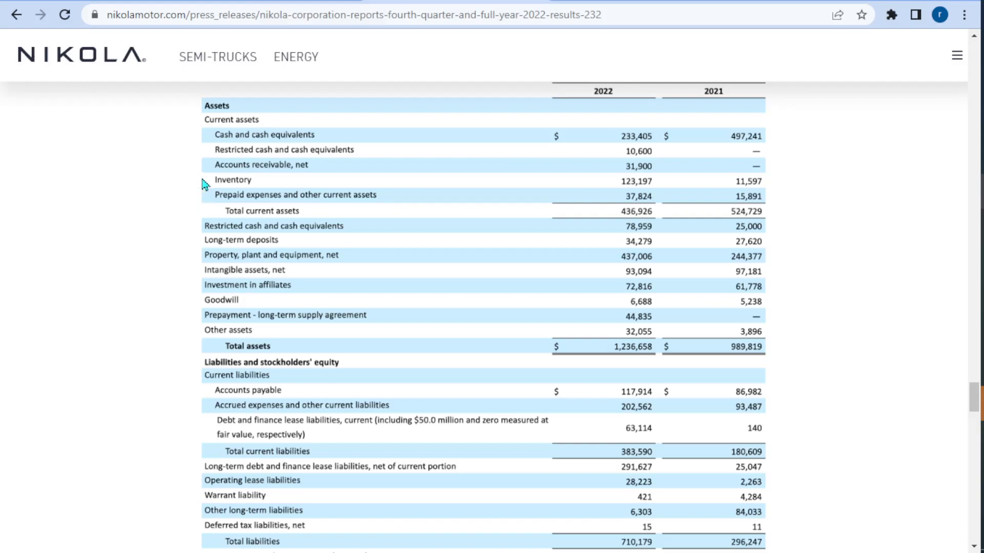
mouse_move(209, 184)
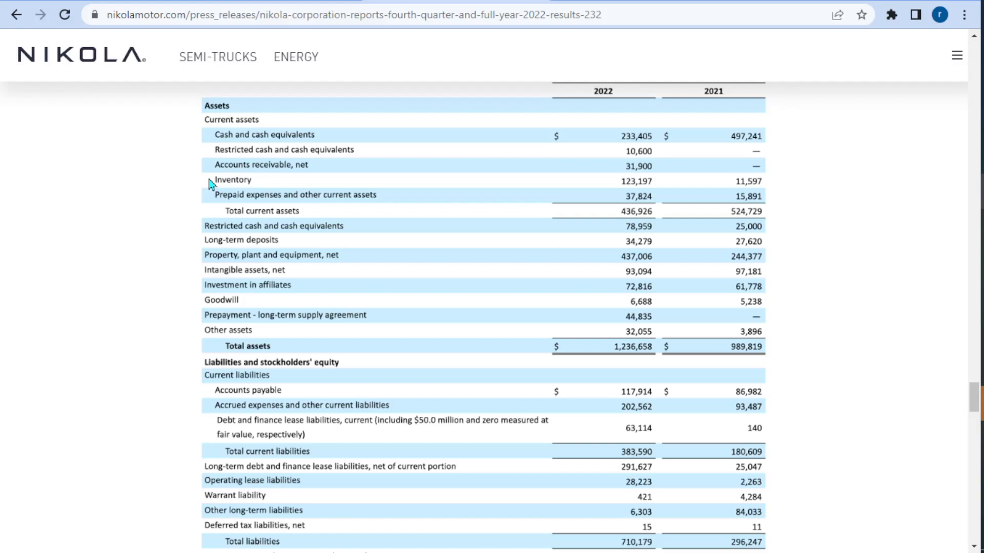
mouse_move(652, 185)
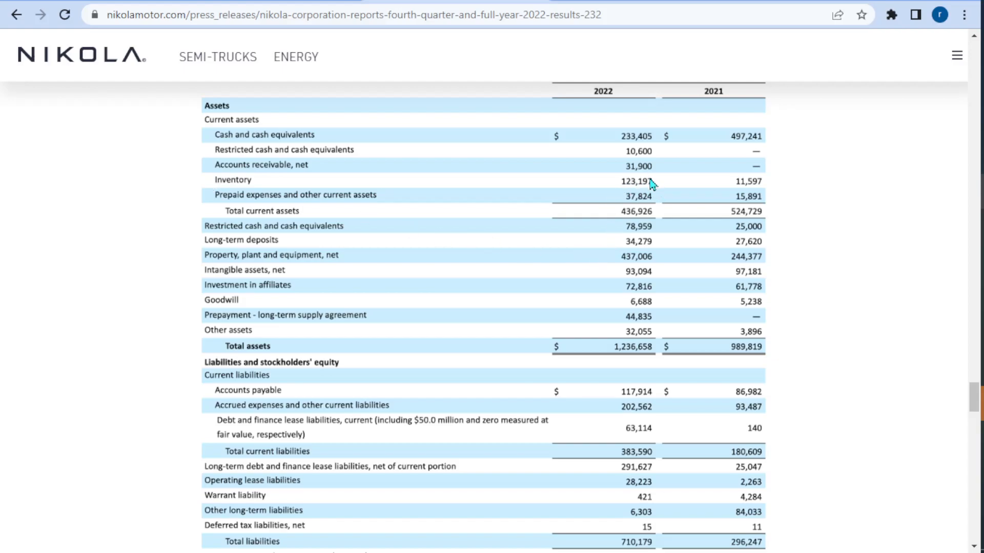
mouse_move(628, 190)
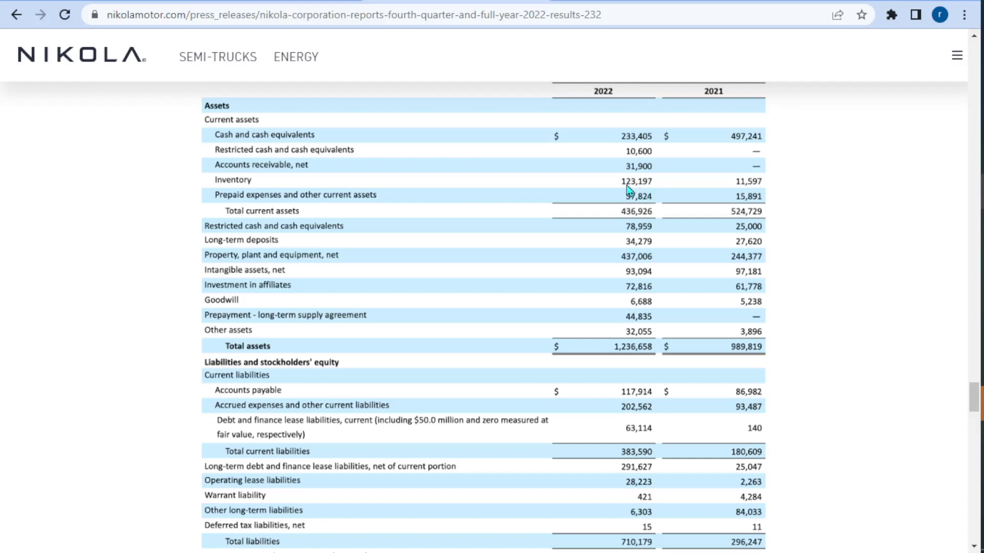
mouse_move(660, 194)
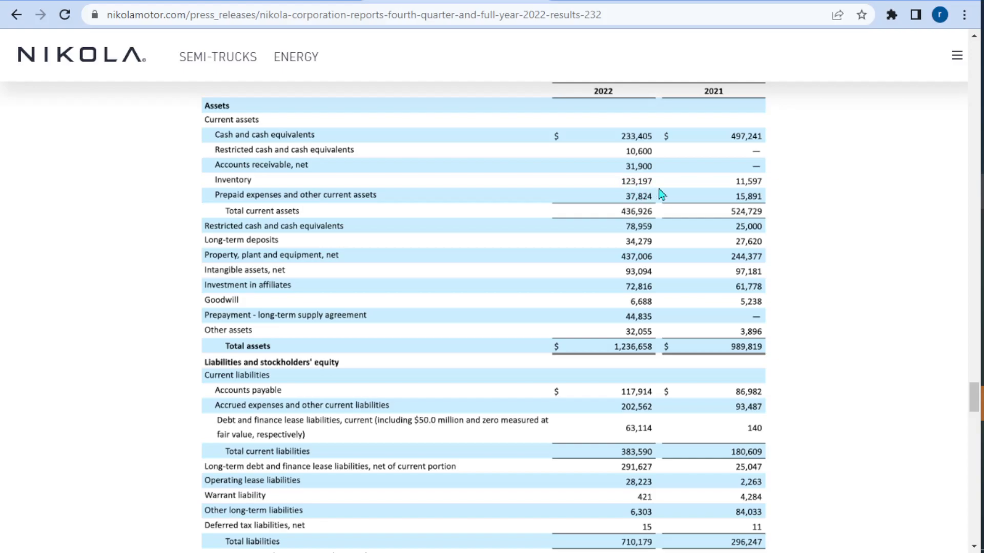
mouse_move(656, 190)
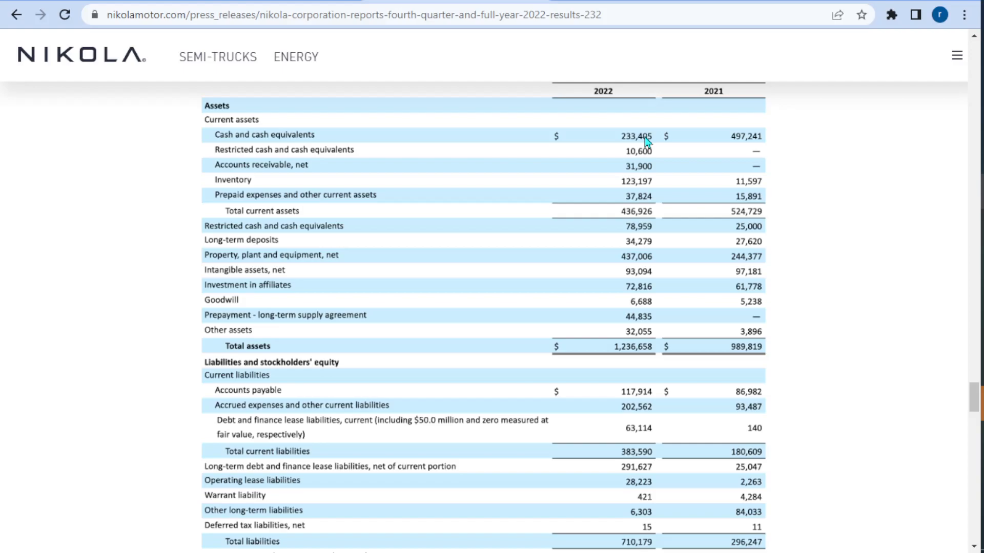
mouse_move(651, 182)
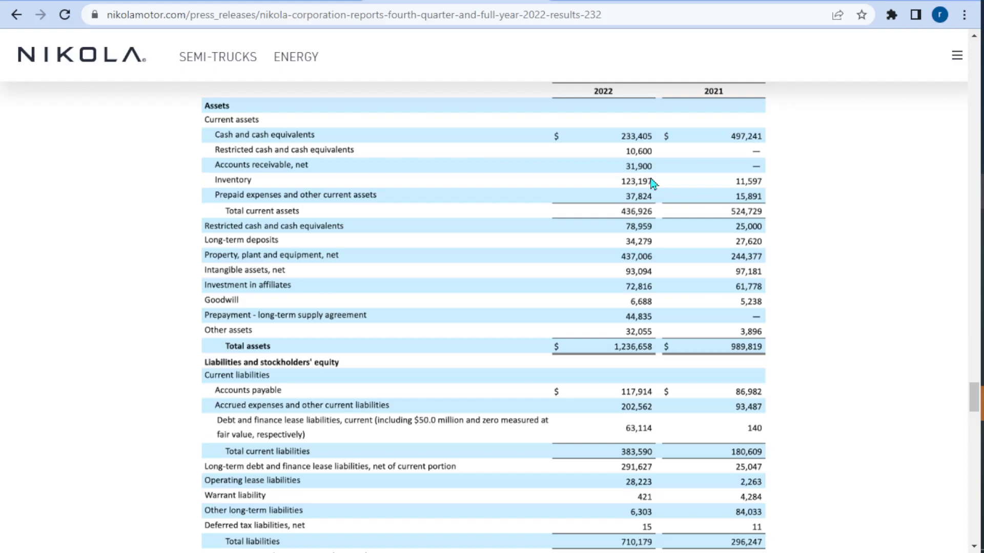
mouse_move(639, 466)
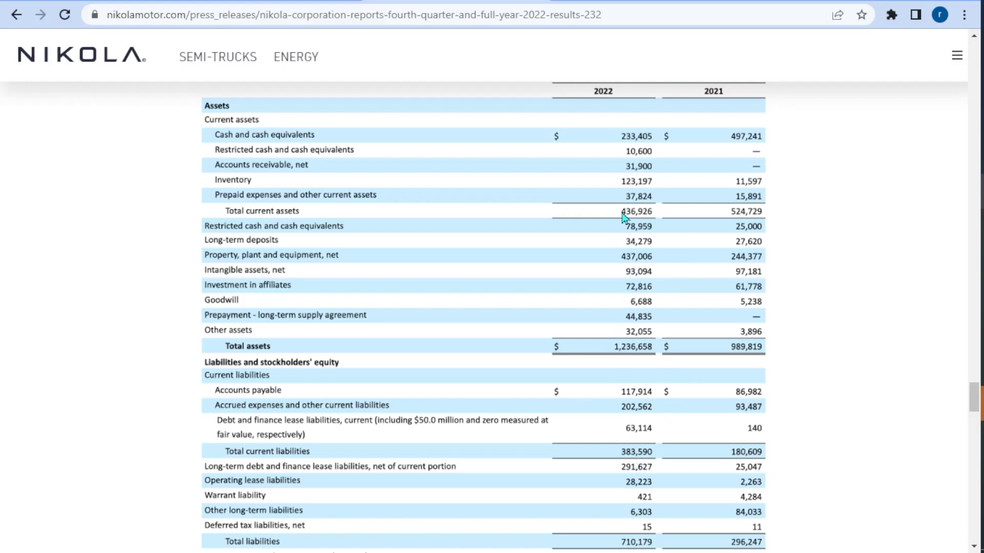
mouse_move(637, 221)
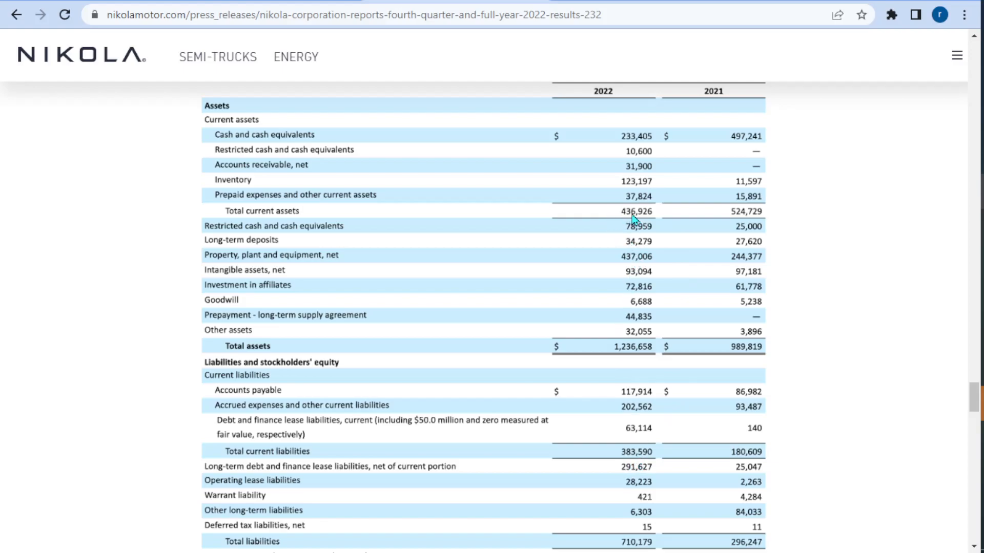
mouse_move(235, 193)
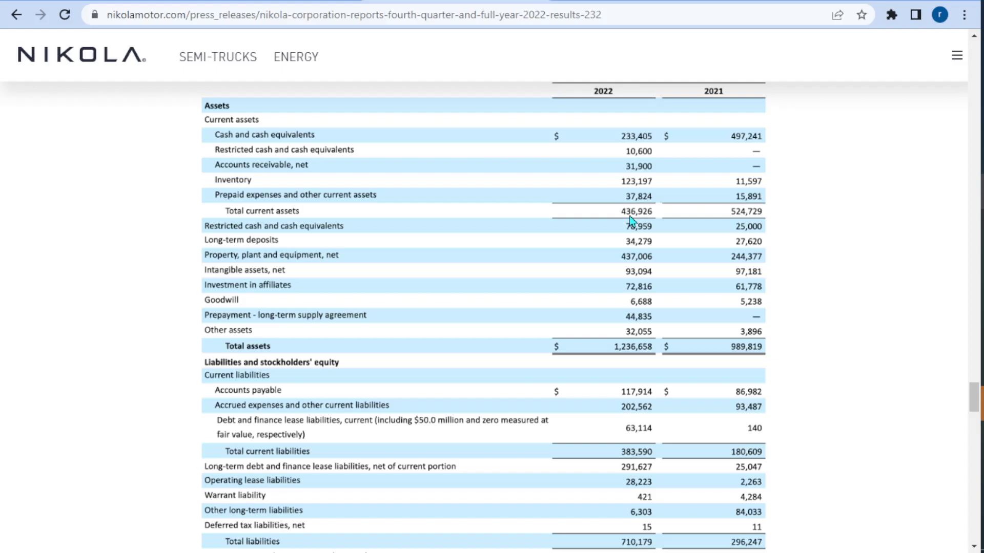
mouse_move(778, 268)
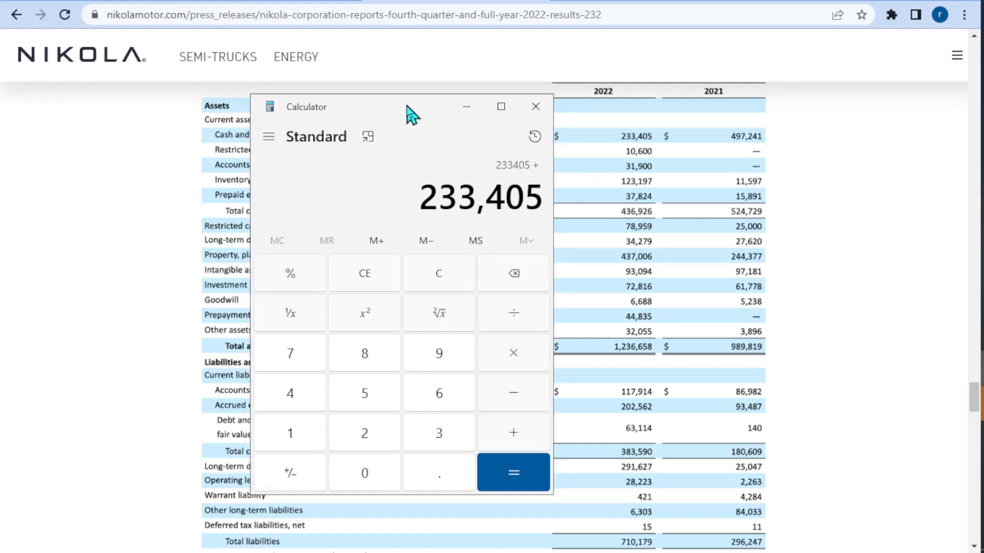
Add 2022 cash 233,405 and receivables 31,900 in Calculator, giving 265,305, then close it
drag(406, 106, 343, 170)
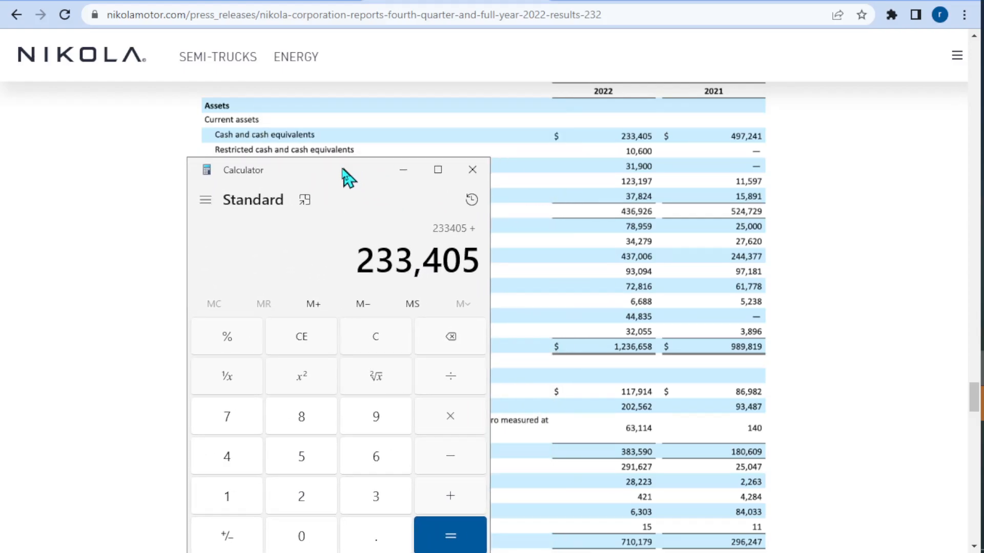
drag(342, 169, 459, 185)
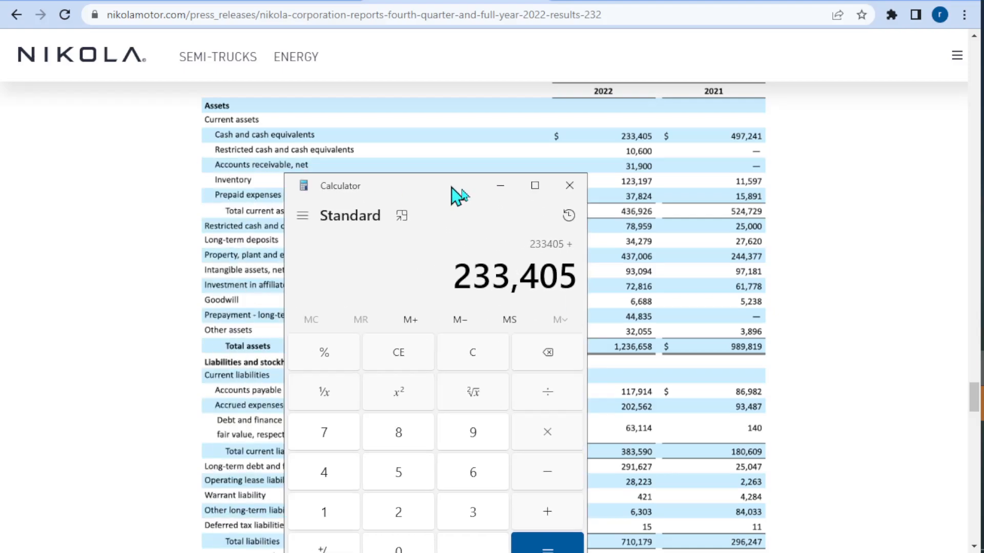
drag(461, 185, 395, 176)
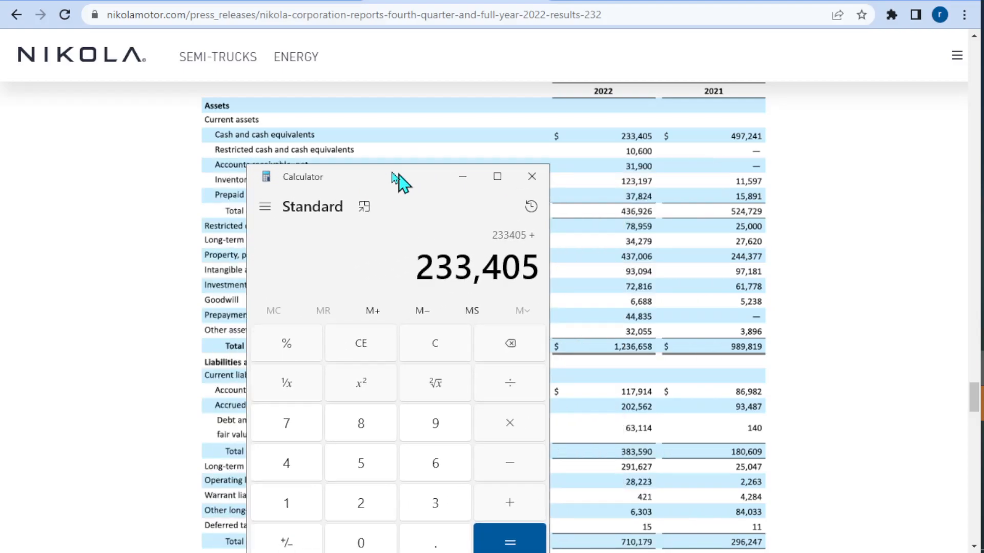
drag(390, 176, 352, 187)
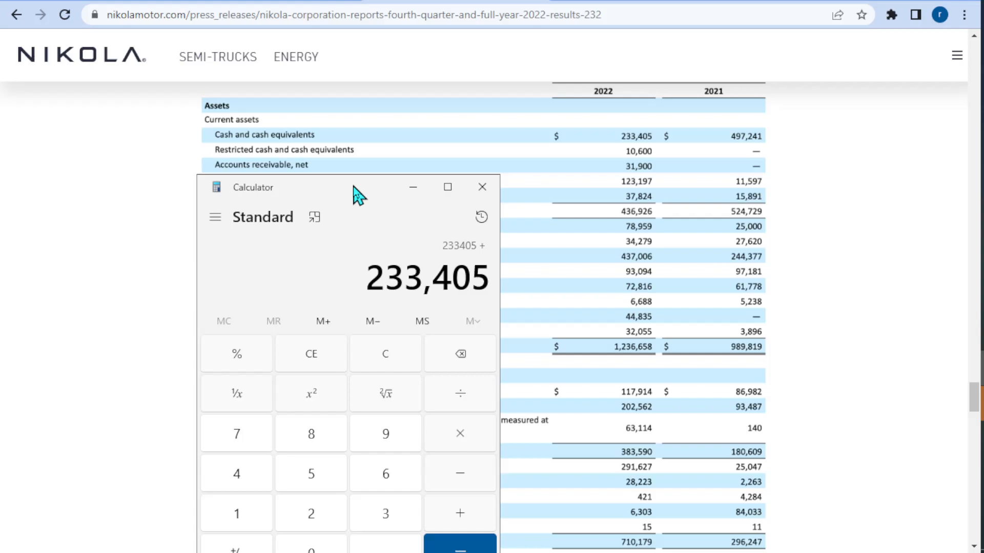
drag(361, 187, 345, 103)
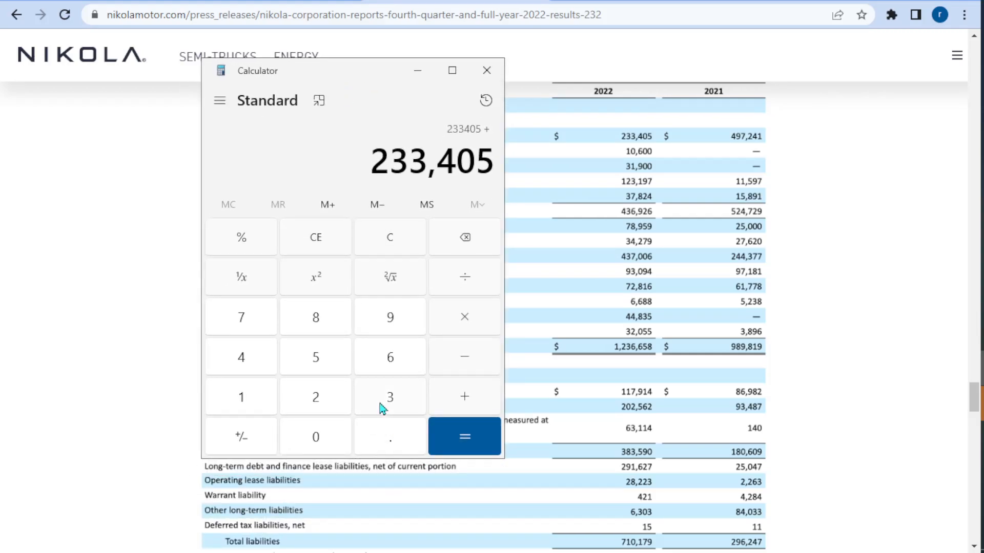
click(315, 437)
text(31,900)
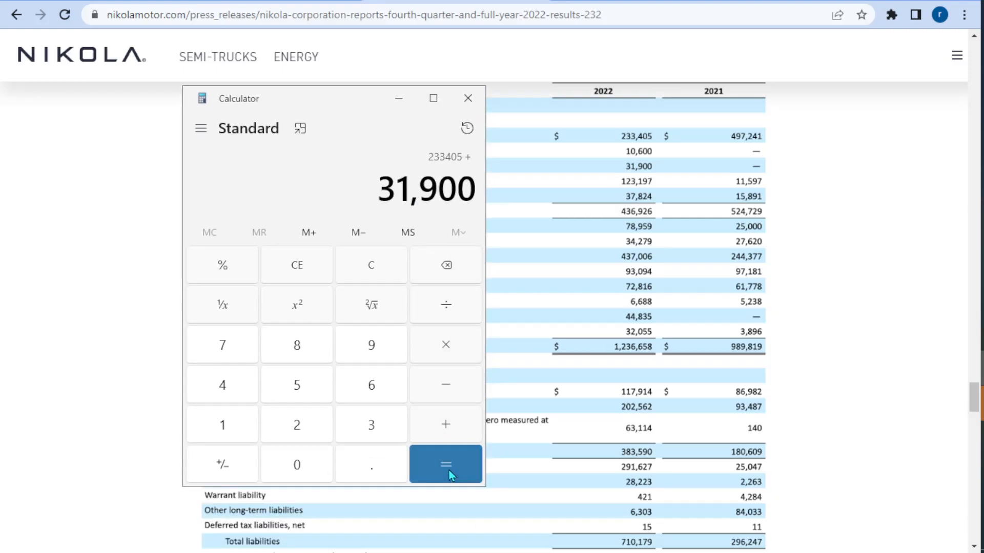
click(446, 464)
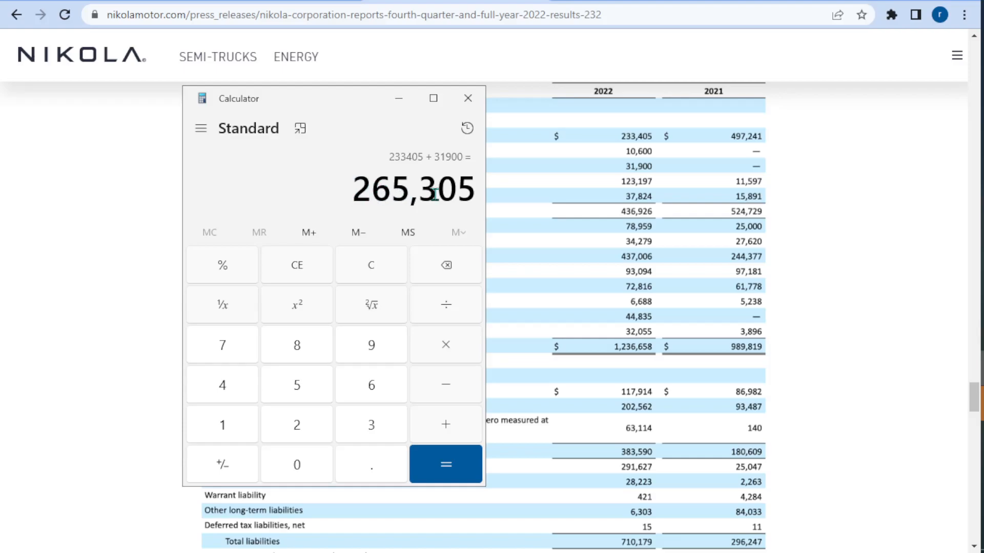
mouse_move(382, 86)
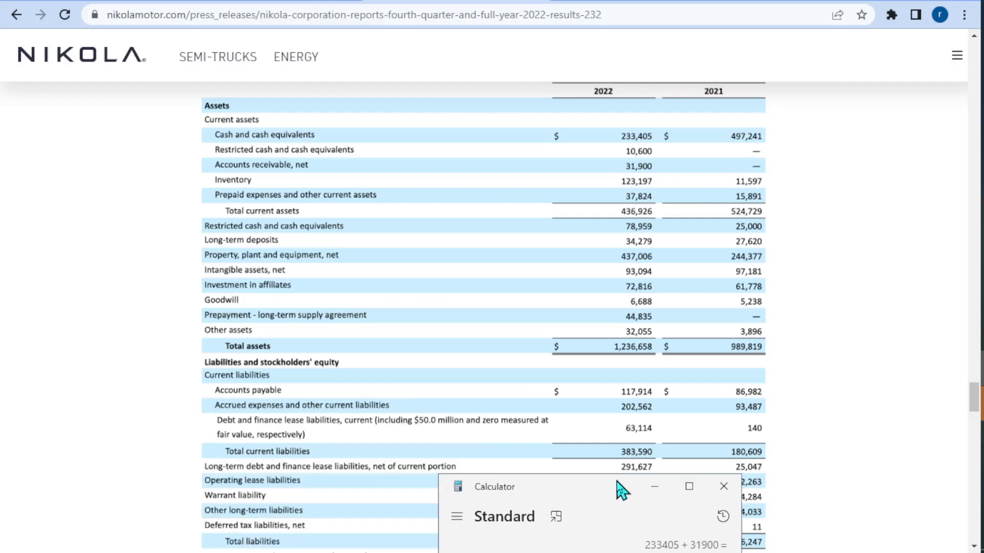
drag(621, 489, 627, 472)
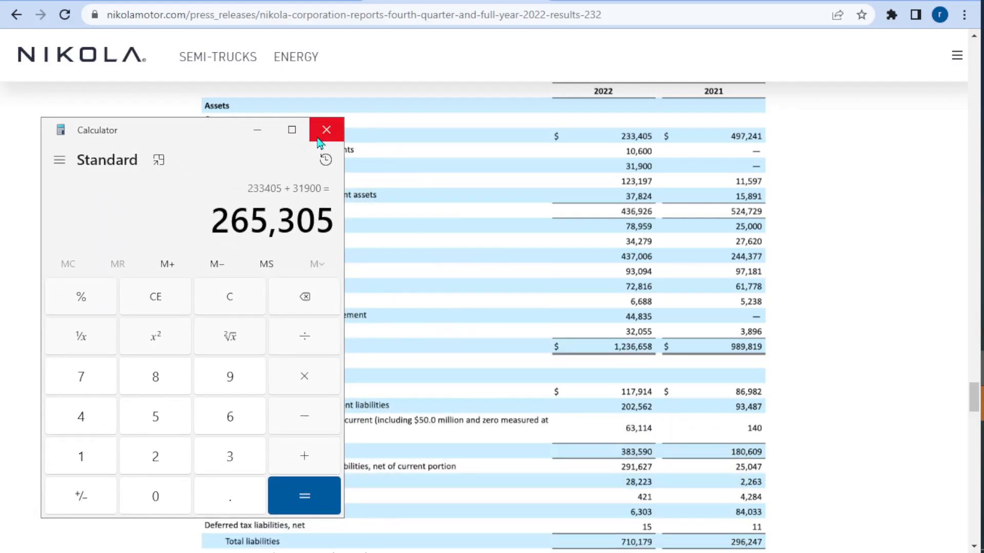
click(326, 130)
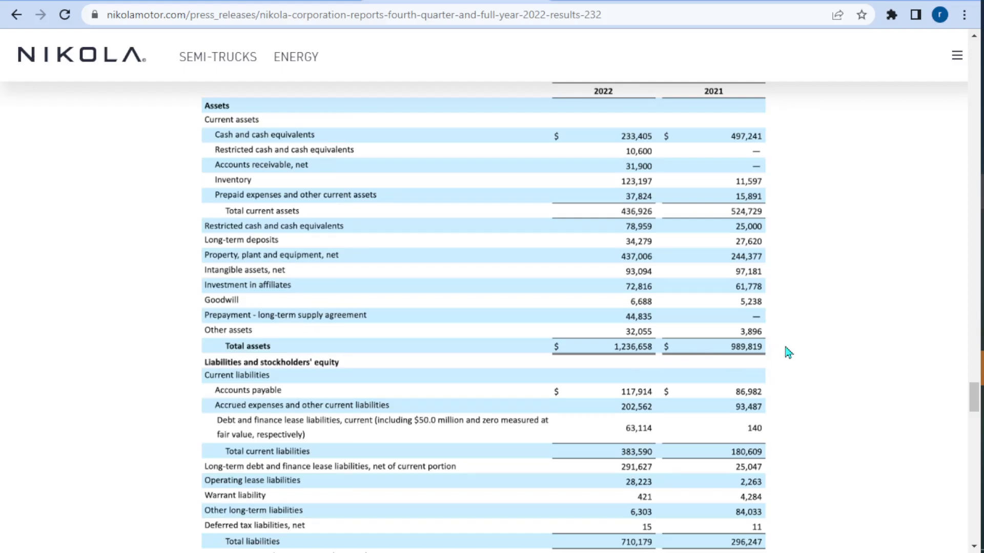
Scroll down to total stockholders' equity of 526,479, then back up to the balance sheet title
scroll(down, 3)
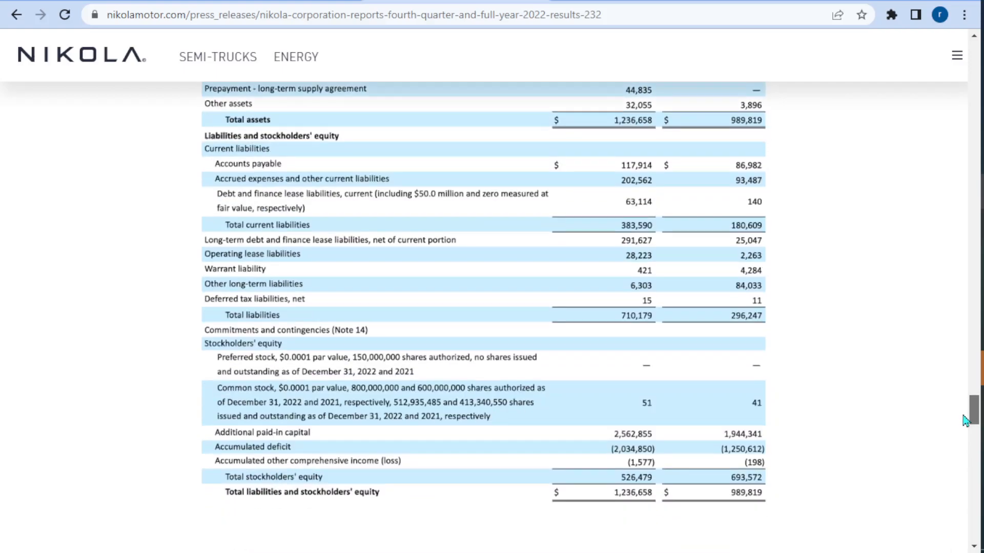
scroll(down, 3)
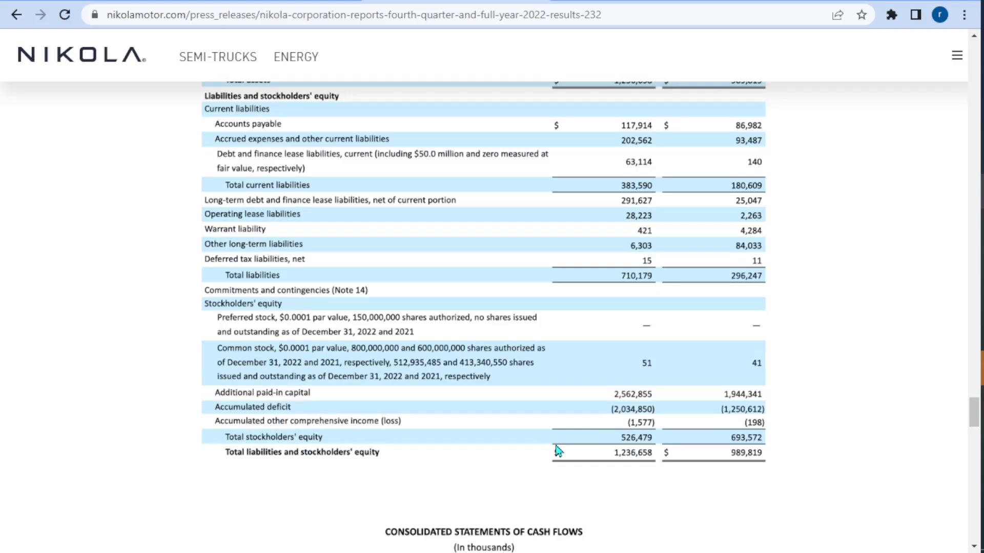
mouse_move(641, 449)
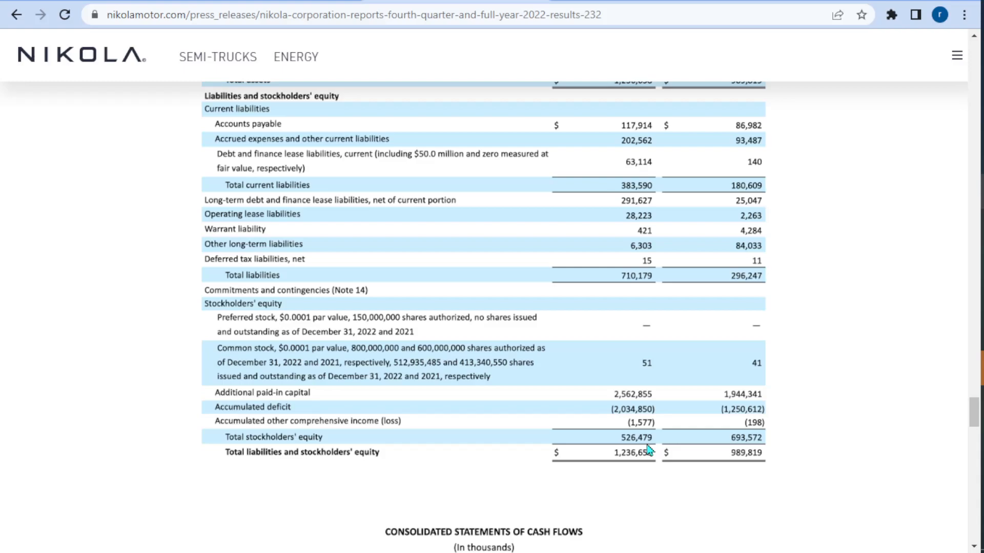
mouse_move(649, 445)
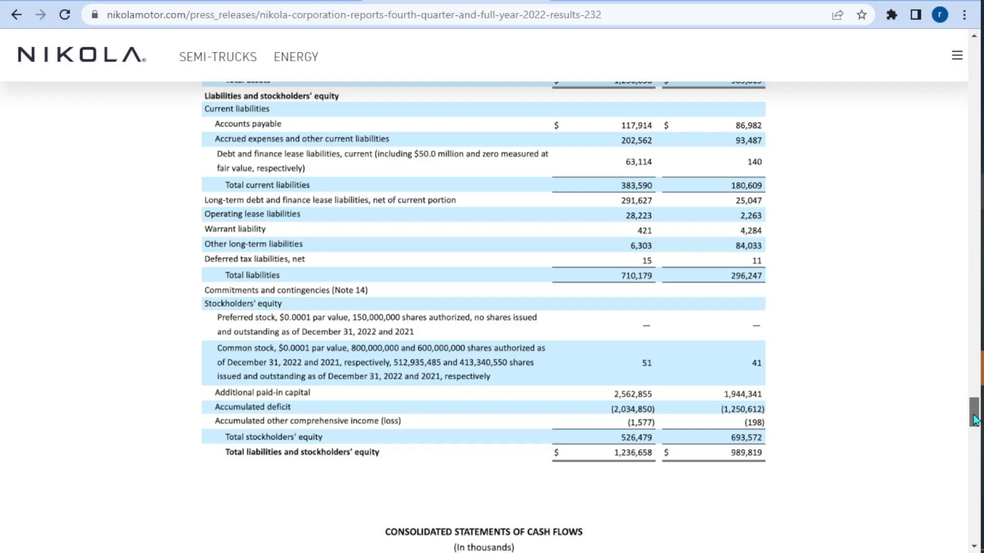
scroll(up, 3)
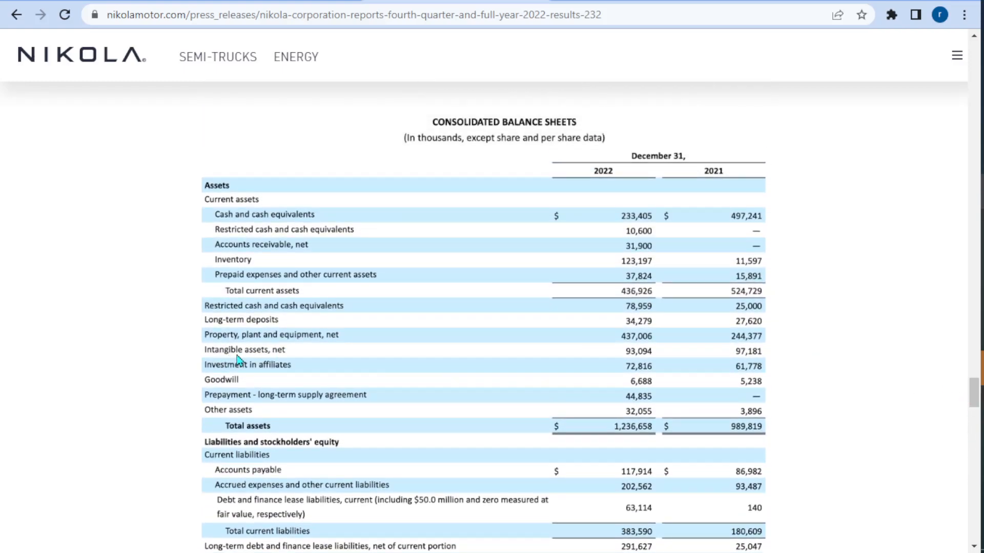
mouse_move(226, 390)
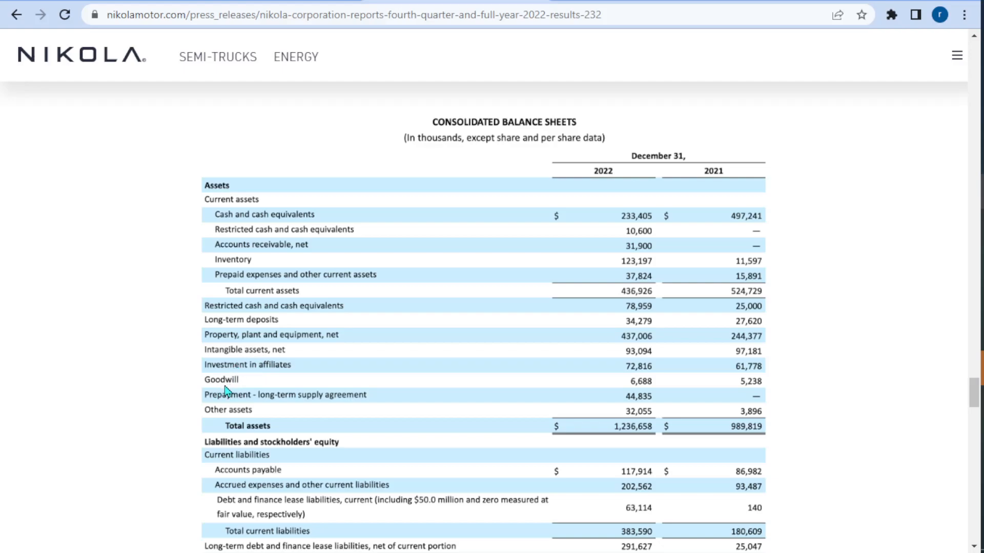
mouse_move(227, 389)
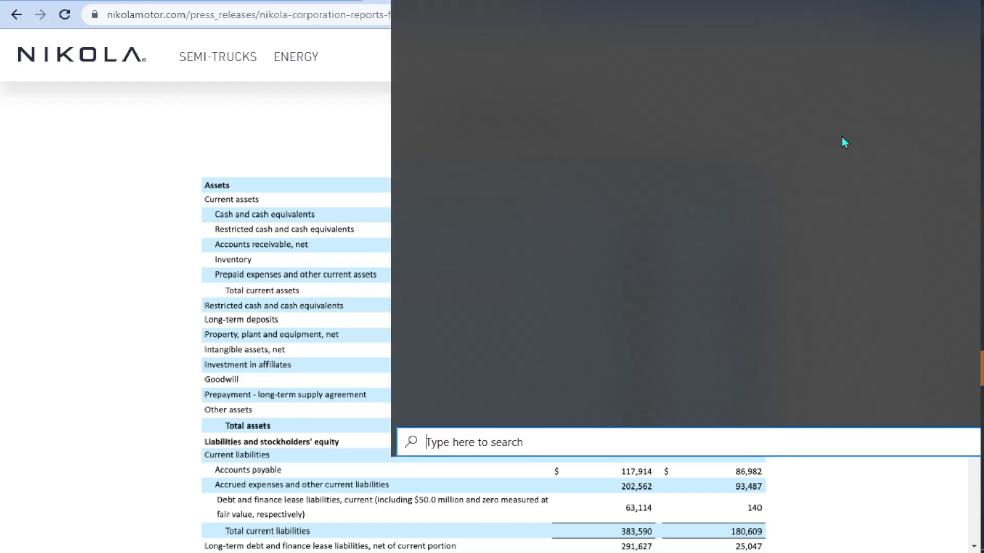
Open Calculator and compute 526,479 − 93,094 − 6,688 = 426,697 tangible book value
click(408, 442)
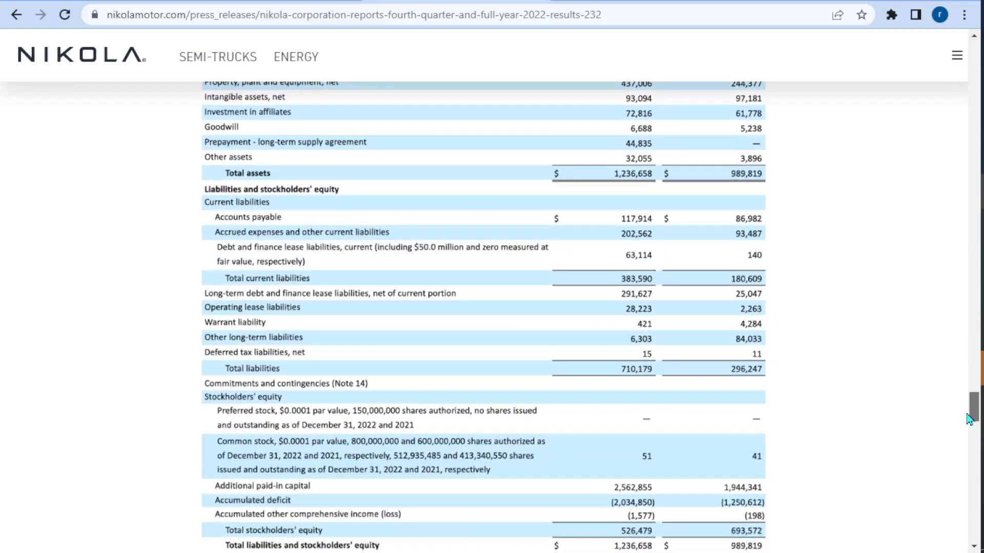
scroll(down, 3)
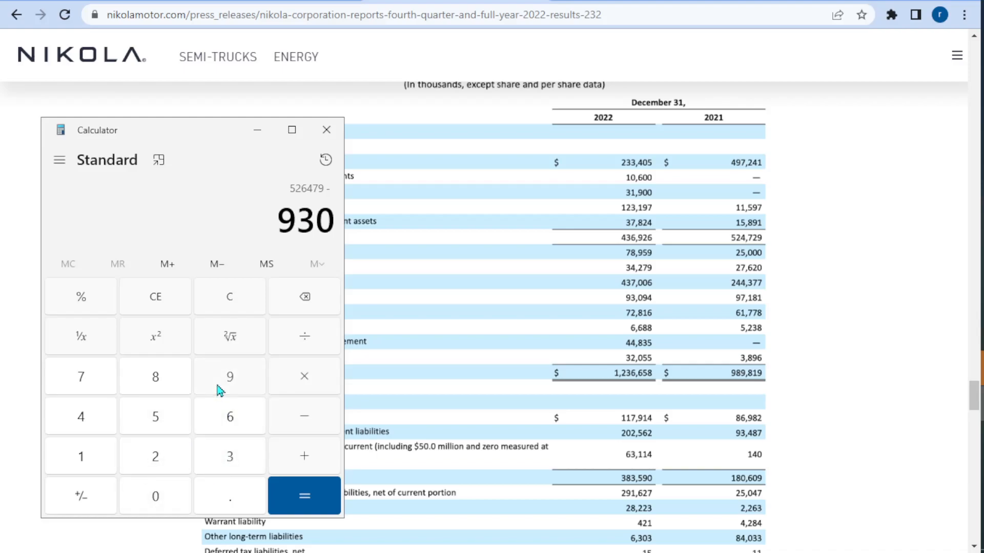
drag(97, 130, 508, 435)
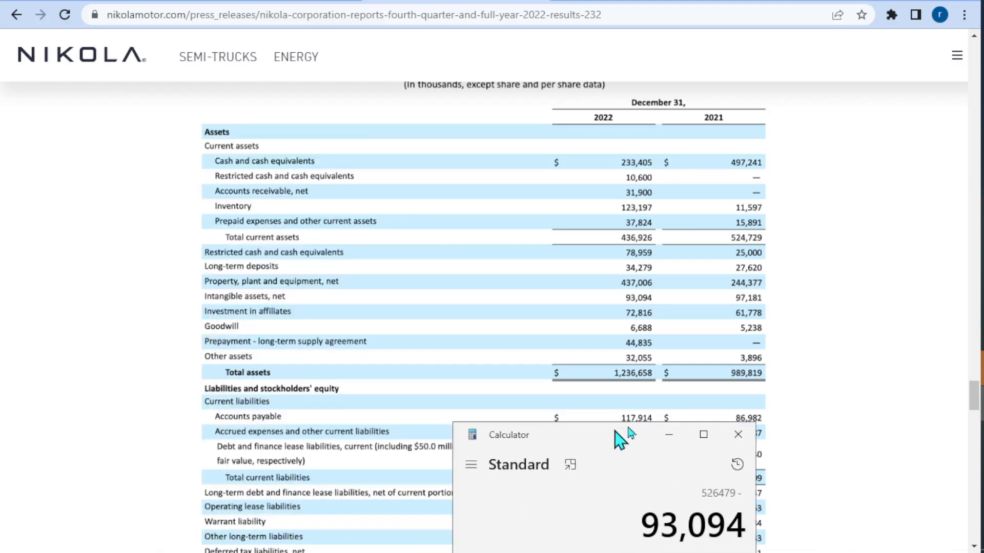
drag(508, 435, 571, 347)
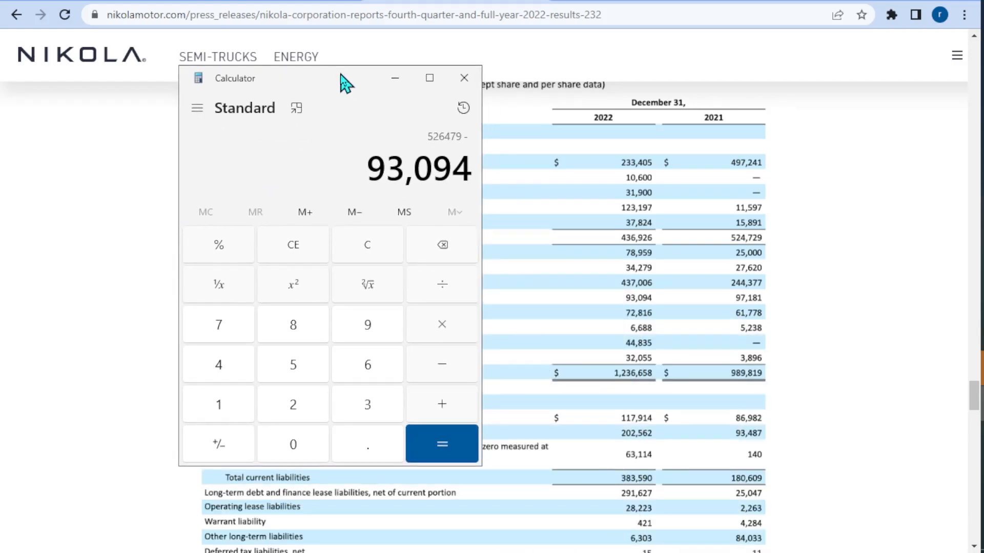
mouse_move(441, 364)
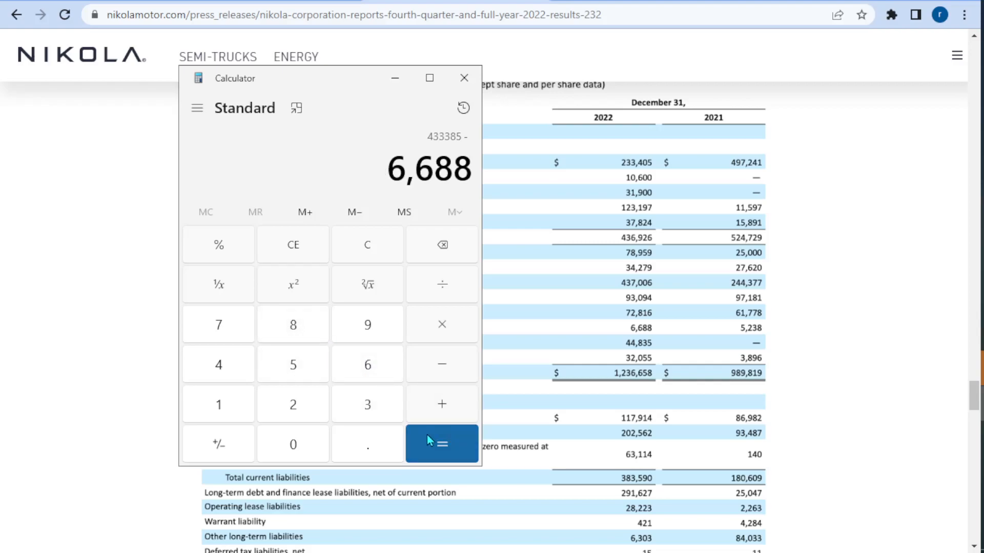
click(442, 443)
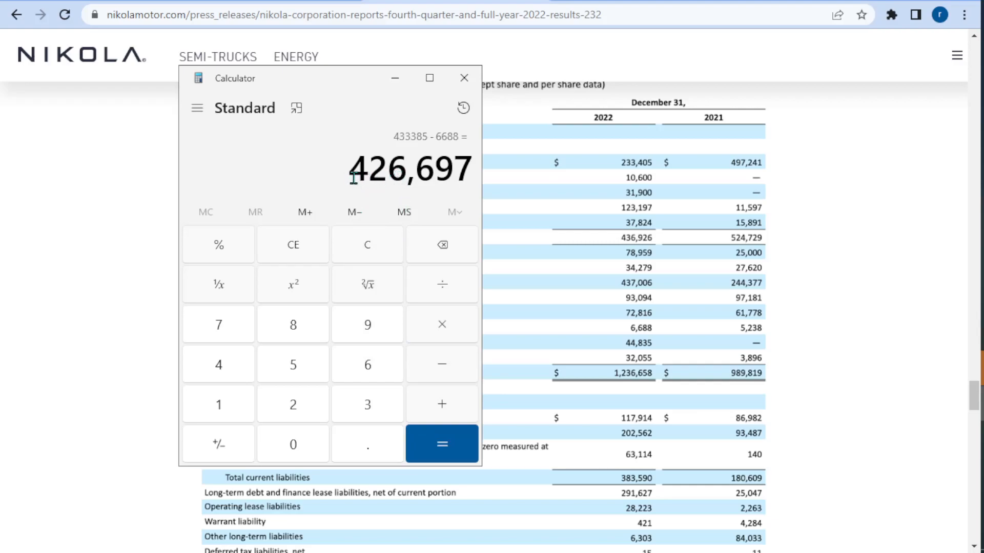
mouse_move(341, 91)
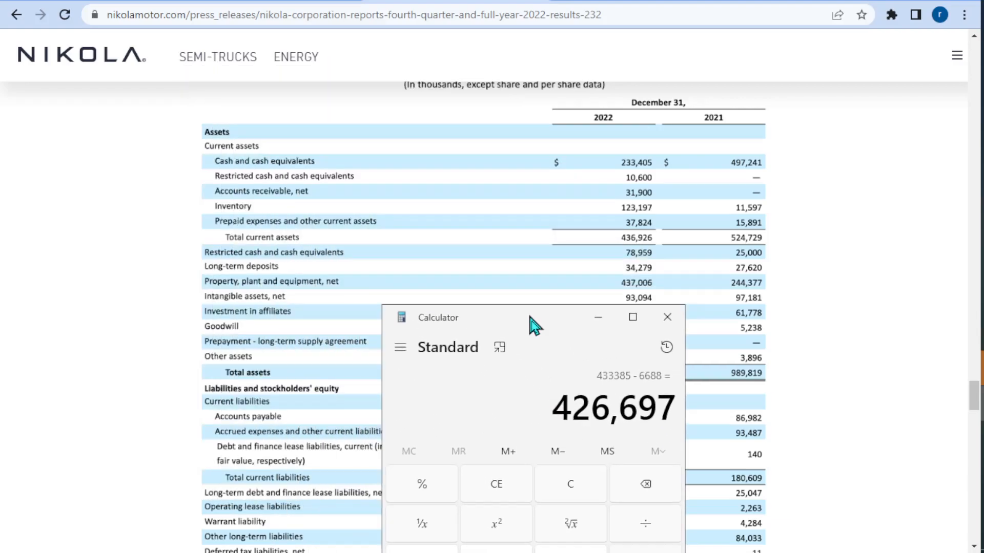
Move Calculator, still holding 426,697, to the lower right so the balance sheet is readable
drag(533, 318, 578, 452)
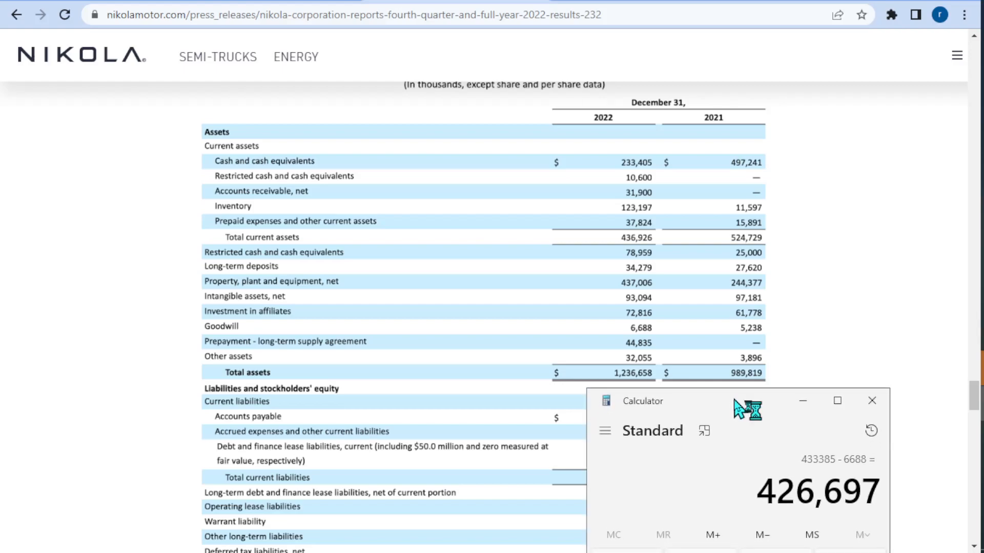
mouse_move(844, 423)
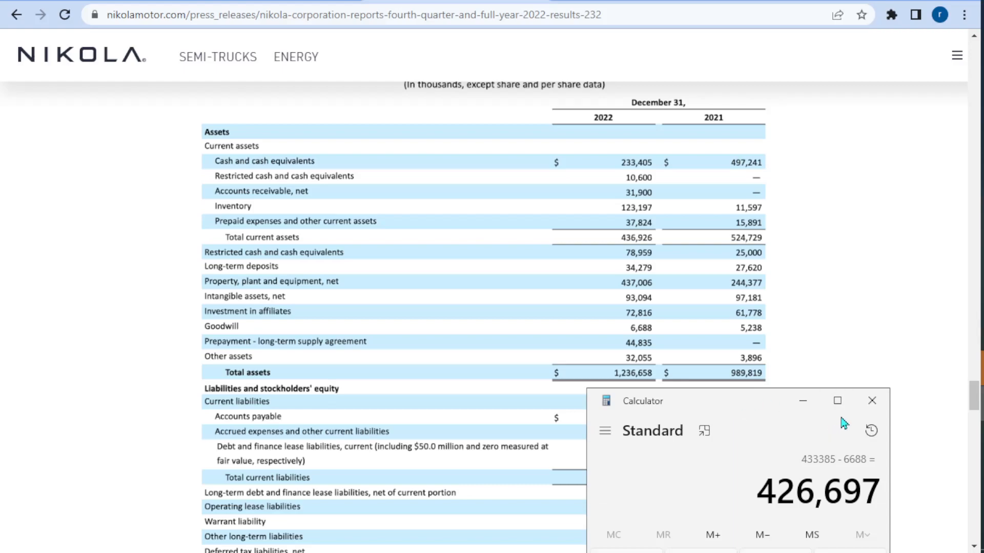
mouse_move(744, 479)
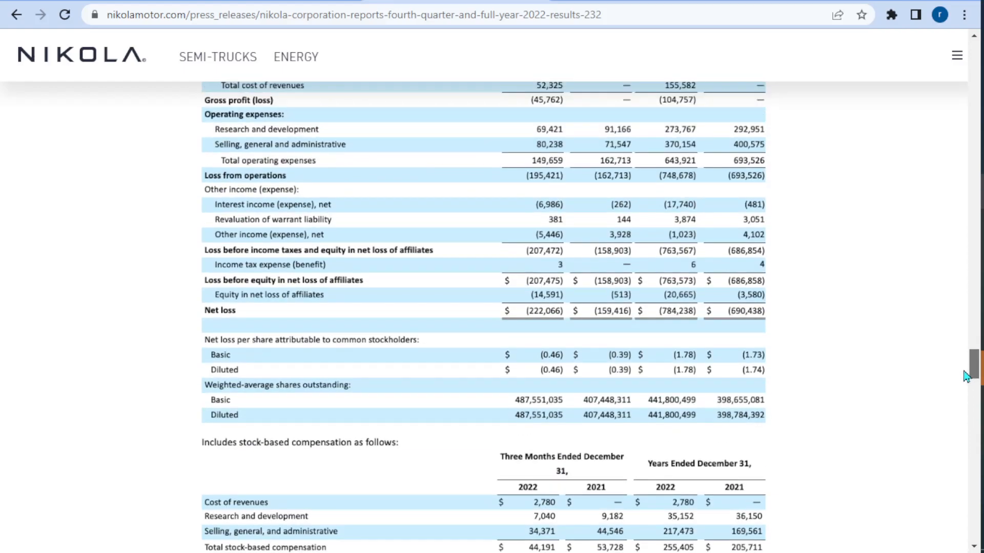
mouse_move(524, 425)
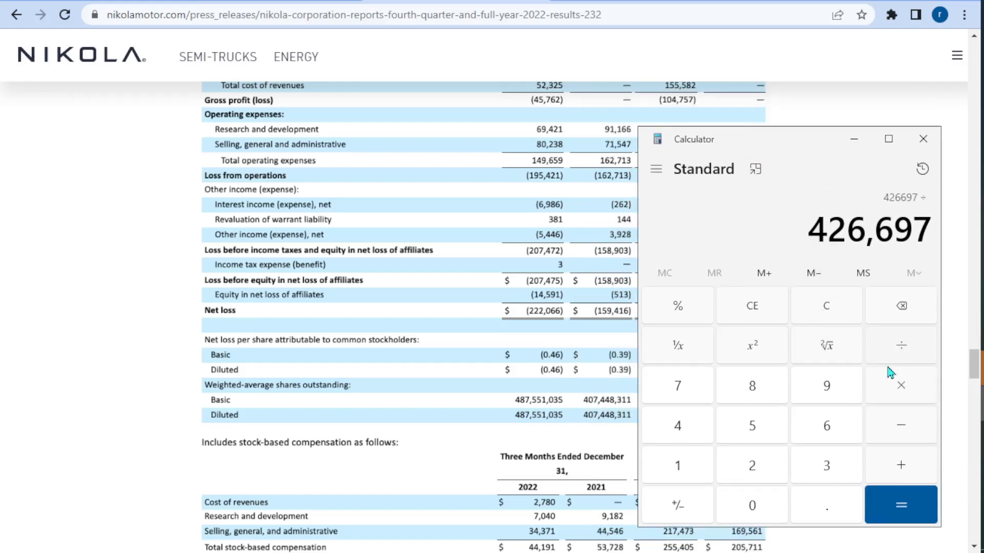
mouse_move(690, 431)
text(487)
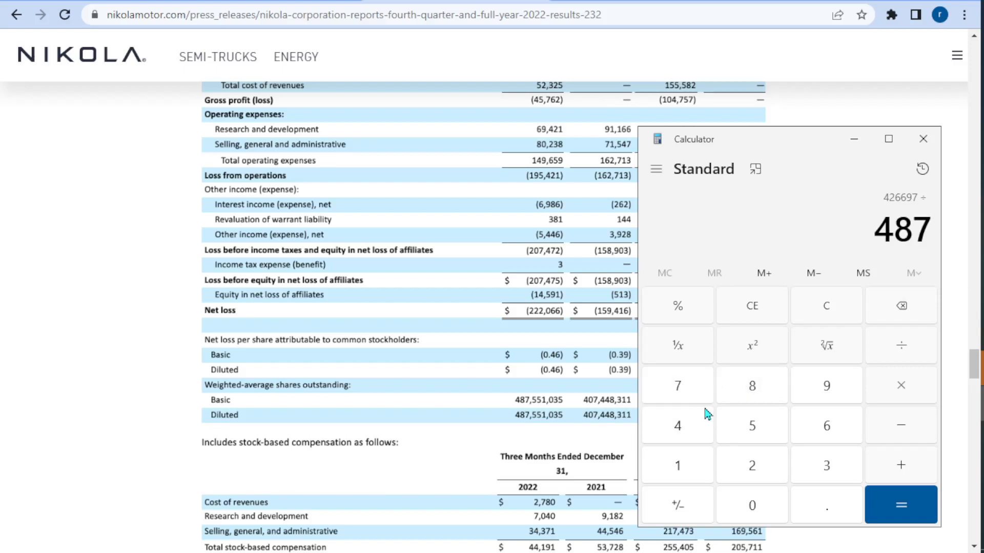
Divide 426,697 by 487,551 weighted-average shares (about 0.8752), then close Calculator
click(901, 505)
text(,551)
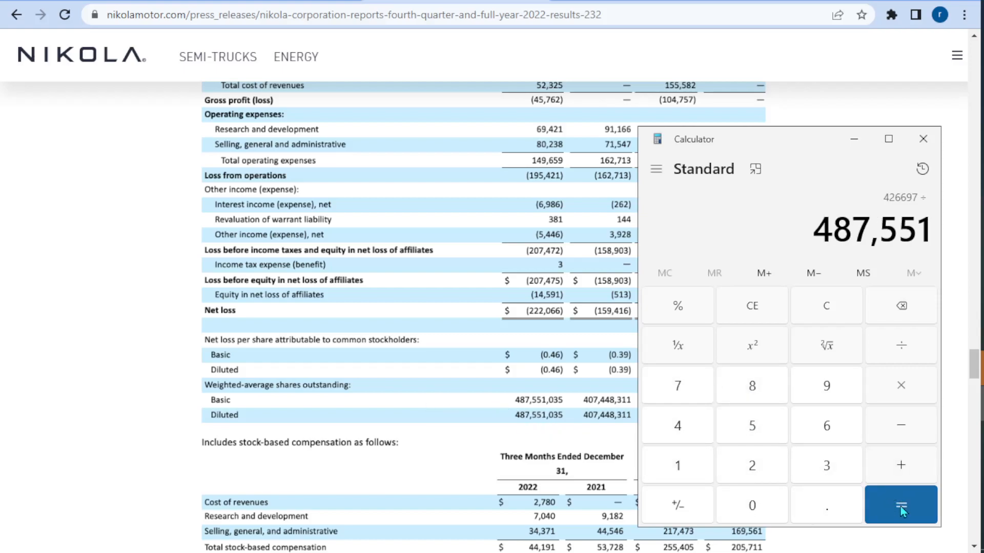
click(900, 505)
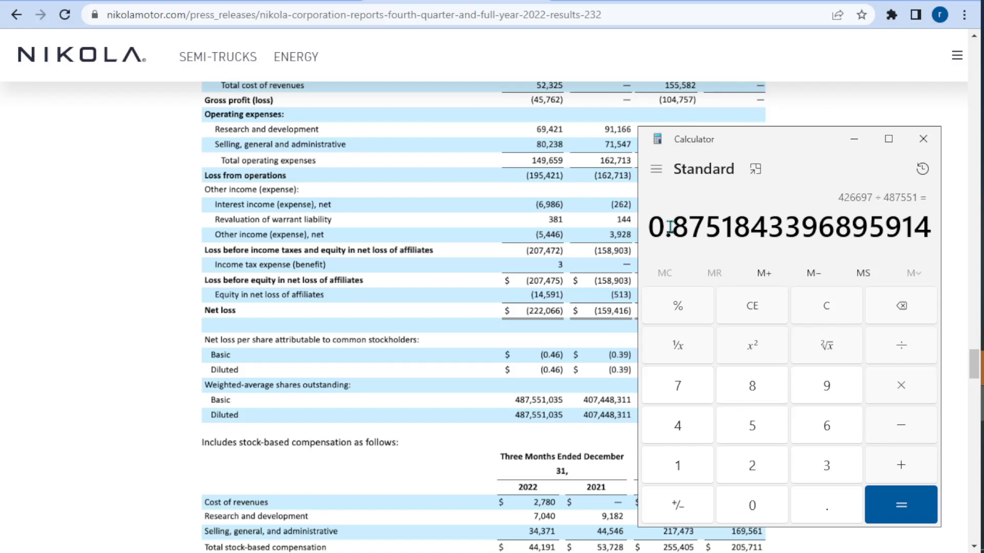
mouse_move(670, 226)
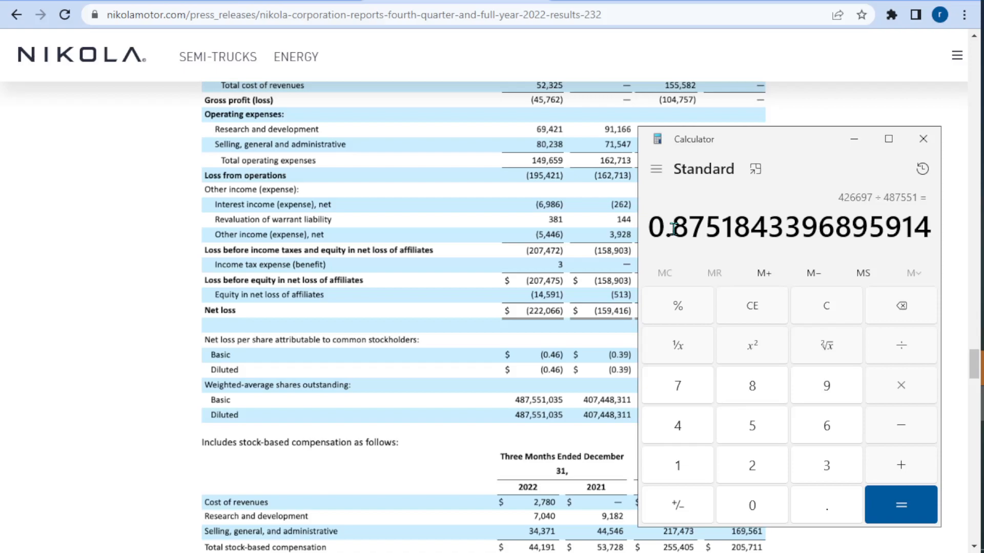
mouse_move(922, 139)
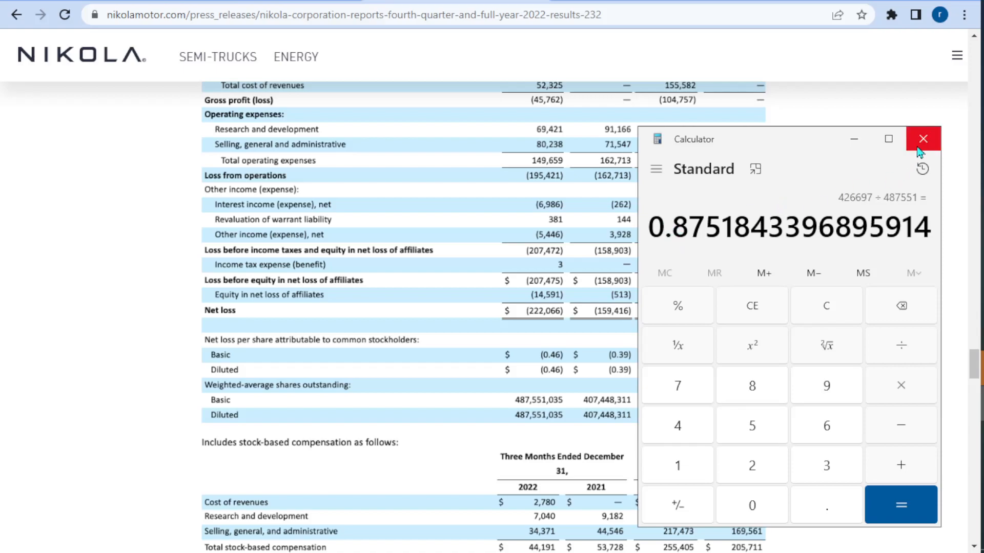
click(922, 139)
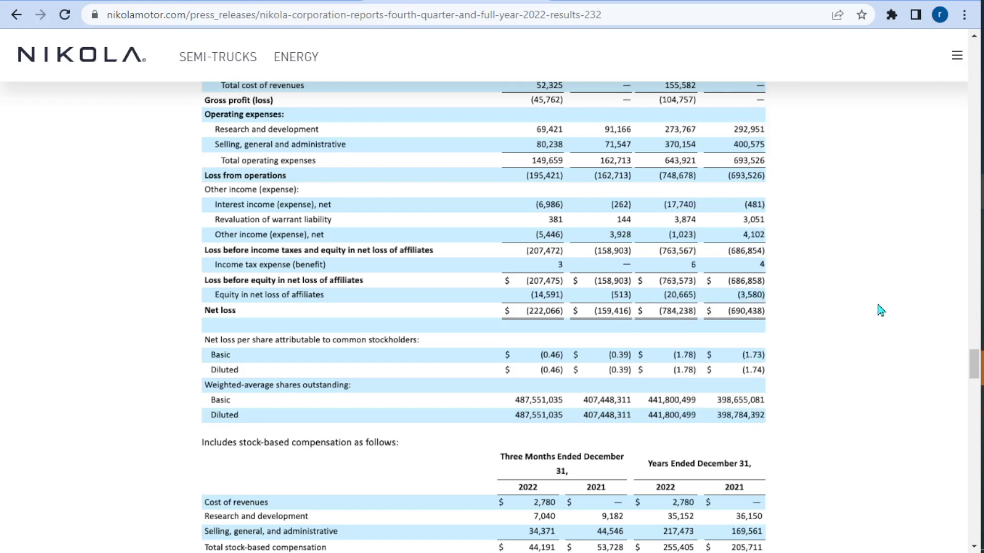
Scroll past the balance sheet to the cash flow statement's operating, investing and financing sections
scroll(down, 3)
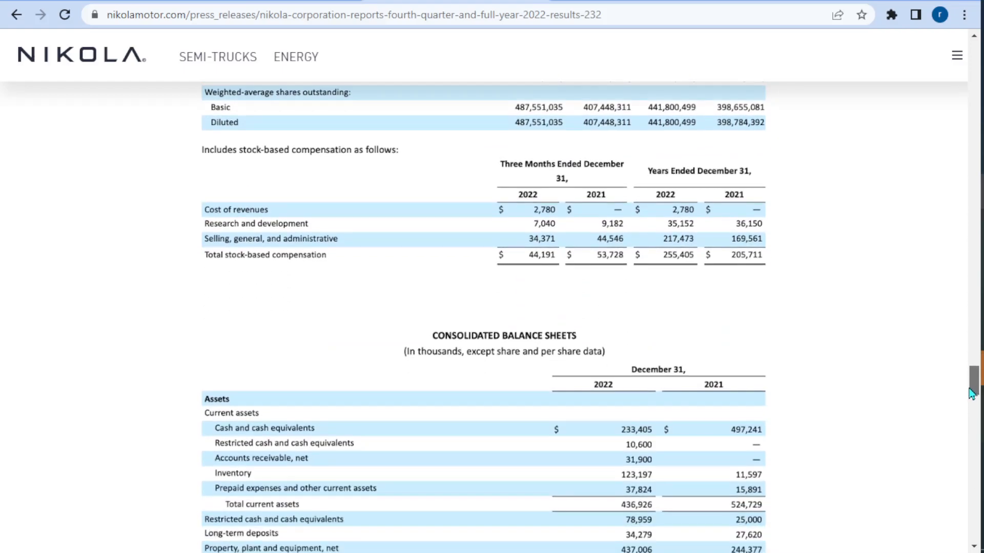
scroll(down, 3)
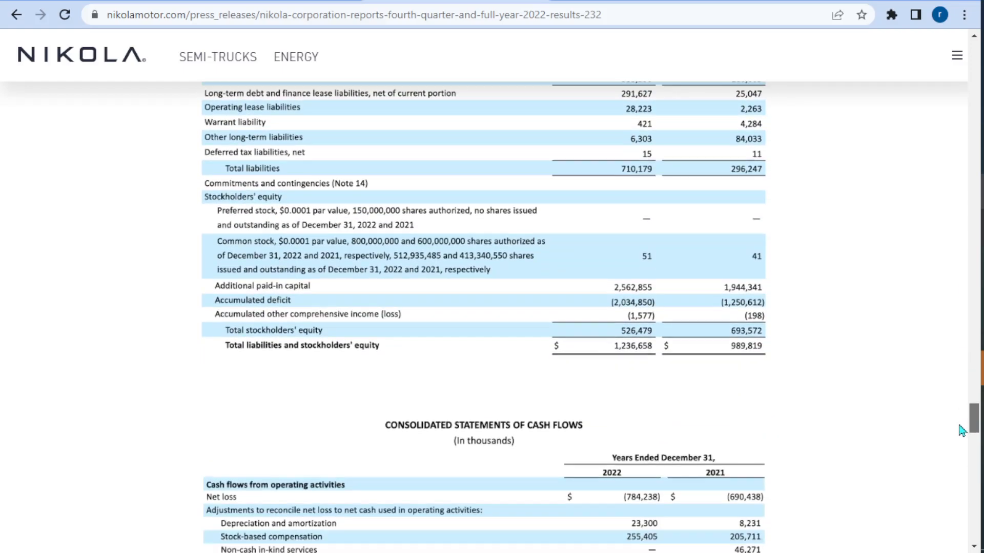
scroll(down, 3)
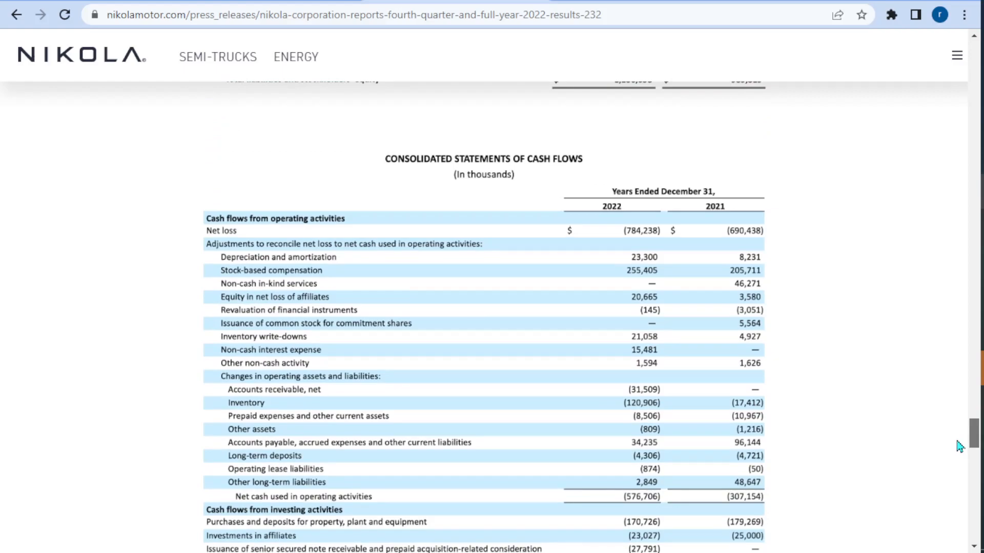
scroll(down, 3)
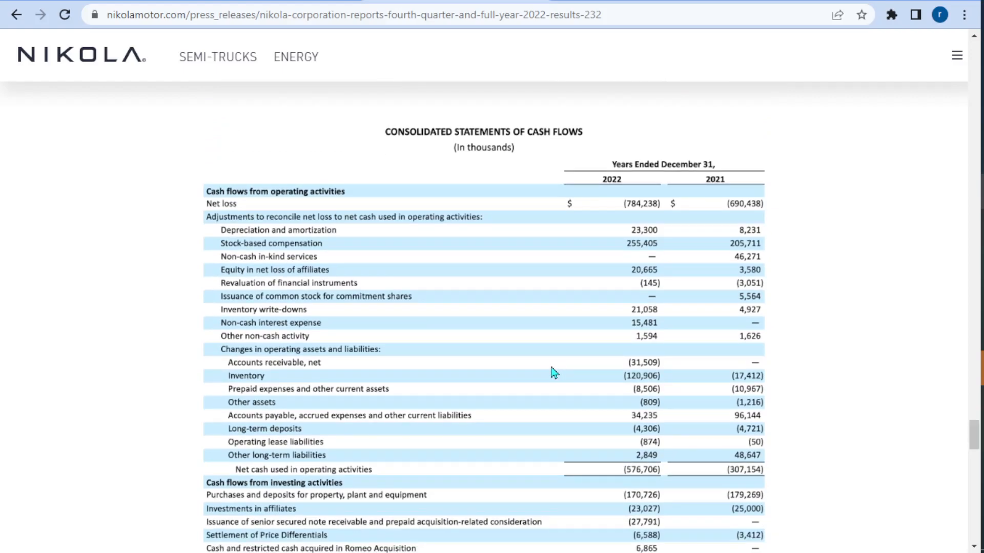
mouse_move(216, 157)
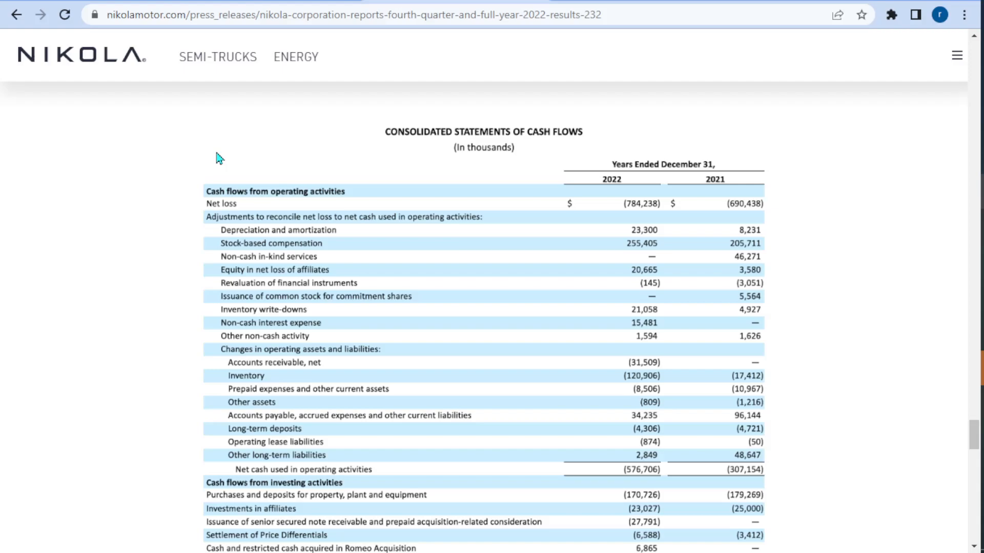
mouse_move(216, 205)
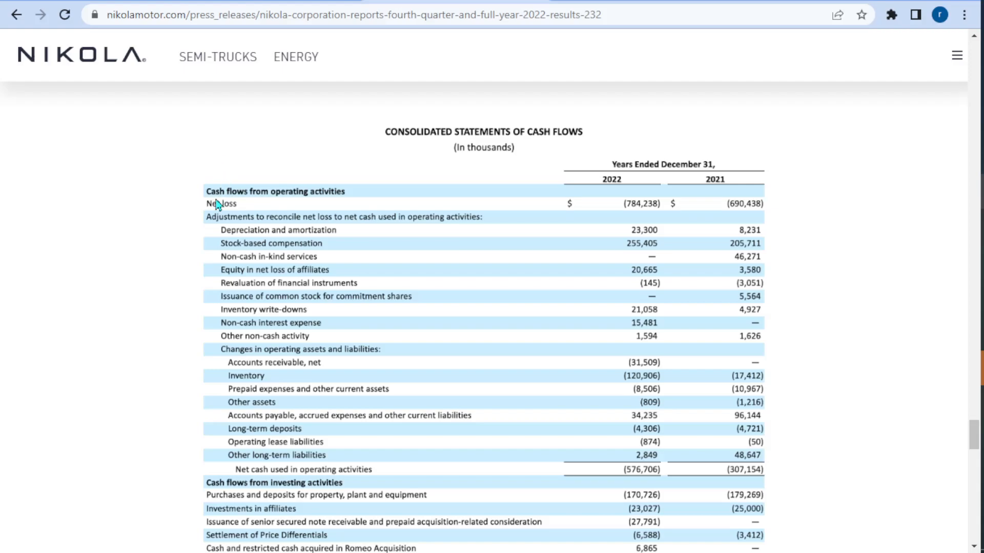
mouse_move(647, 215)
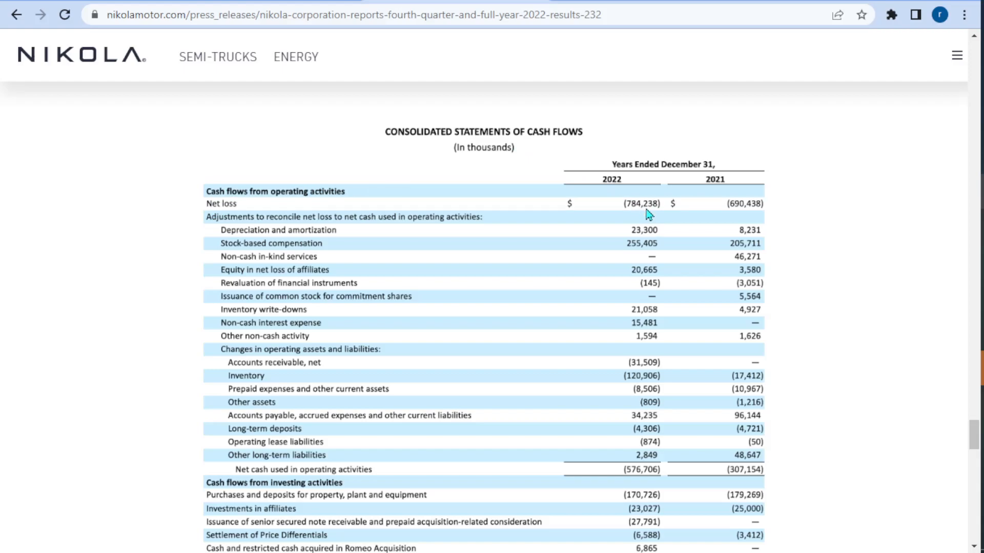
mouse_move(633, 214)
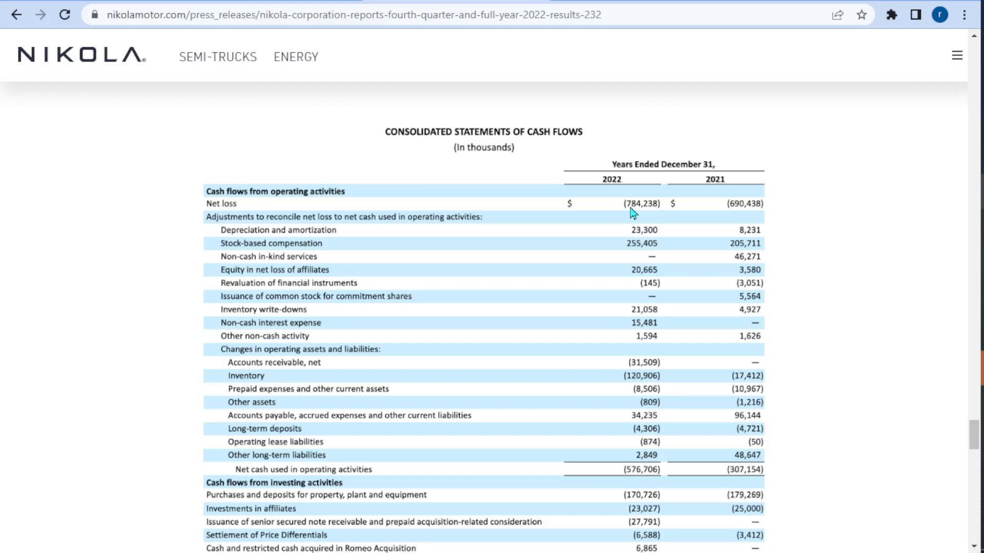
mouse_move(646, 213)
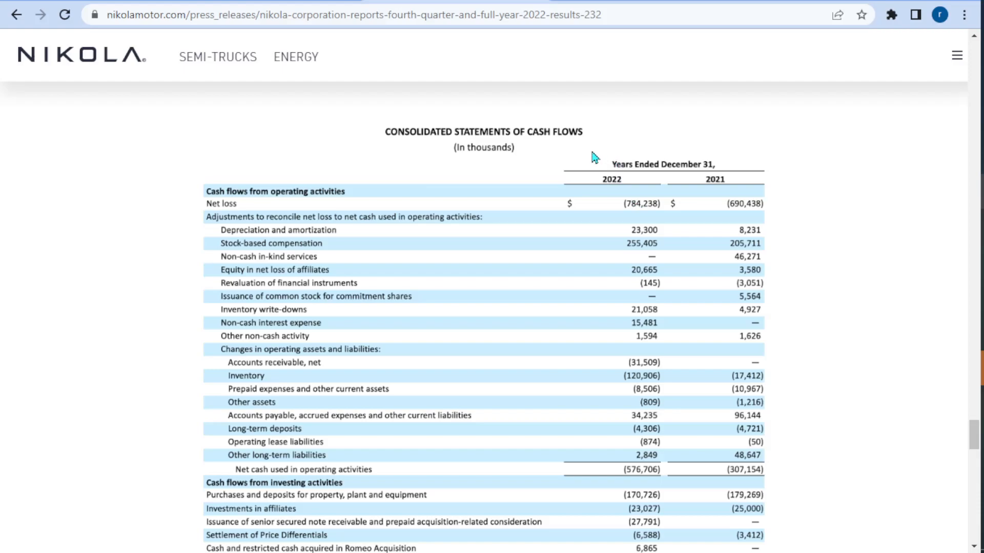
mouse_move(597, 194)
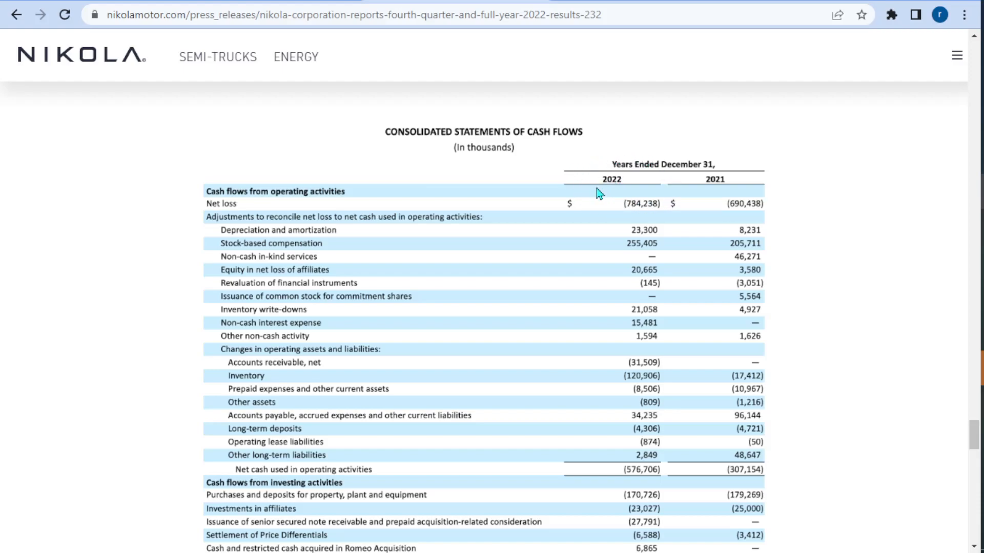
mouse_move(612, 190)
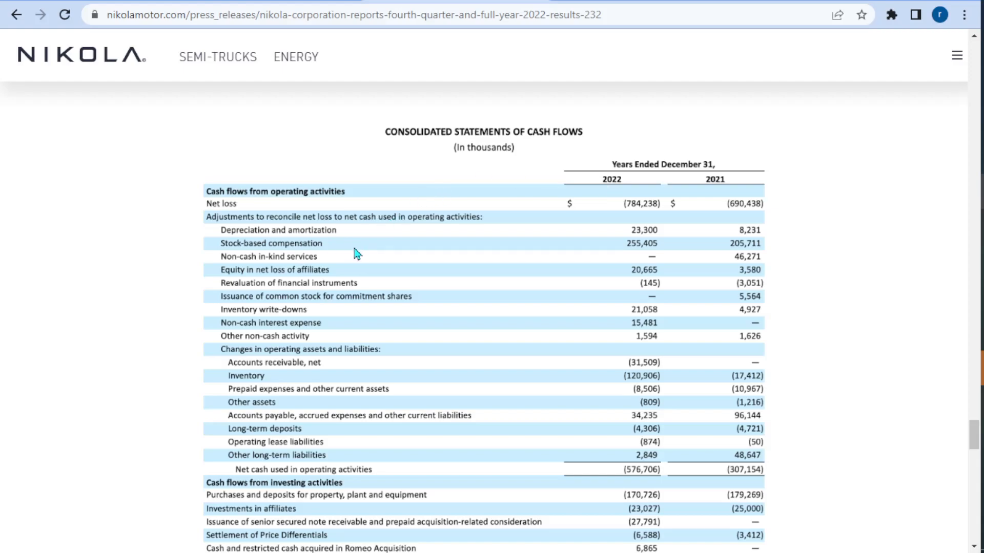
mouse_move(334, 235)
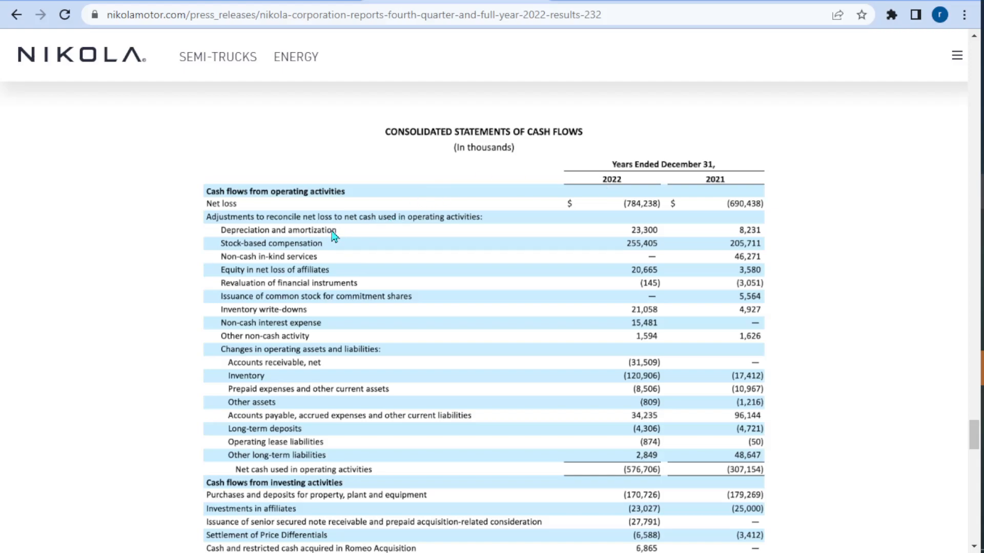
mouse_move(324, 248)
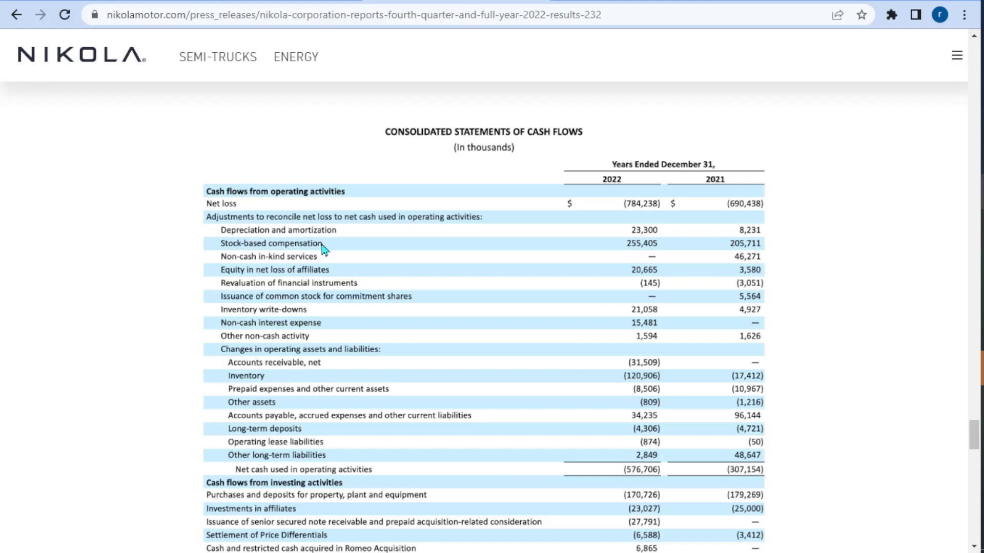
mouse_move(637, 220)
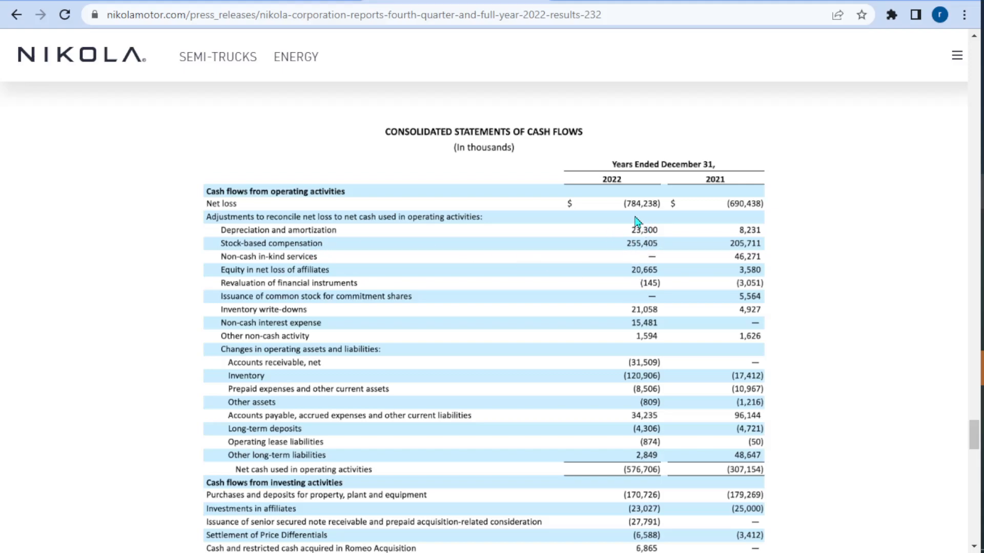
mouse_move(615, 244)
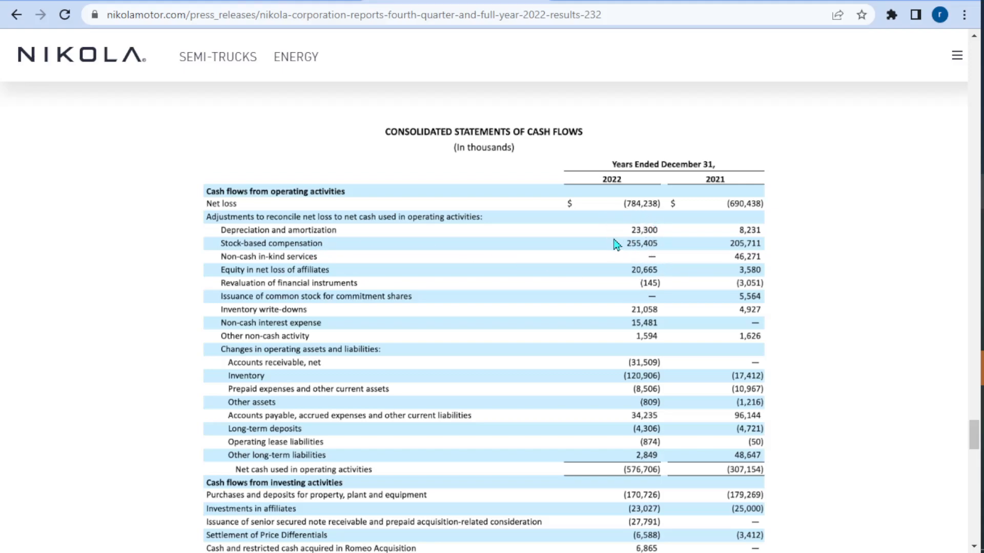
mouse_move(461, 260)
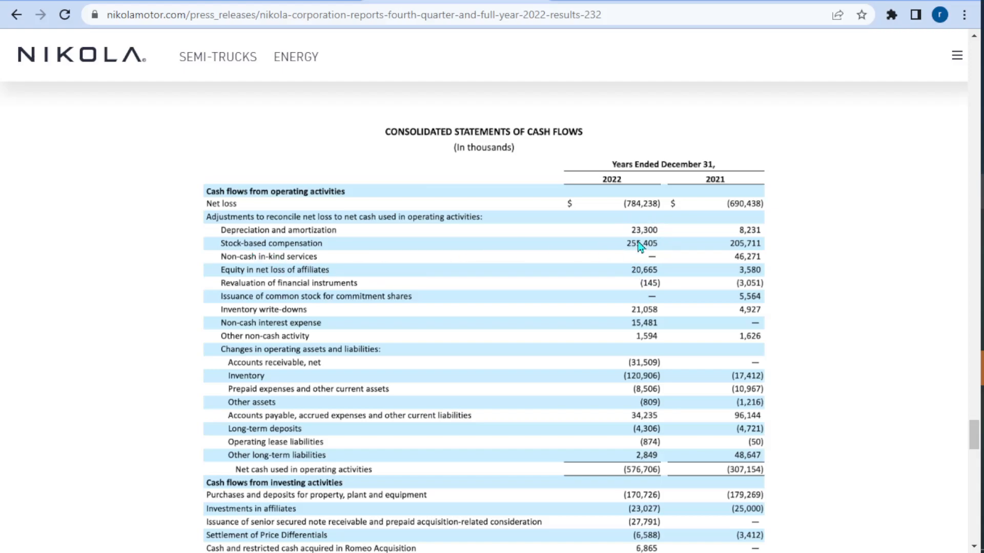
mouse_move(638, 257)
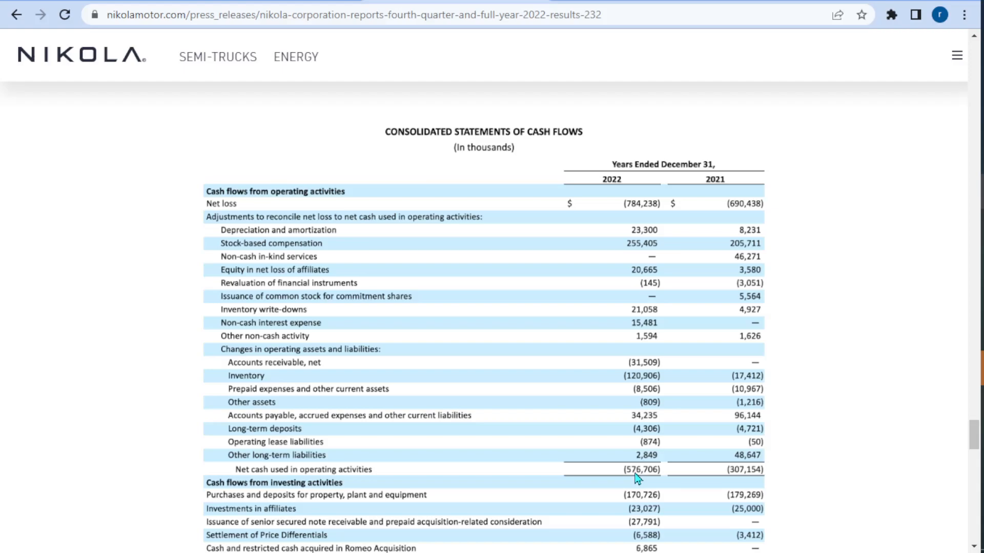
mouse_move(641, 482)
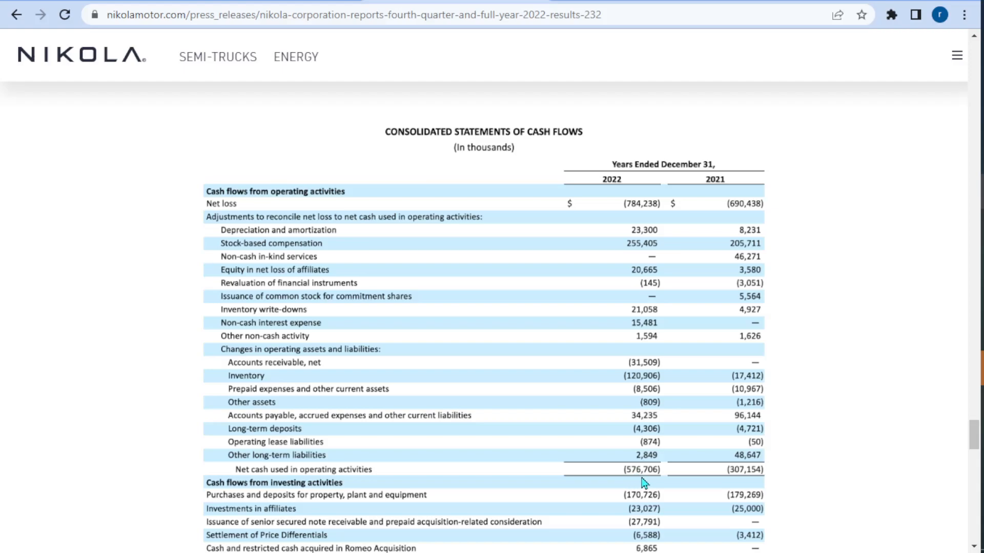
mouse_move(648, 481)
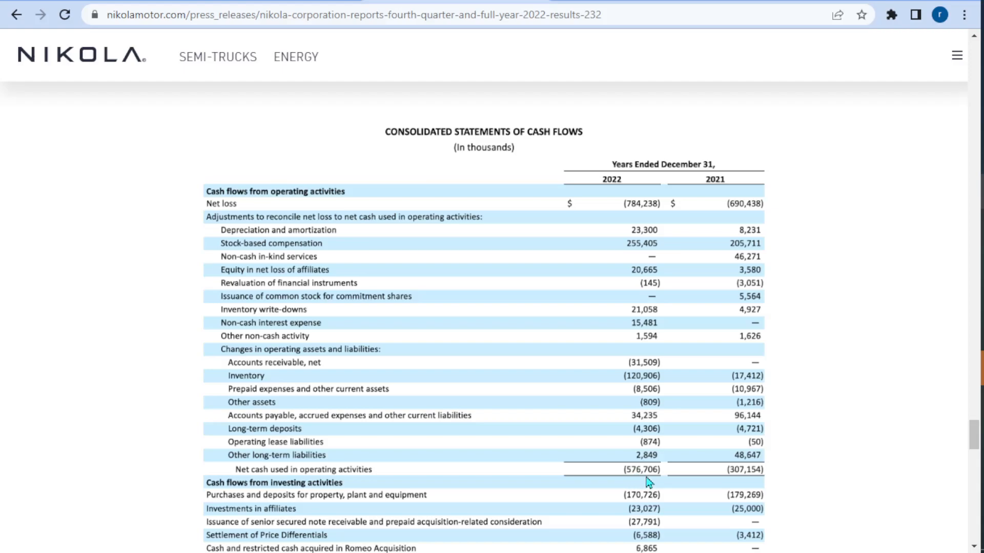
mouse_move(350, 477)
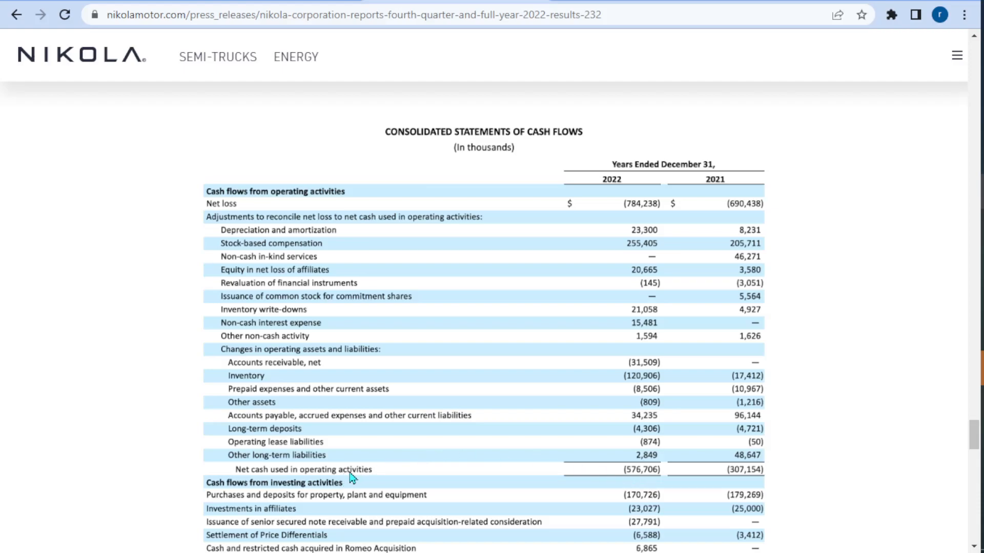
mouse_move(369, 473)
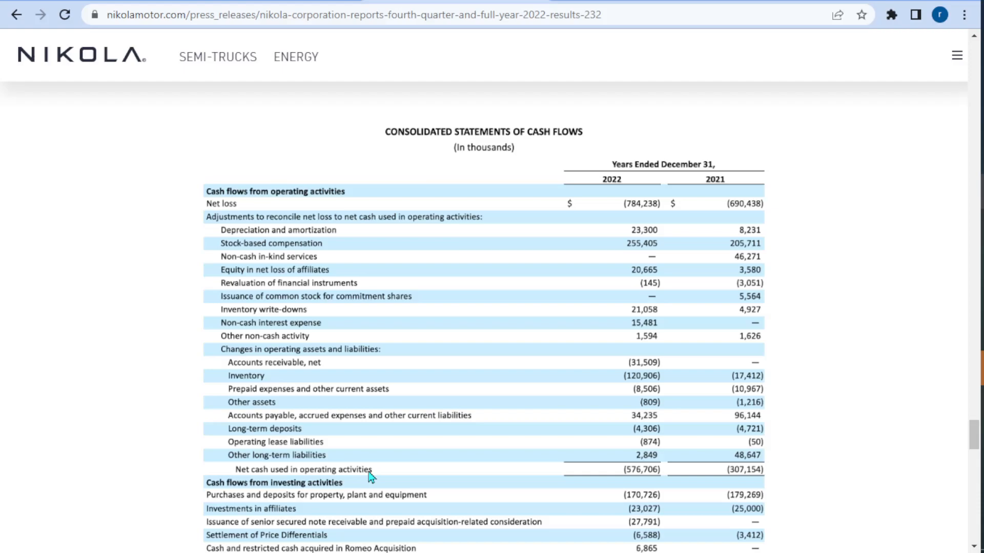
mouse_move(314, 497)
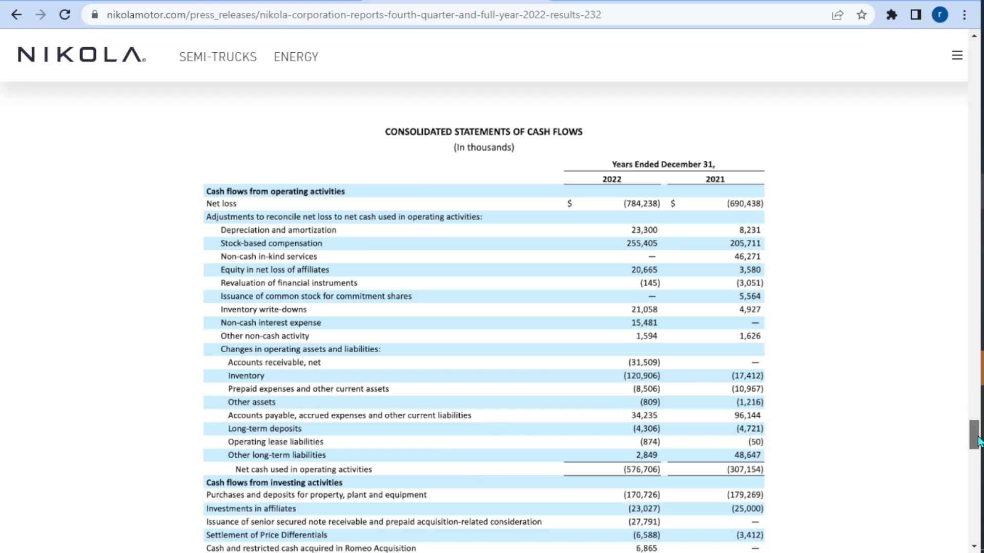
scroll(down, 3)
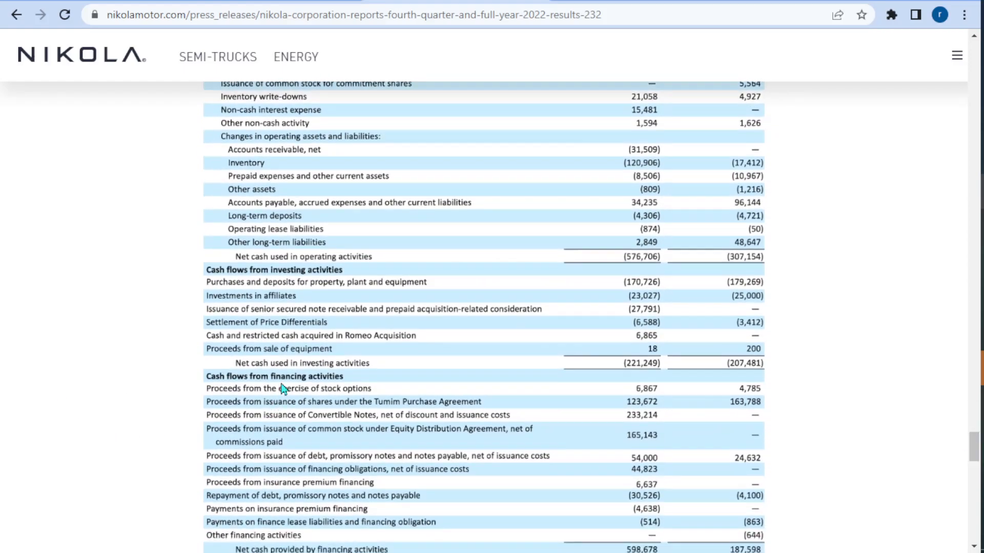
mouse_move(347, 381)
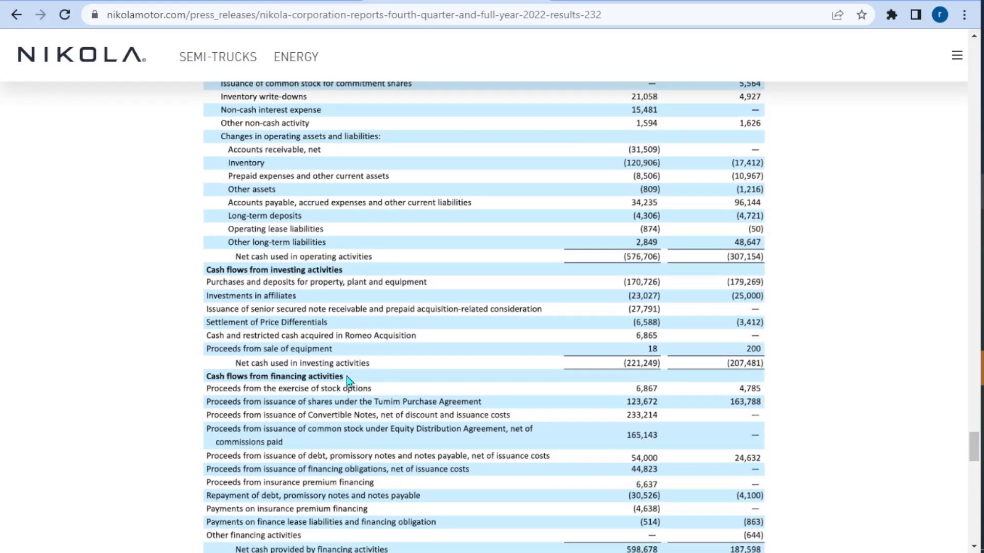
mouse_move(227, 291)
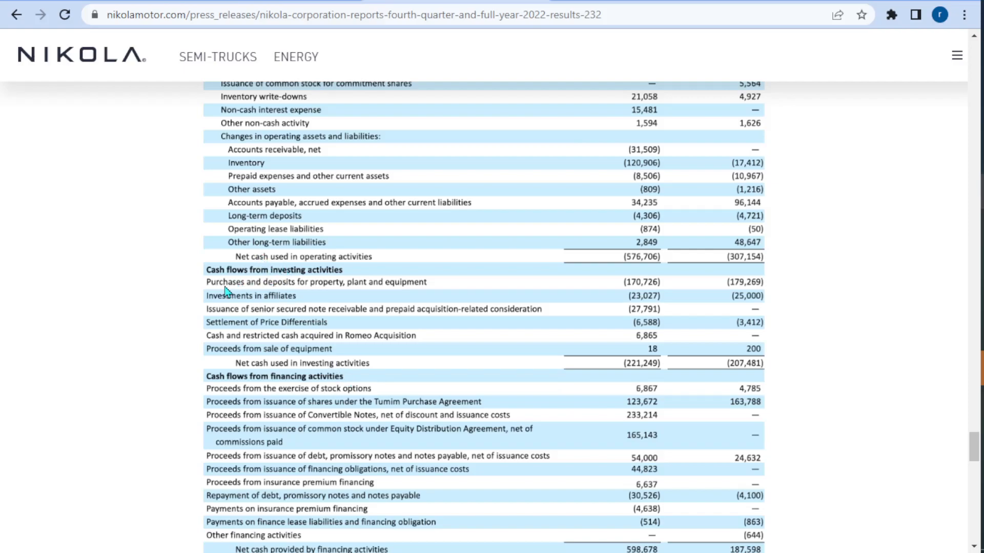
mouse_move(263, 293)
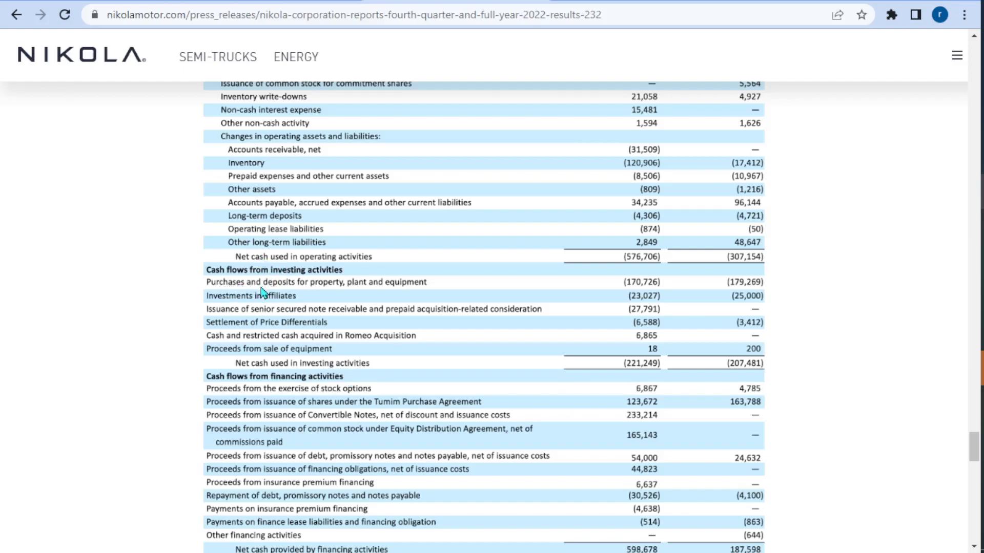
mouse_move(373, 289)
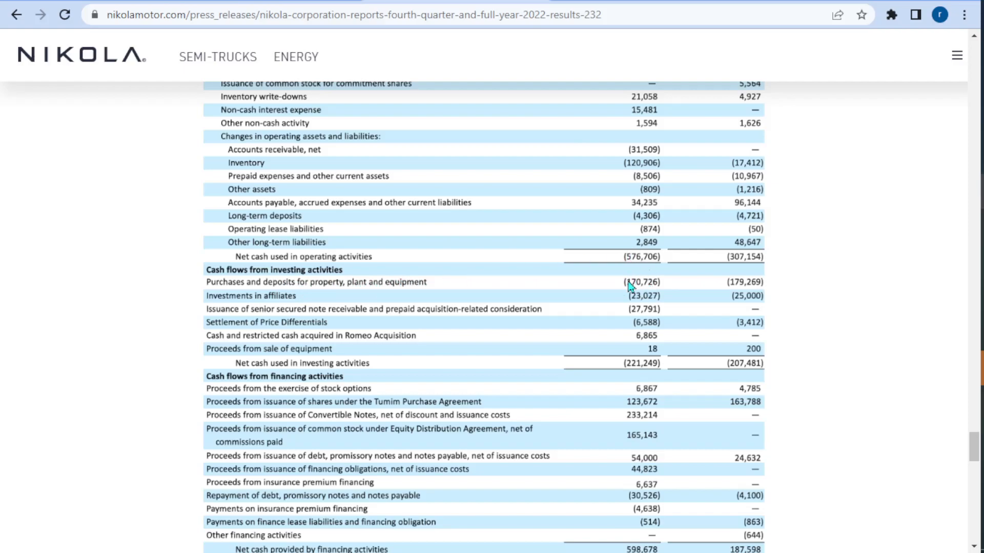
mouse_move(665, 292)
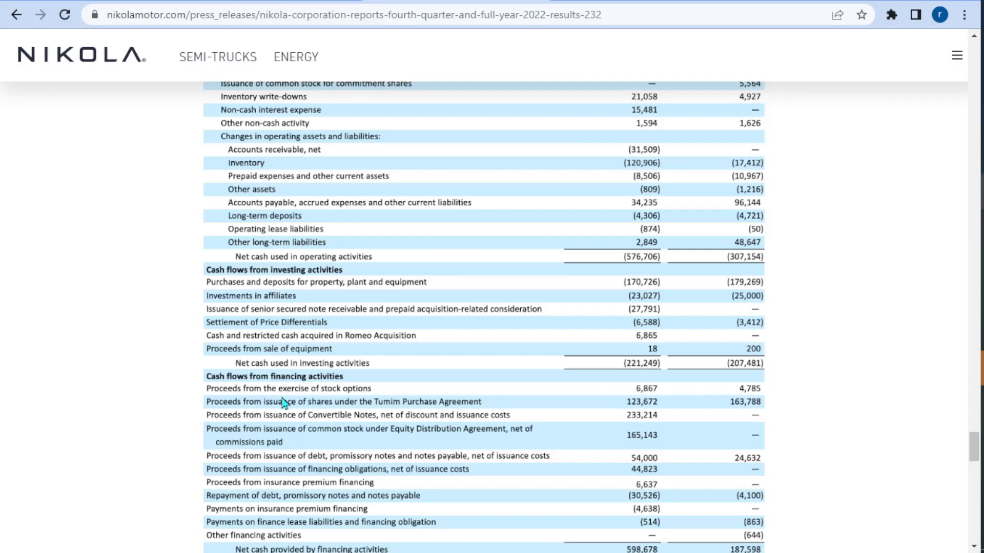
mouse_move(391, 411)
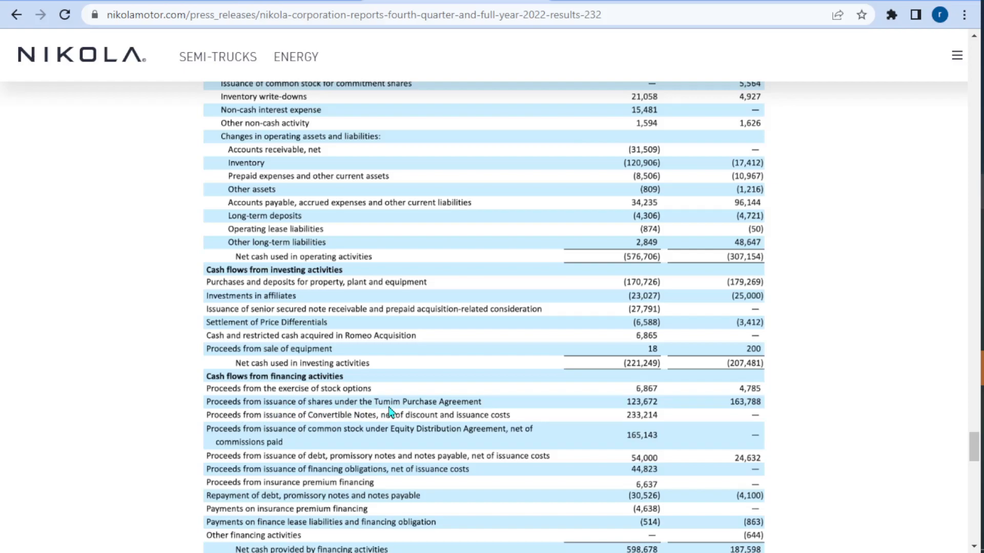
mouse_move(273, 416)
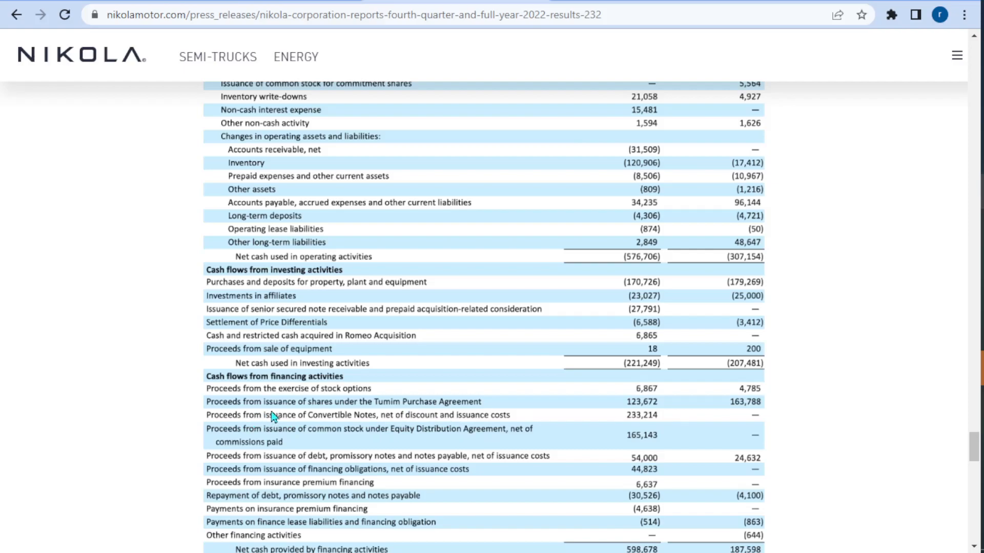
mouse_move(406, 426)
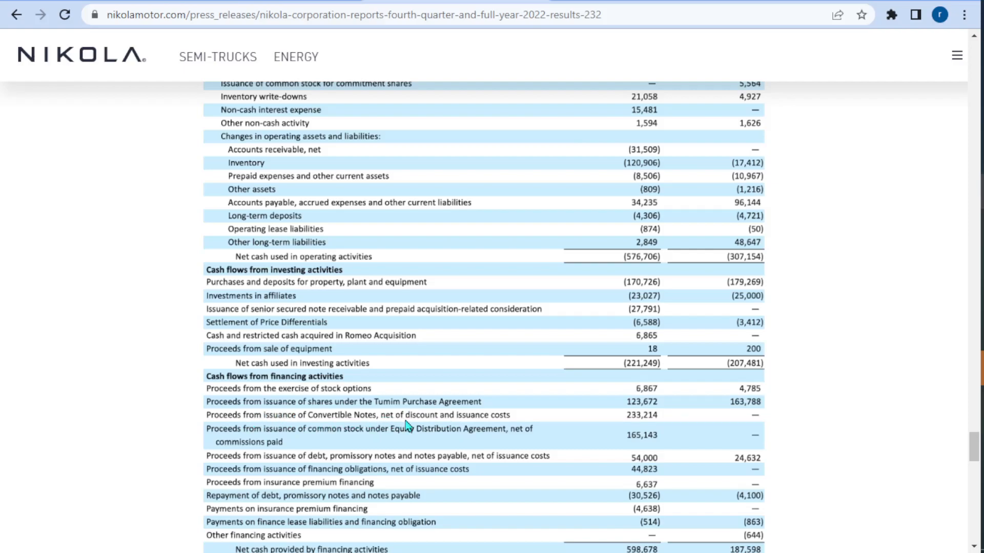
mouse_move(664, 391)
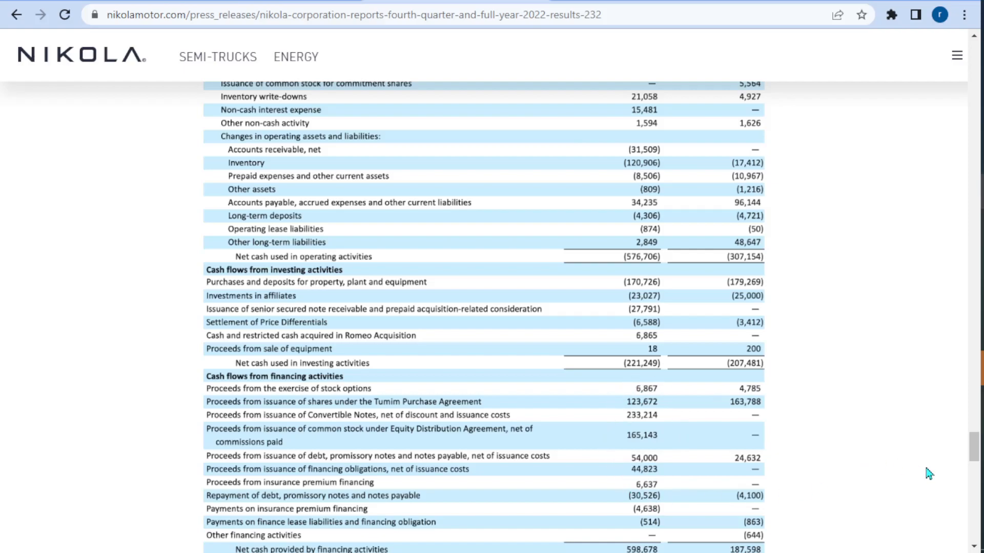
Scroll to the end of the cash flow statement, showing 2022 year-end cash of 322,964
scroll(down, 3)
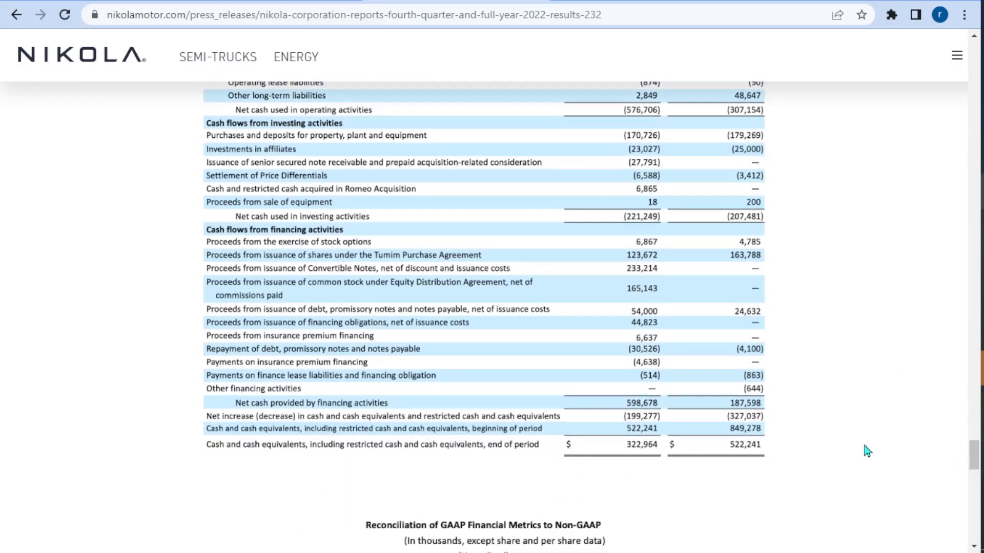
mouse_move(237, 415)
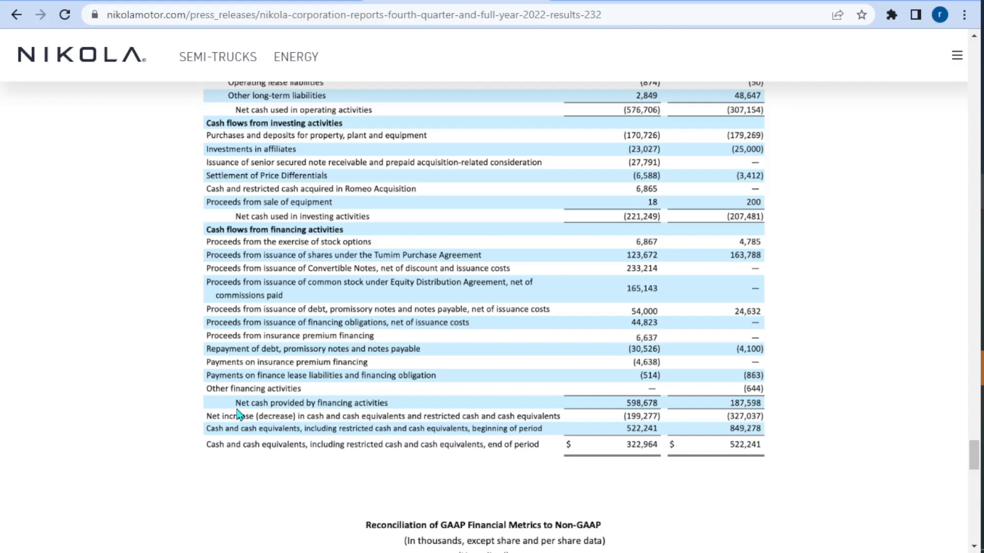
mouse_move(274, 425)
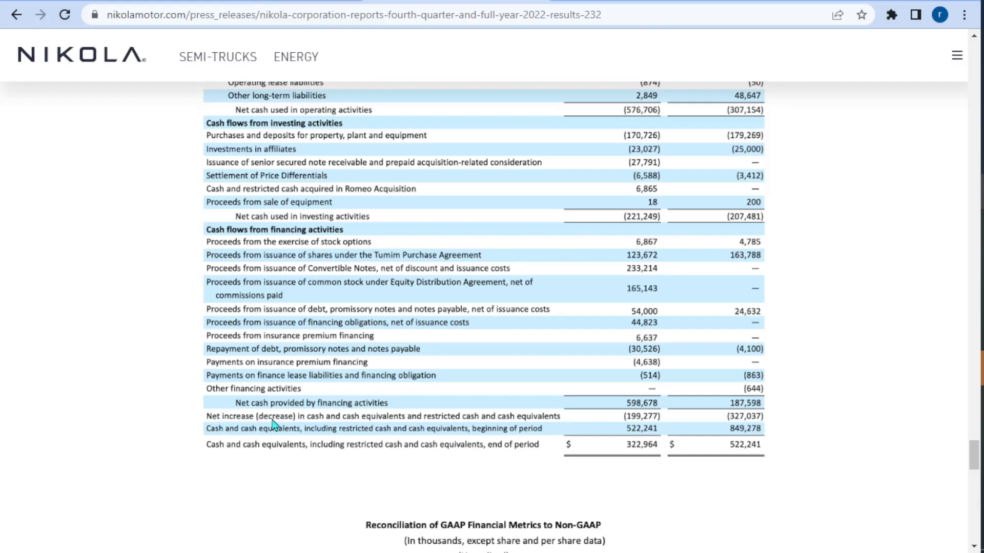
mouse_move(305, 421)
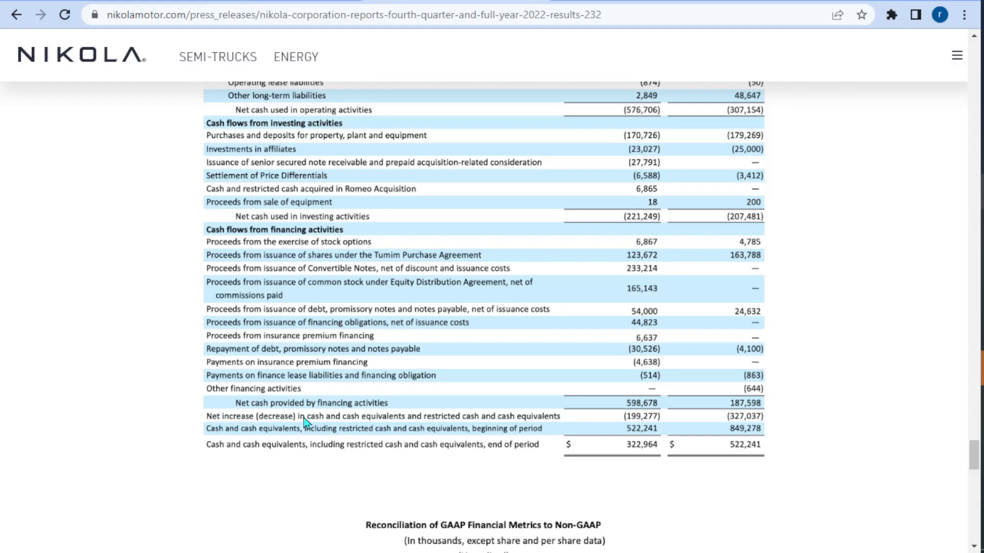
mouse_move(278, 436)
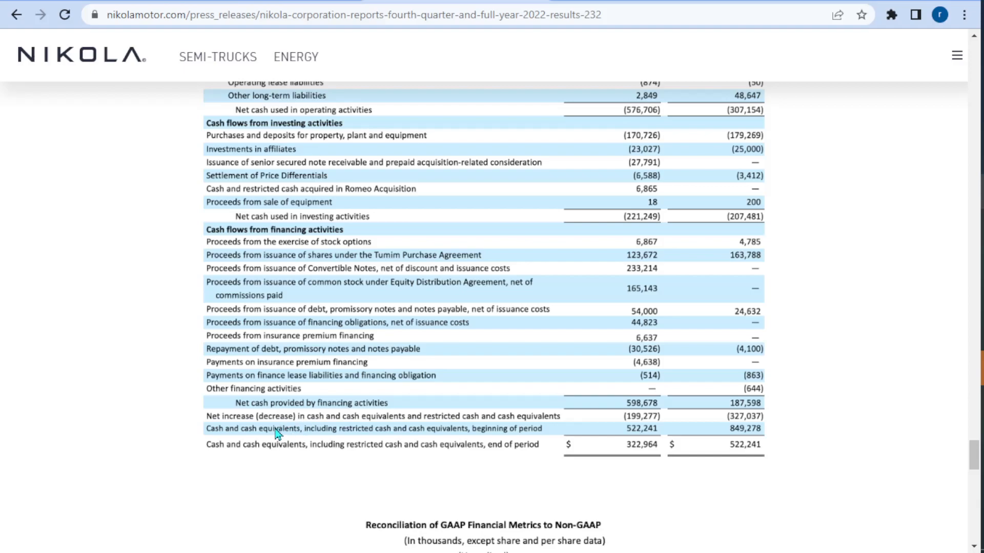
mouse_move(642, 429)
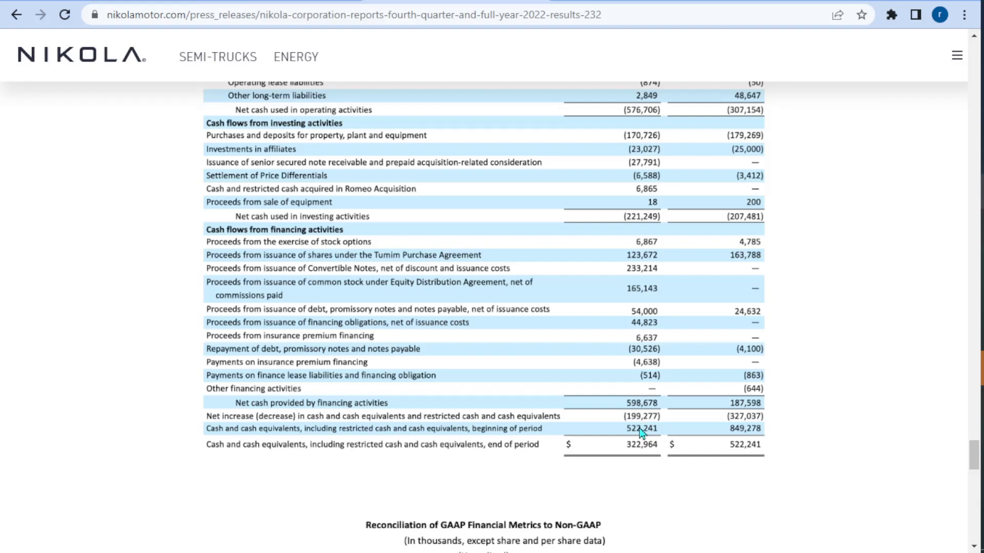
mouse_move(369, 438)
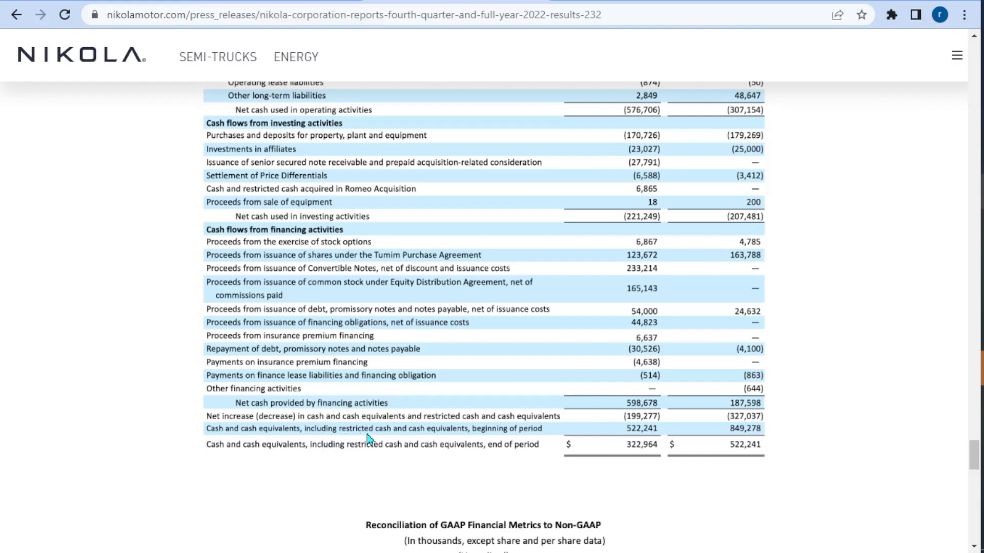
mouse_move(470, 435)
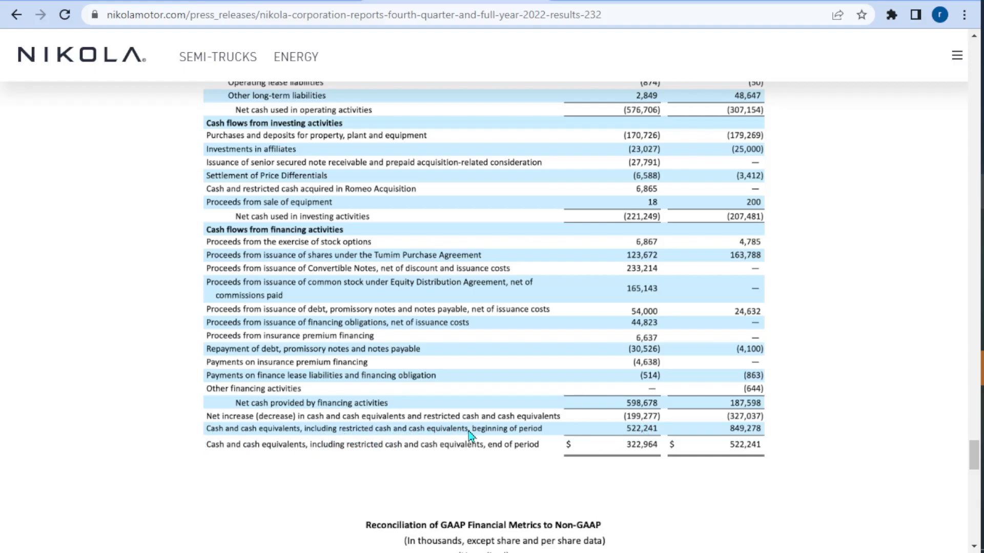
mouse_move(649, 442)
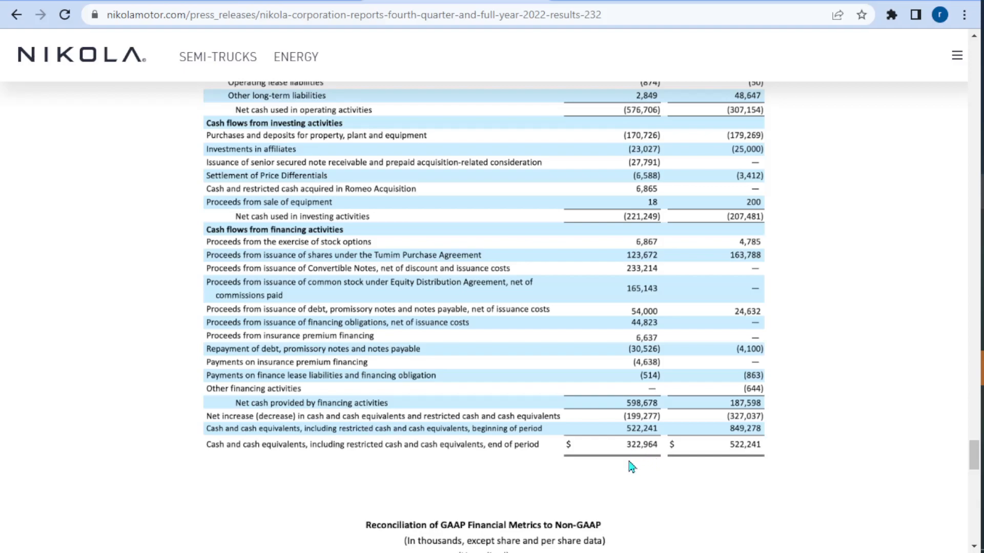
mouse_move(658, 471)
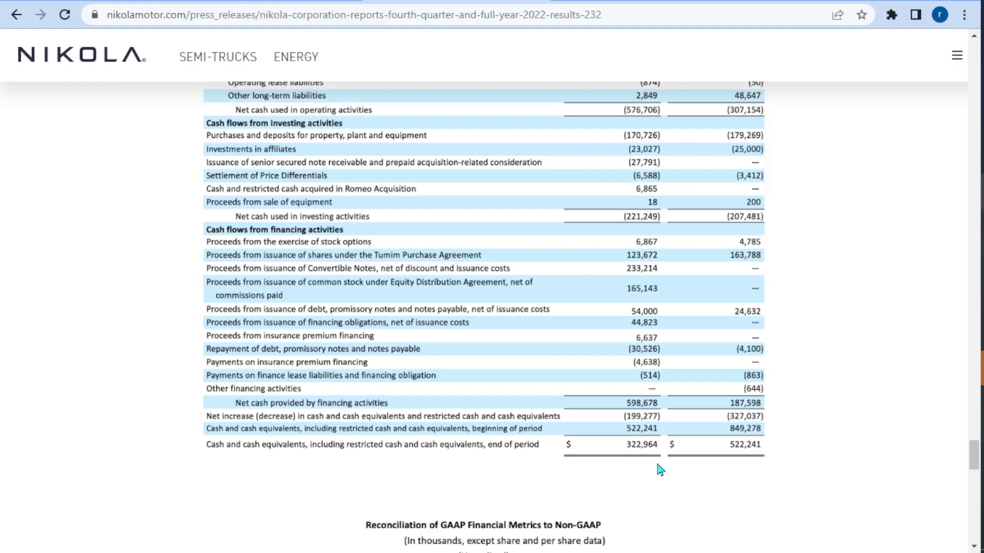
mouse_move(657, 466)
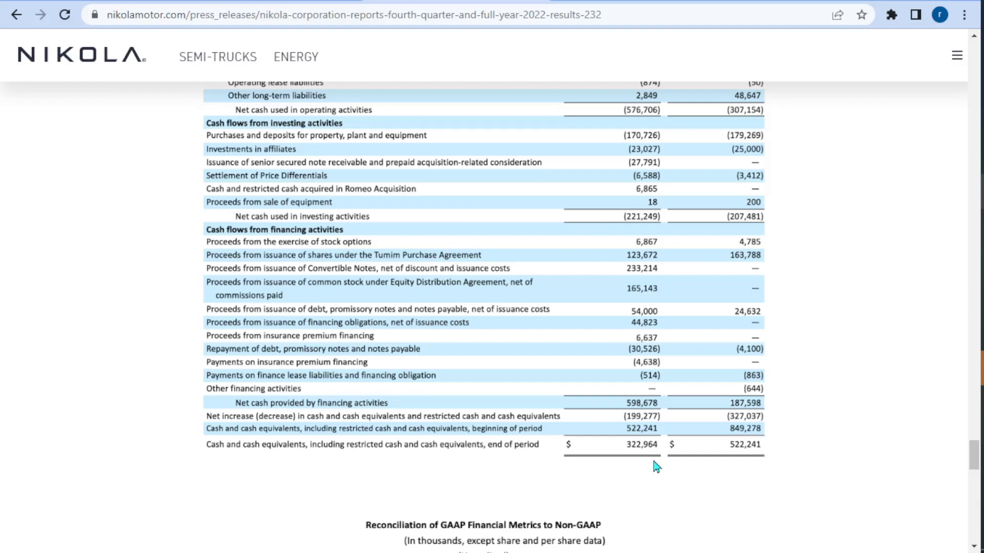
mouse_move(655, 481)
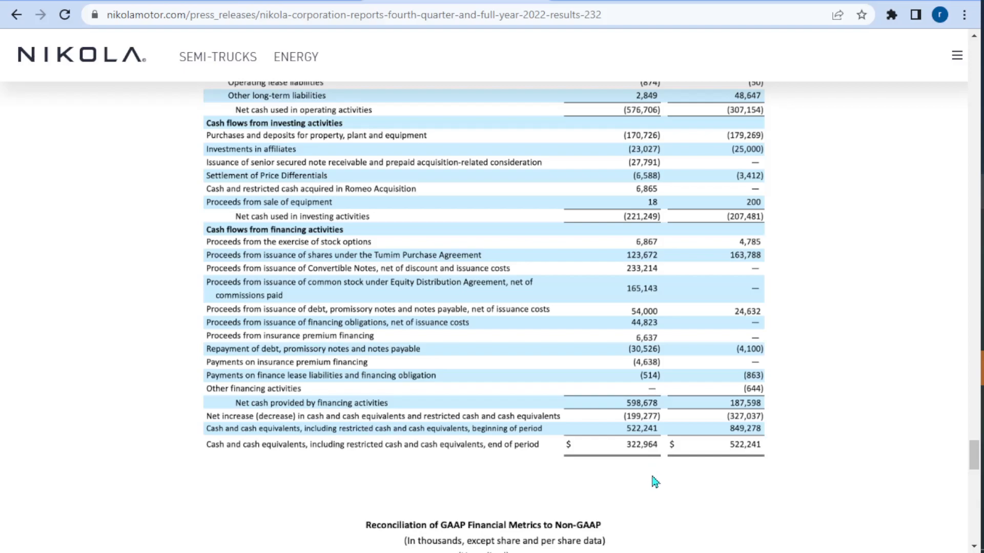
mouse_move(646, 456)
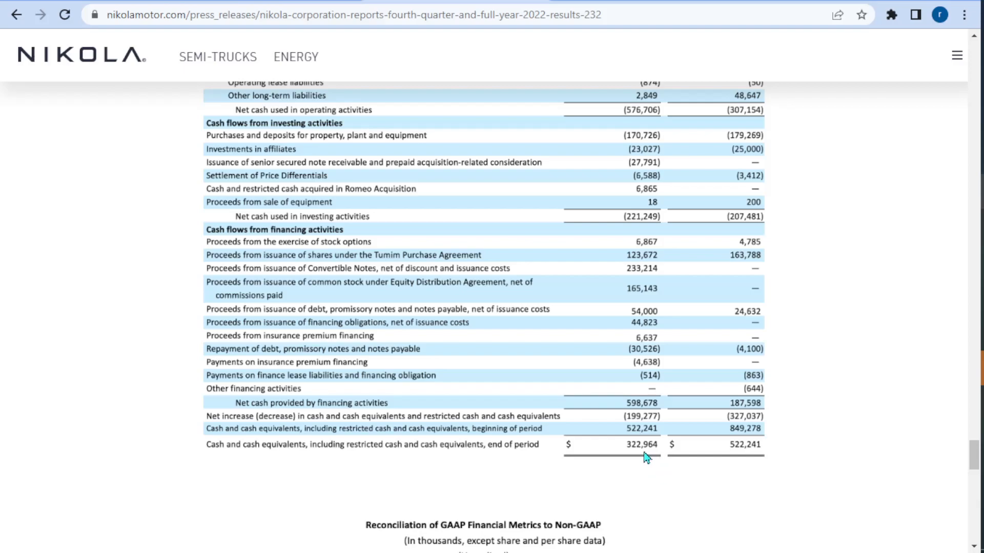
mouse_move(632, 460)
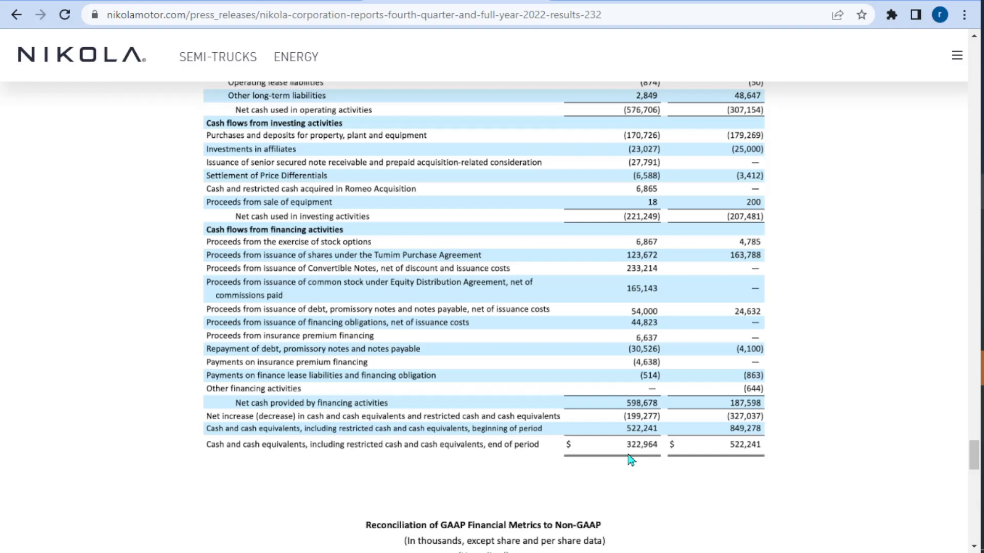
mouse_move(796, 403)
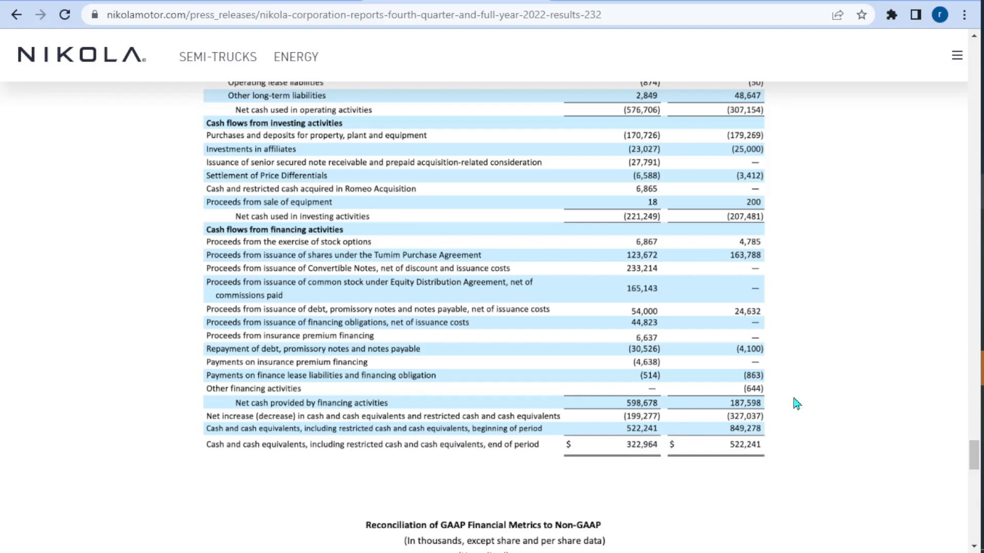
Scroll back to the statement of operations to compare interest expense against total revenues
scroll(up, 3)
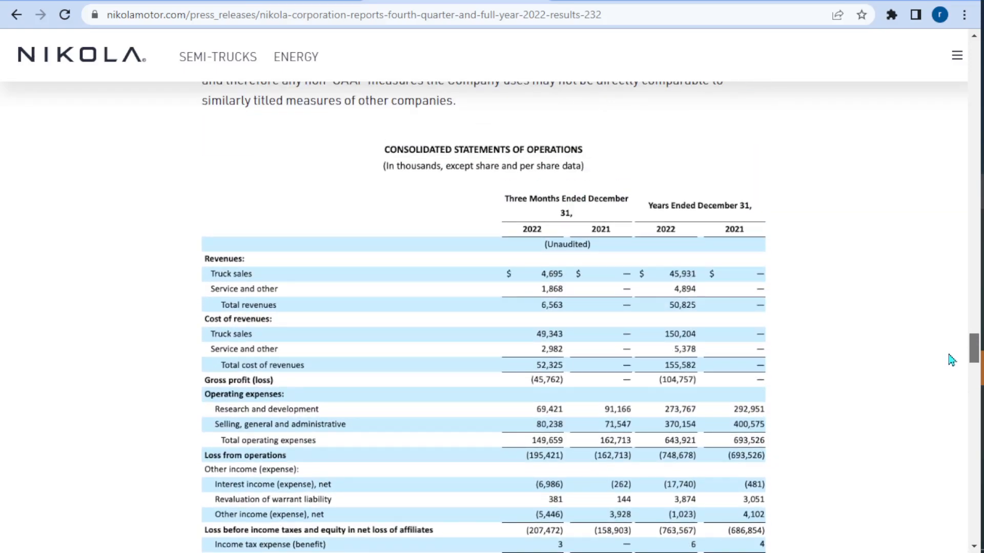
scroll(down, 3)
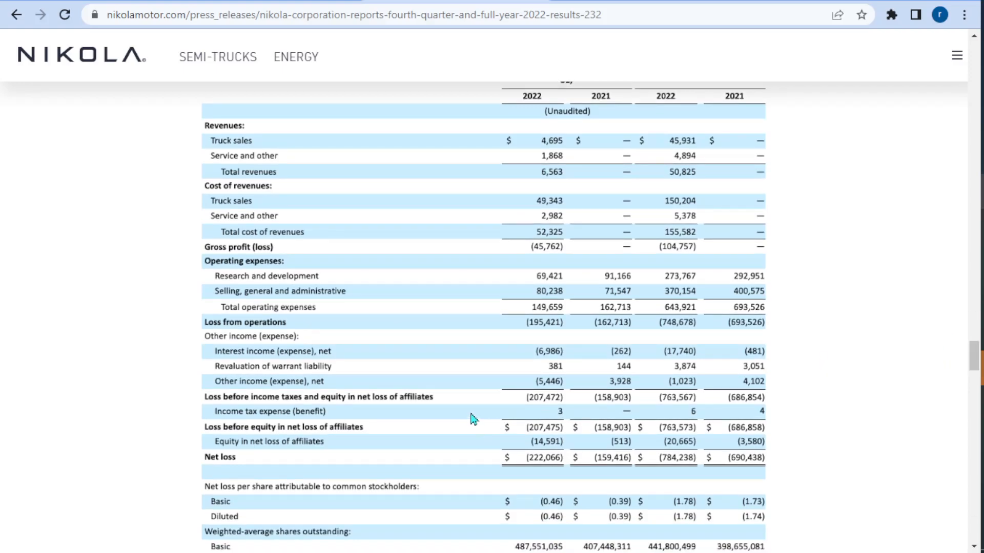
mouse_move(209, 357)
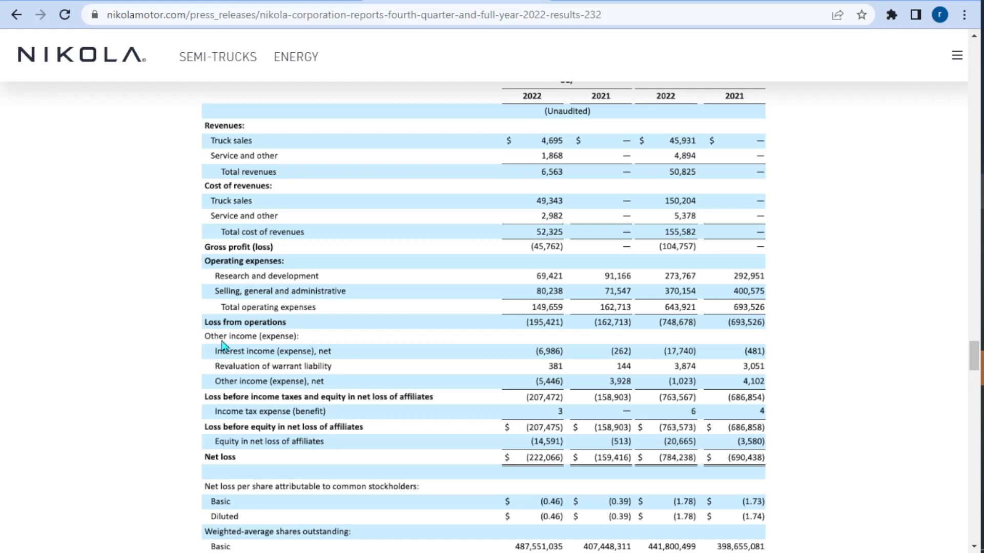
mouse_move(218, 366)
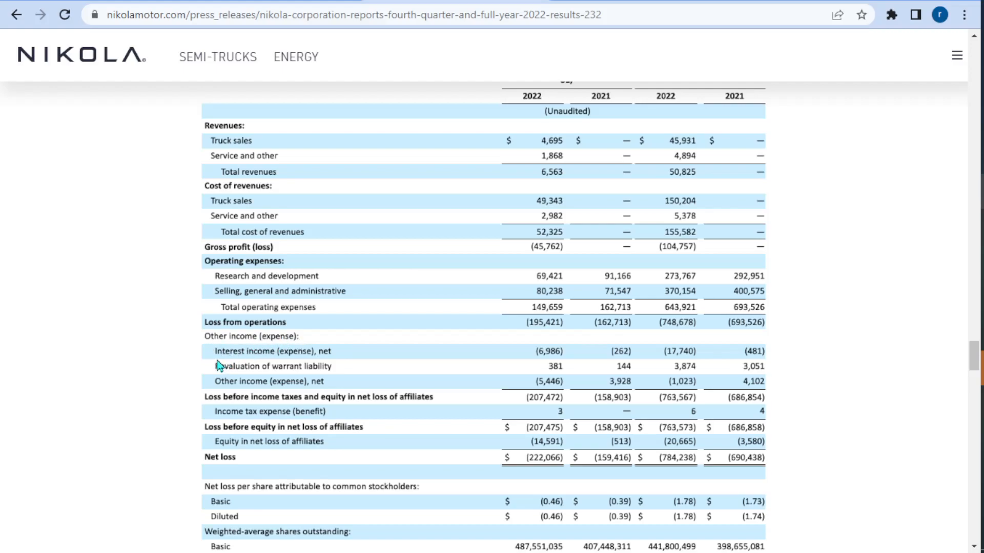
mouse_move(325, 362)
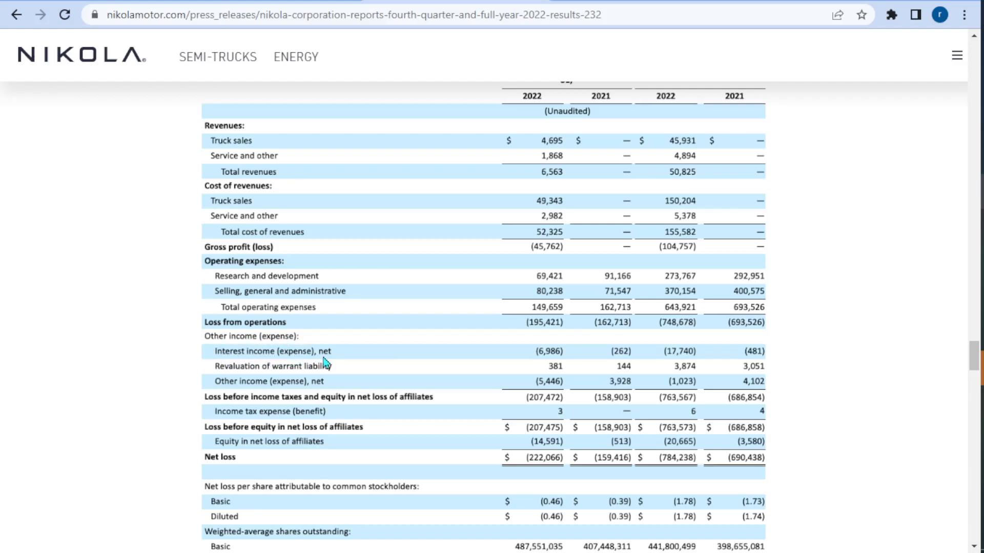
mouse_move(564, 357)
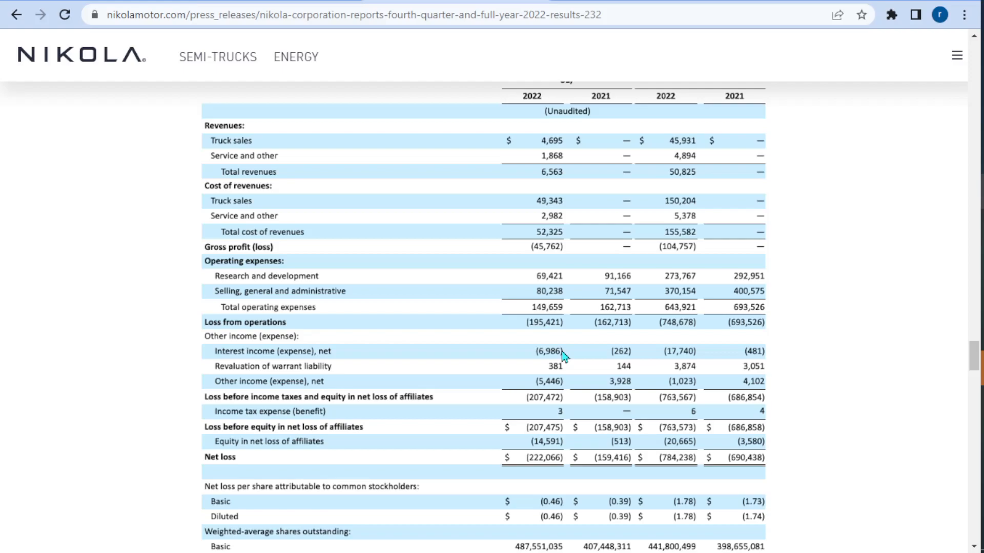
mouse_move(350, 216)
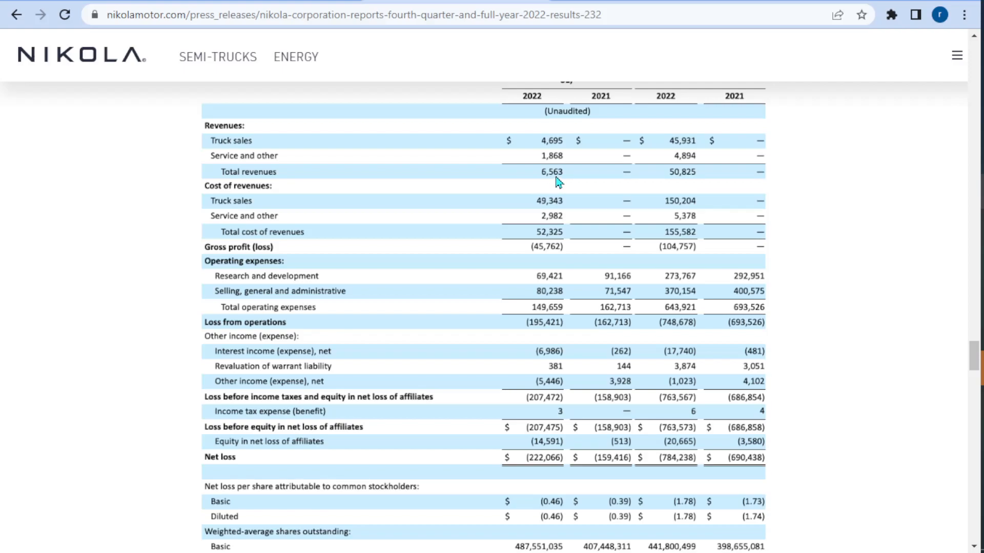
mouse_move(567, 331)
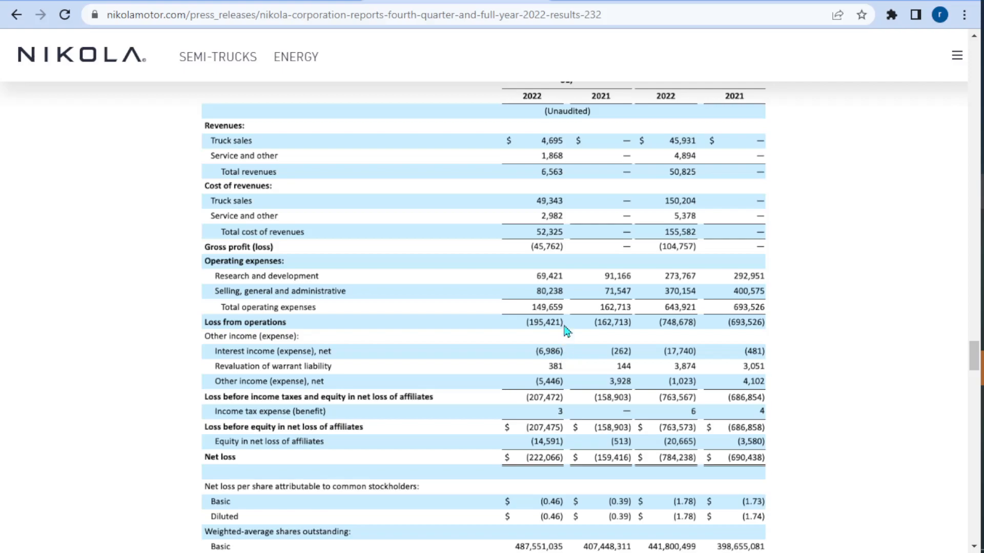